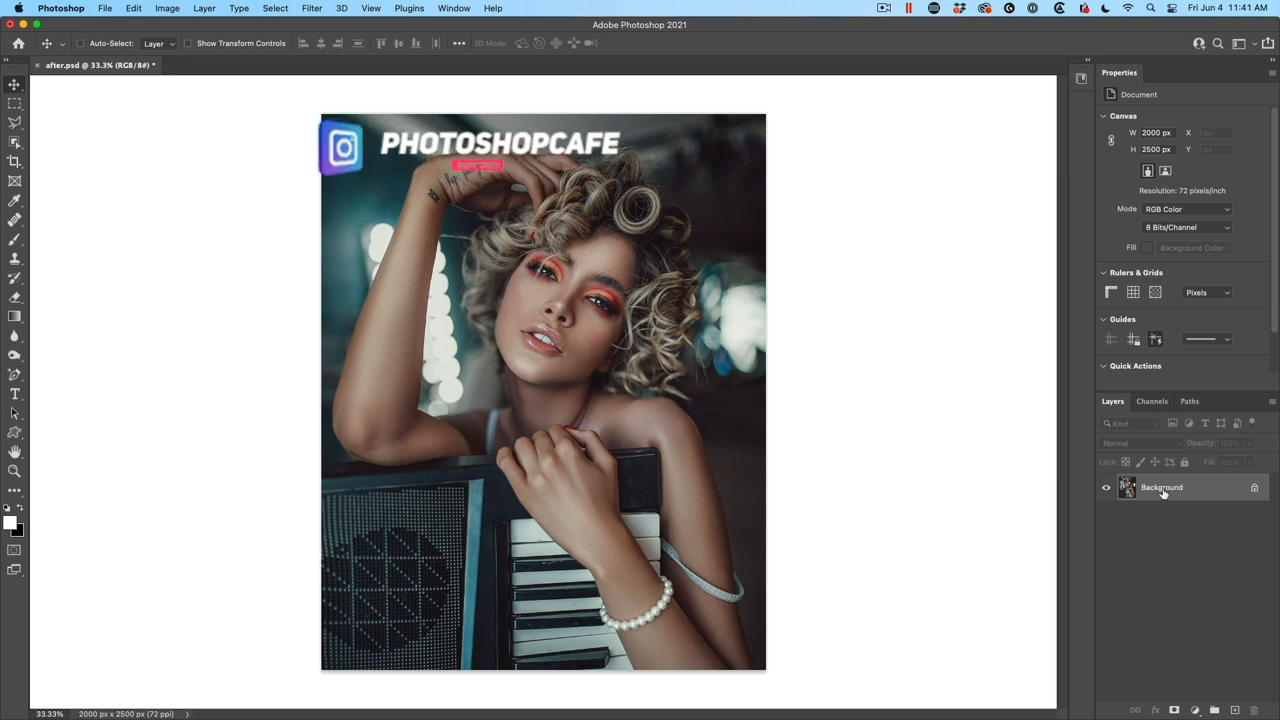
Convert the Background layer to a smart object and launch the Boris FX Optics filter on it
{"action": "right_click", "coordinate": [1162, 488]}
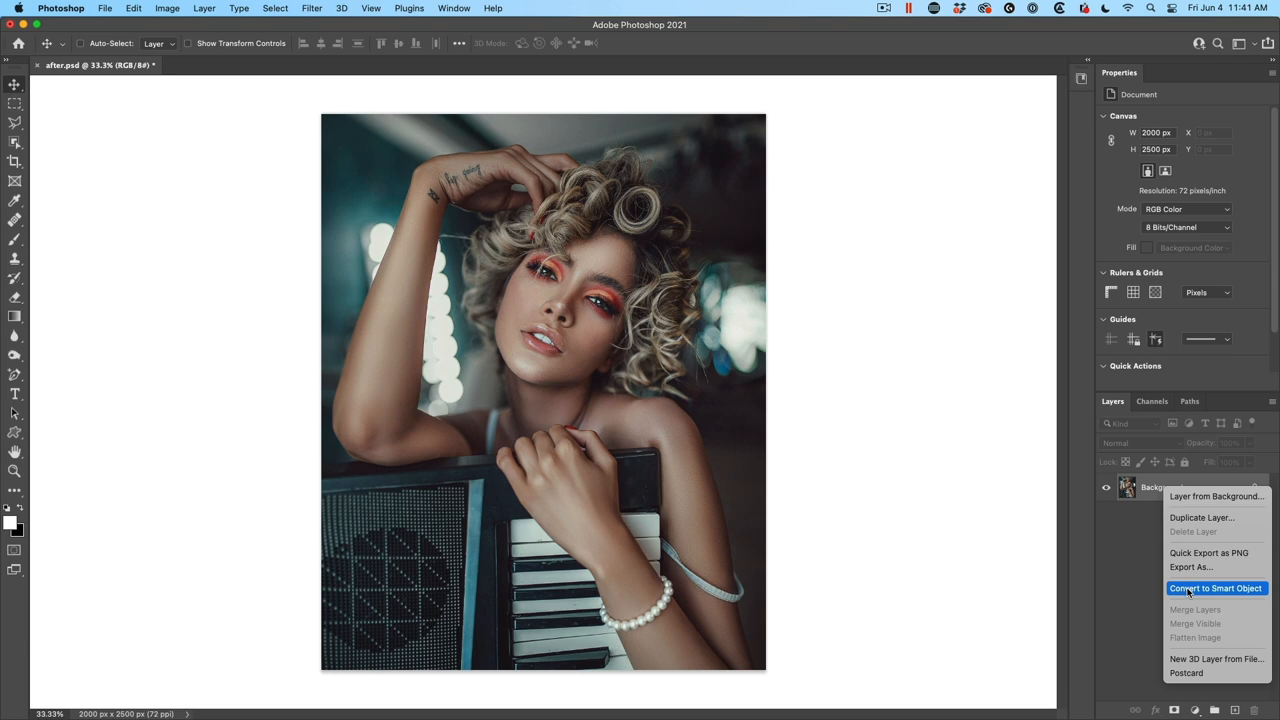
{"action": "left_click", "coordinate": [1216, 588]}
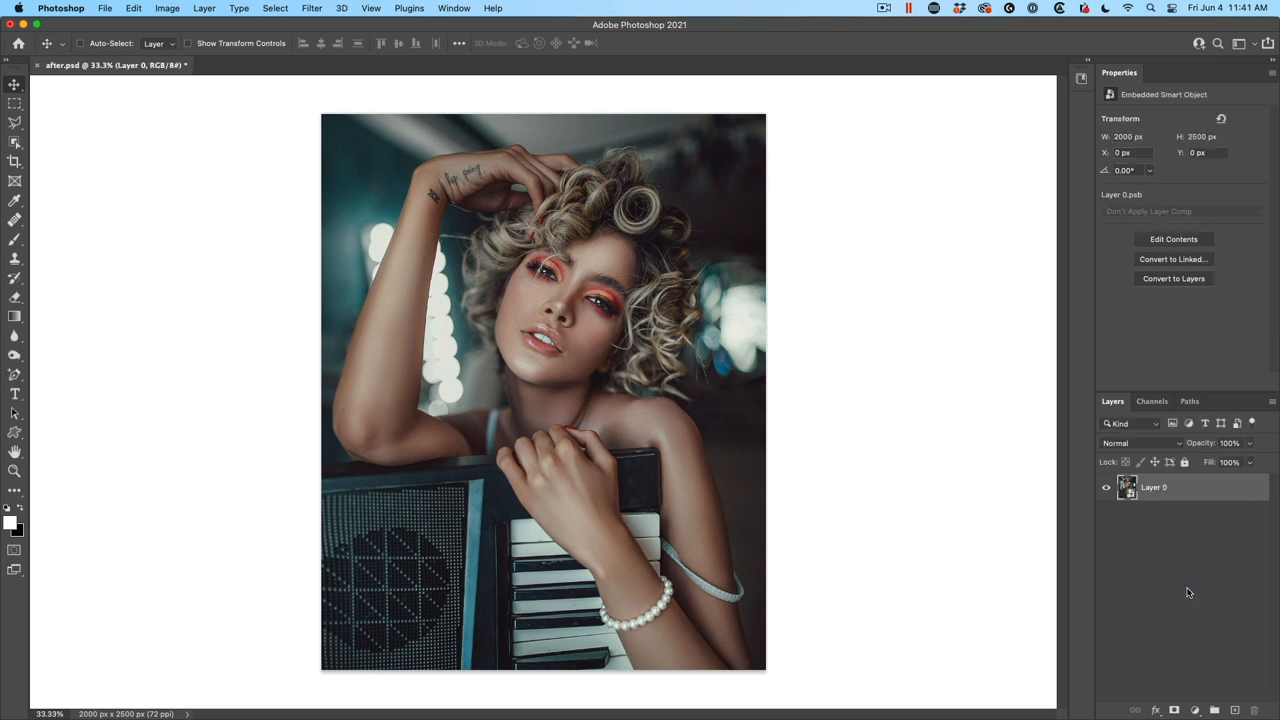
{"action": "mouse_move", "coordinate": [104, 112]}
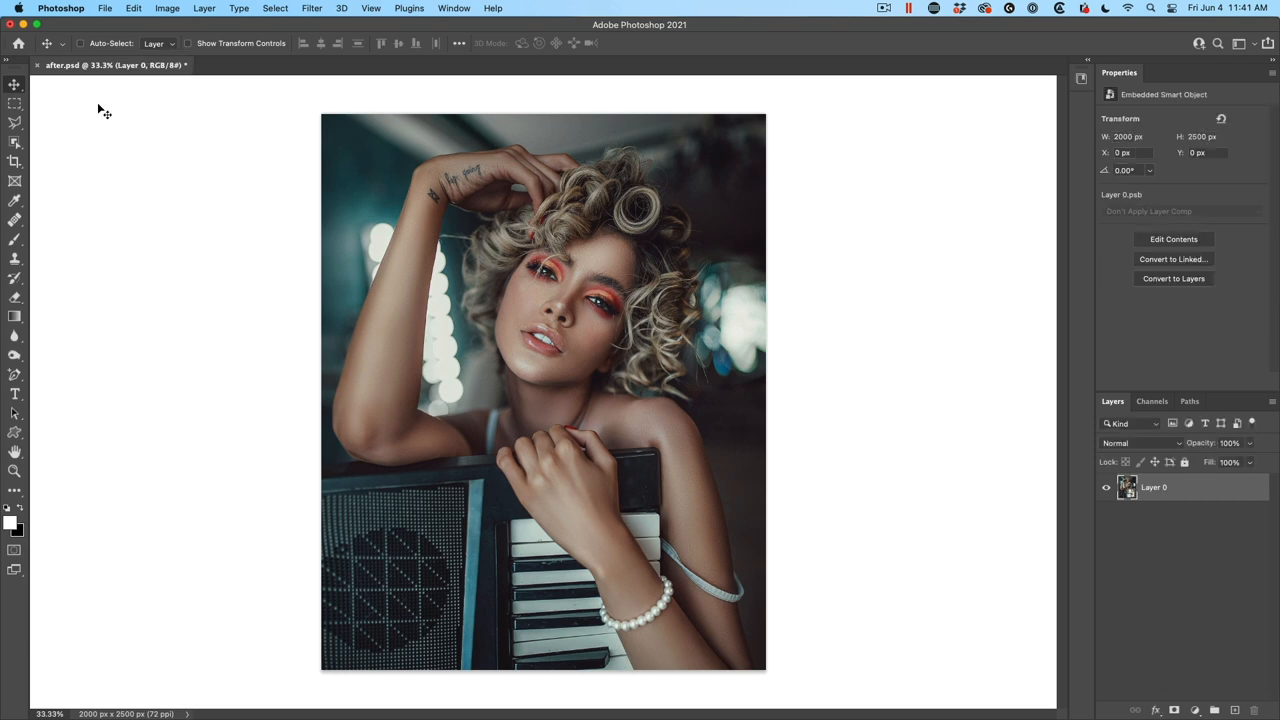
{"action": "left_click", "coordinate": [312, 8]}
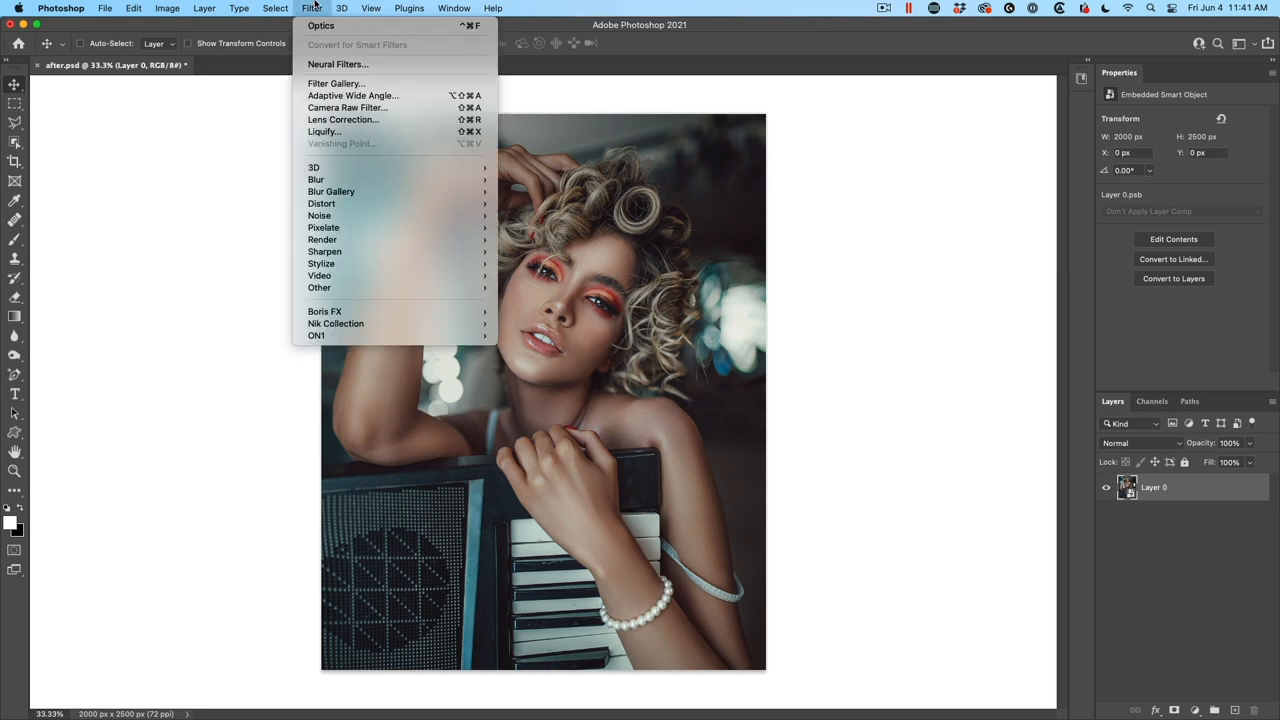
{"action": "mouse_move", "coordinate": [324, 312]}
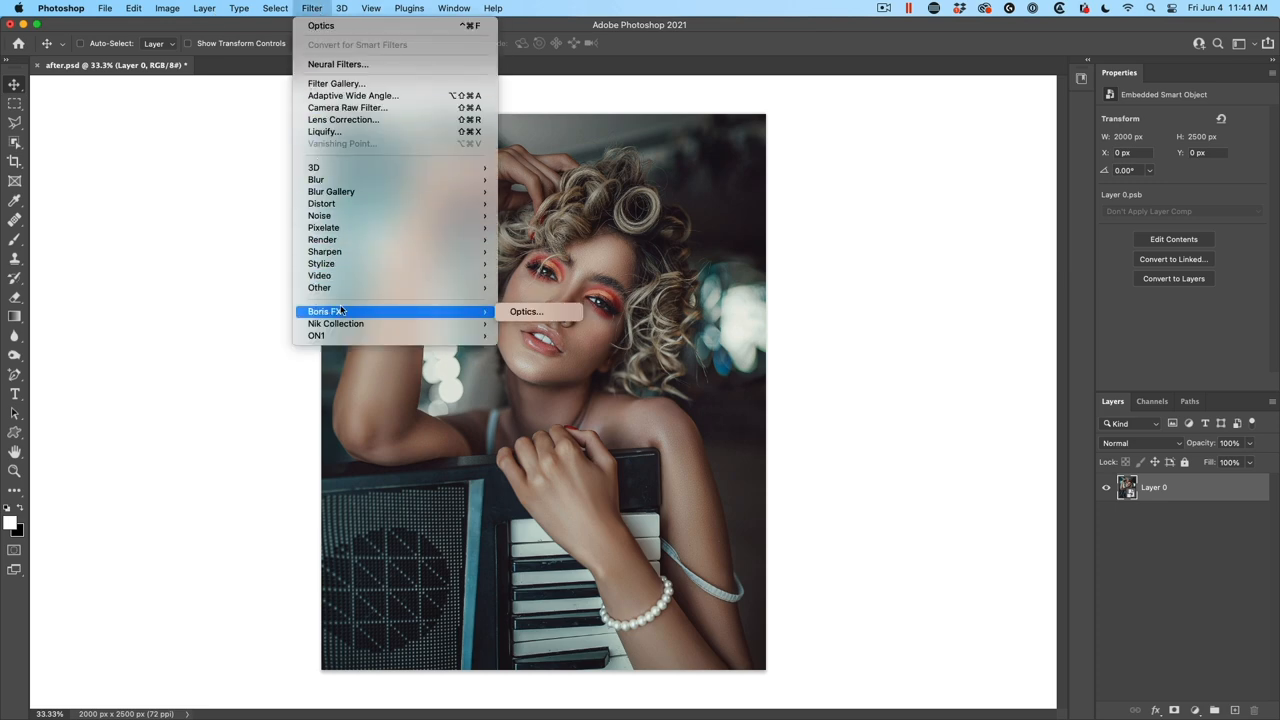
{"action": "left_click", "coordinate": [526, 312]}
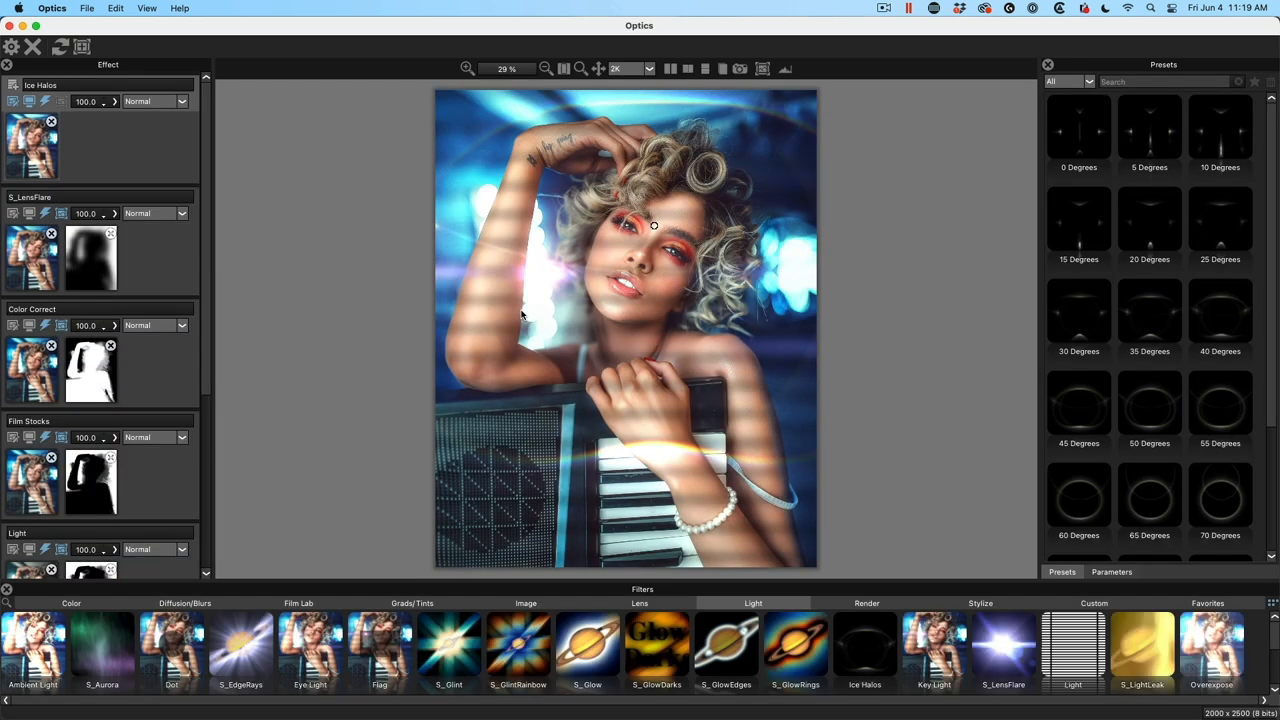
{"action": "mouse_move", "coordinate": [586, 138]}
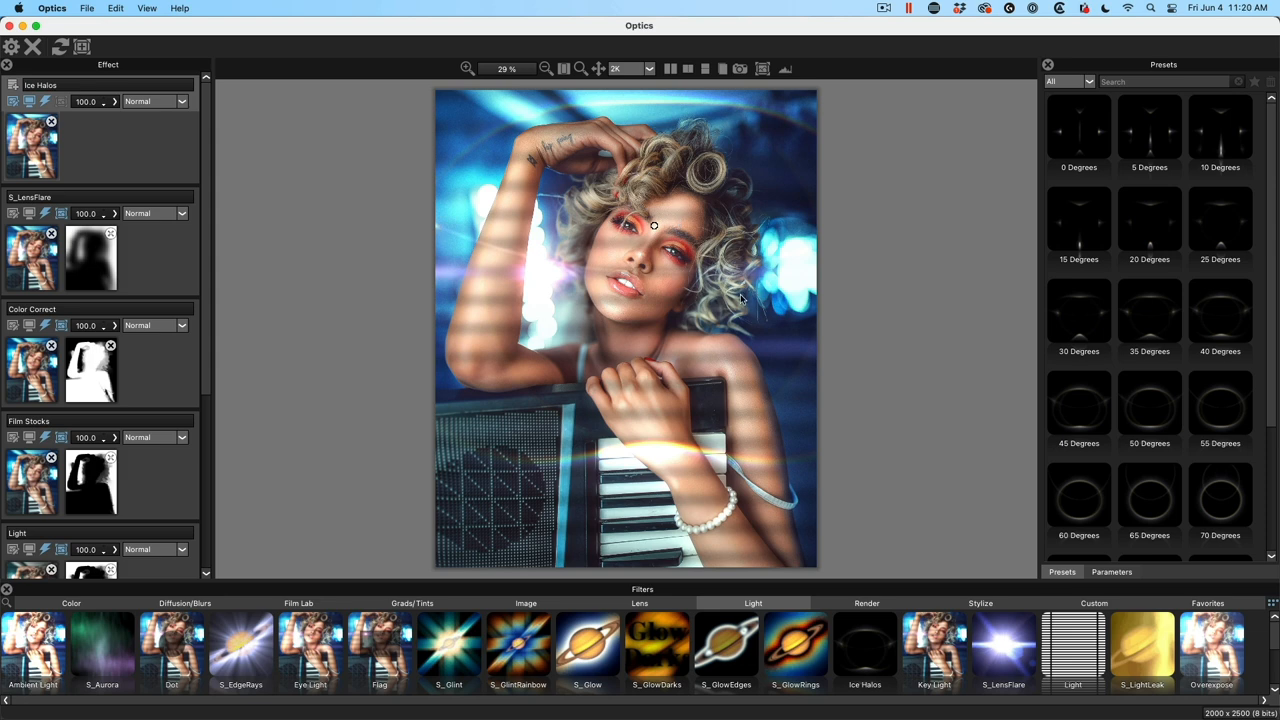
{"action": "mouse_move", "coordinate": [576, 384]}
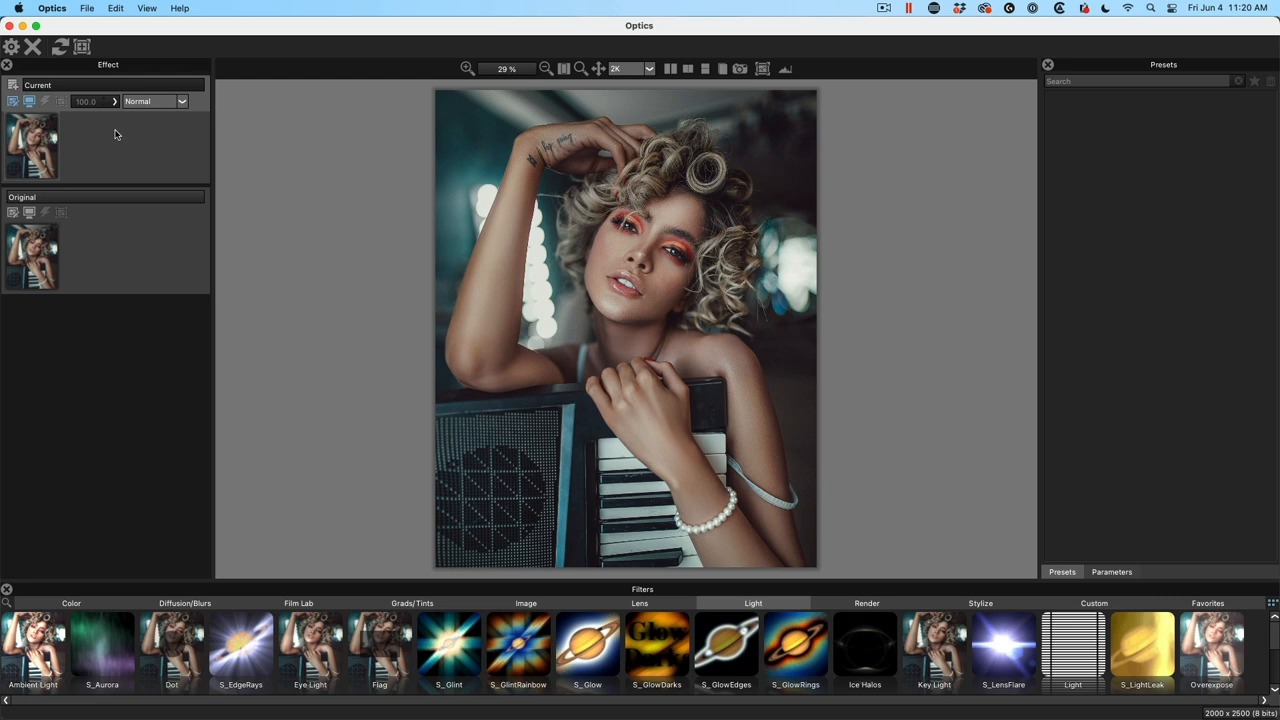
{"action": "mouse_move", "coordinate": [46, 150]}
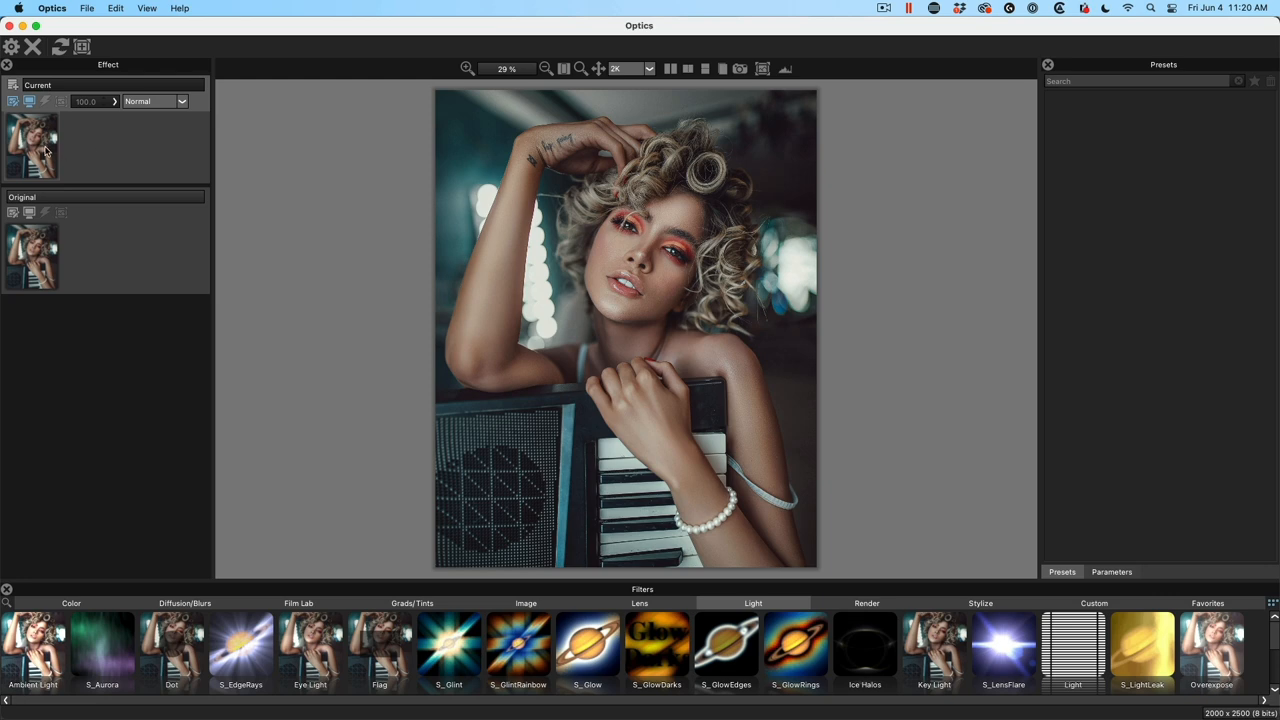
{"action": "mouse_move", "coordinate": [48, 144]}
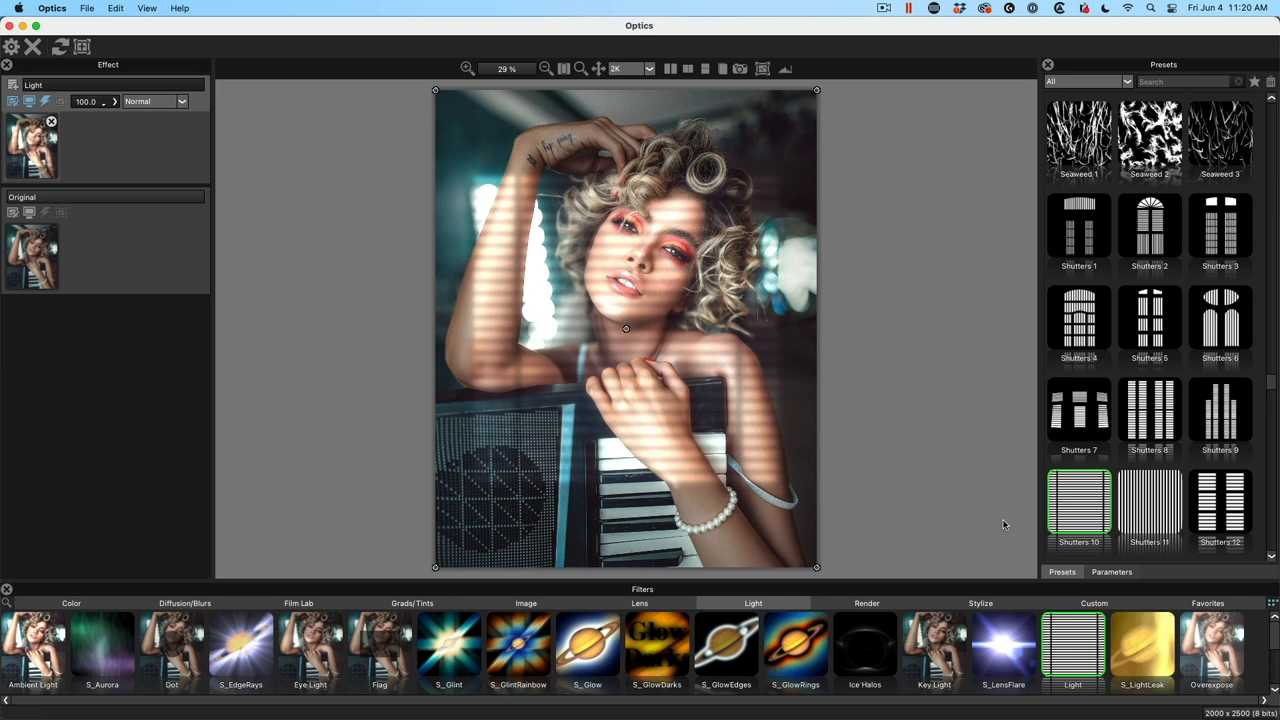
{"action": "mouse_move", "coordinate": [480, 228]}
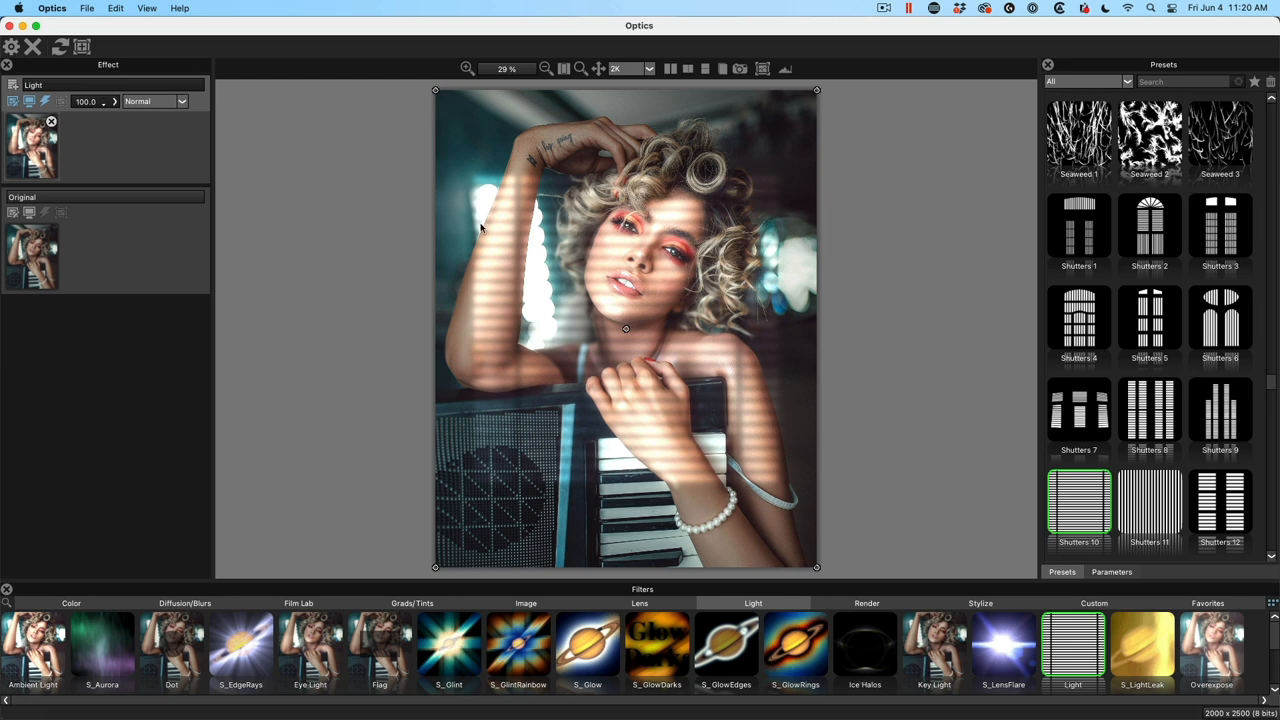
{"action": "mouse_move", "coordinate": [688, 384]}
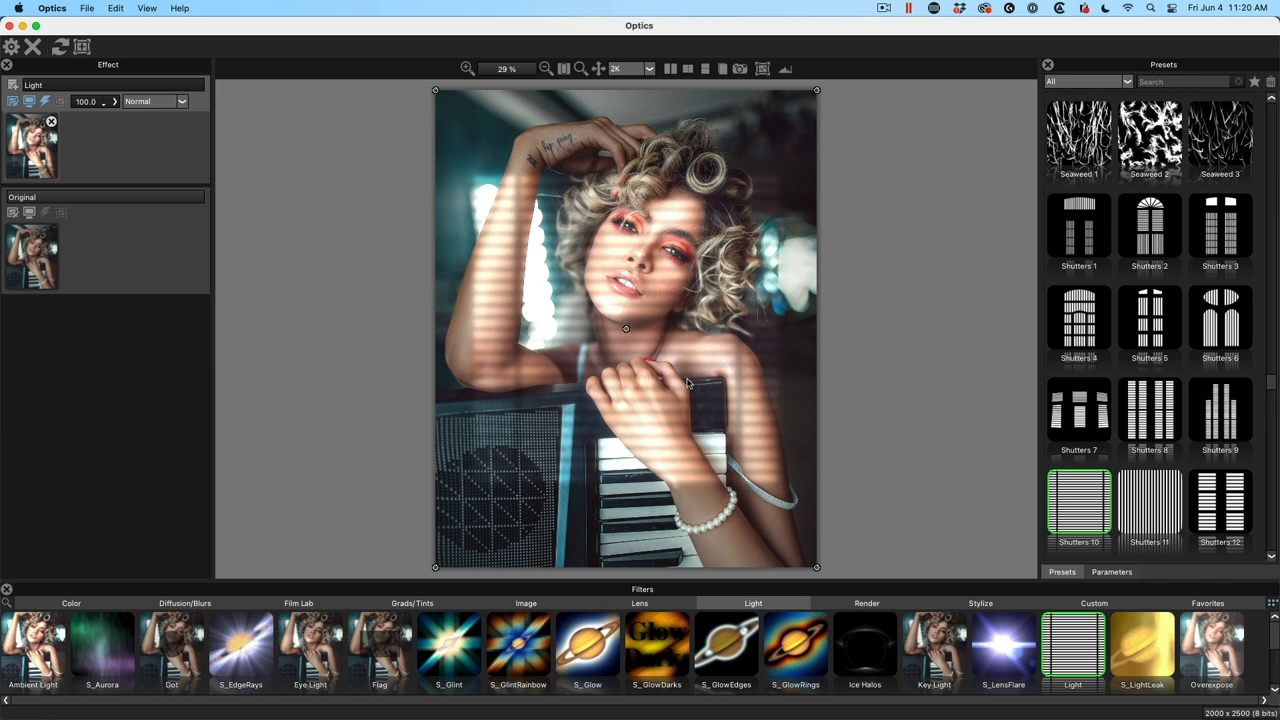
{"action": "mouse_move", "coordinate": [1270, 384]}
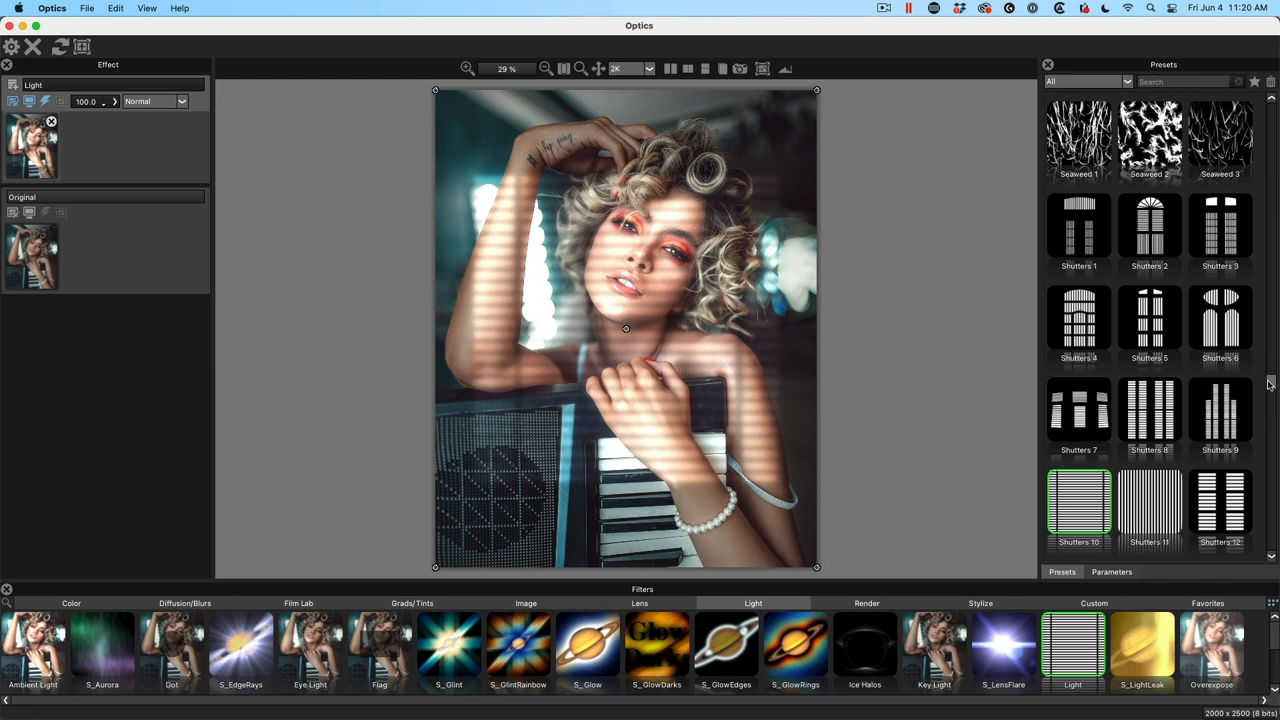
Choose the Shutters 10 gobo preset to cast blind shadows over the portrait
{"action": "scroll", "scroll_direction": "down", "scroll_amount": 3}
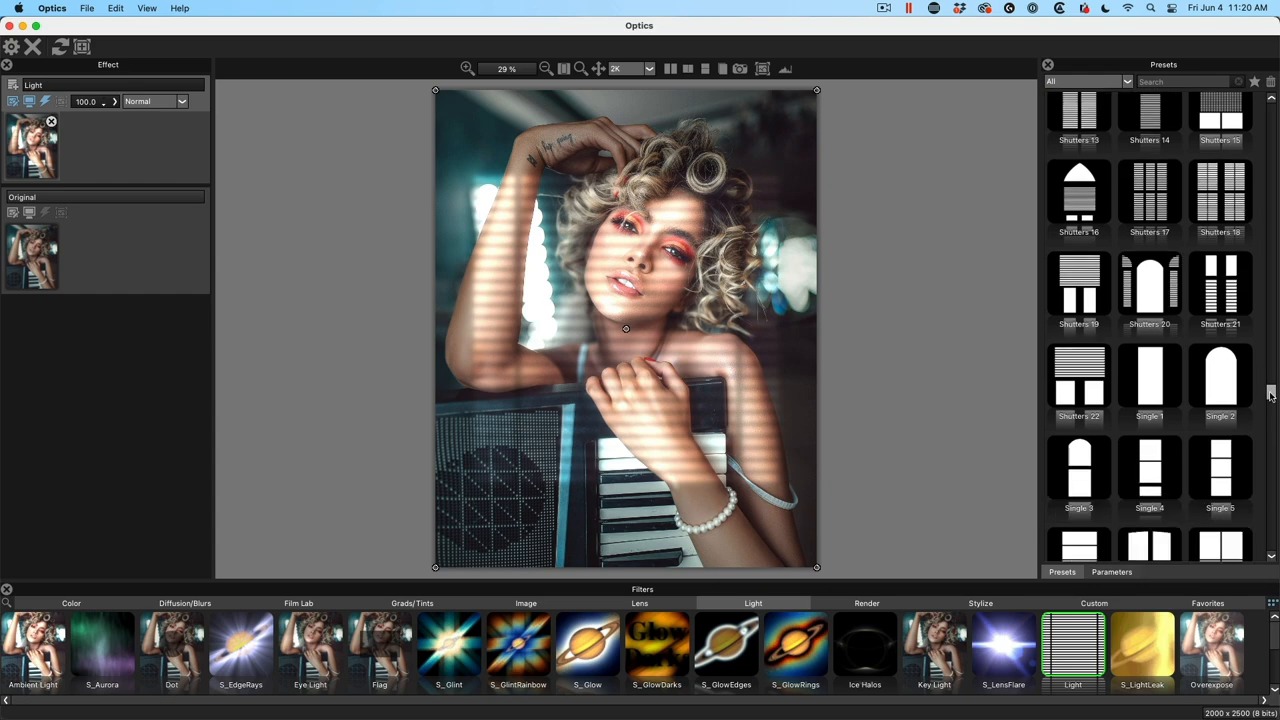
{"action": "scroll", "scroll_direction": "down", "scroll_amount": 3}
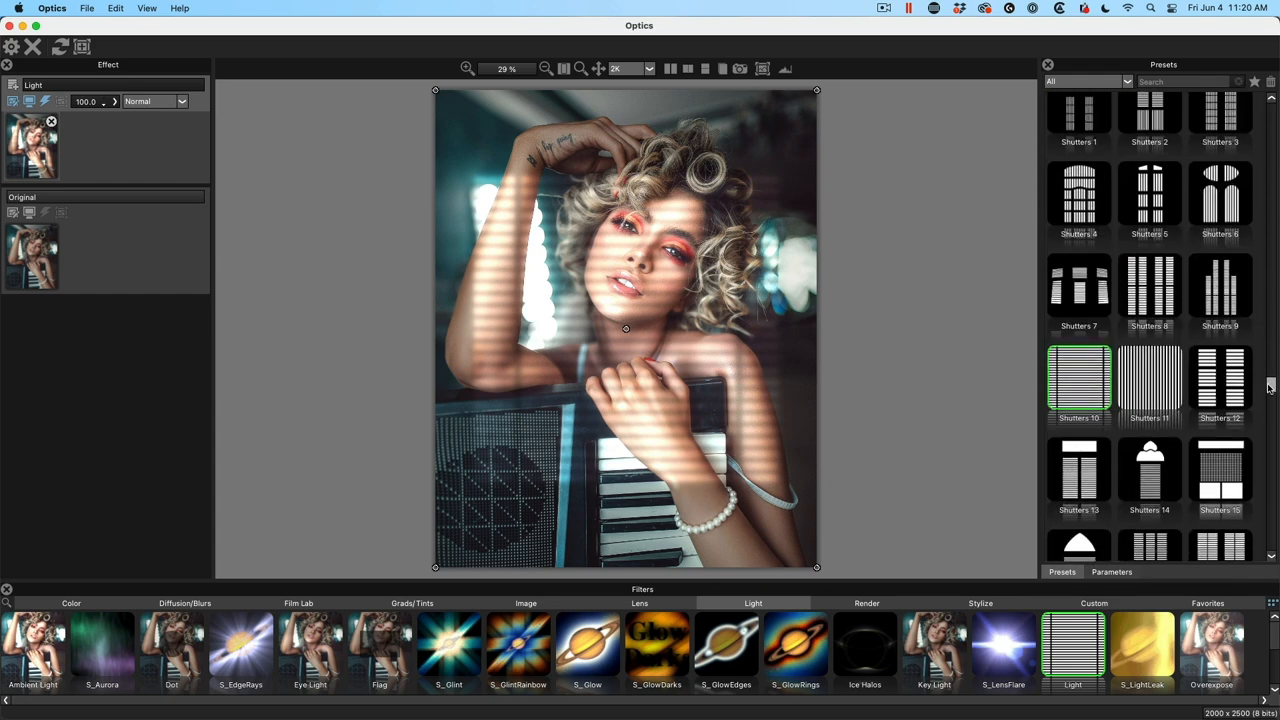
{"action": "left_click", "coordinate": [1078, 384]}
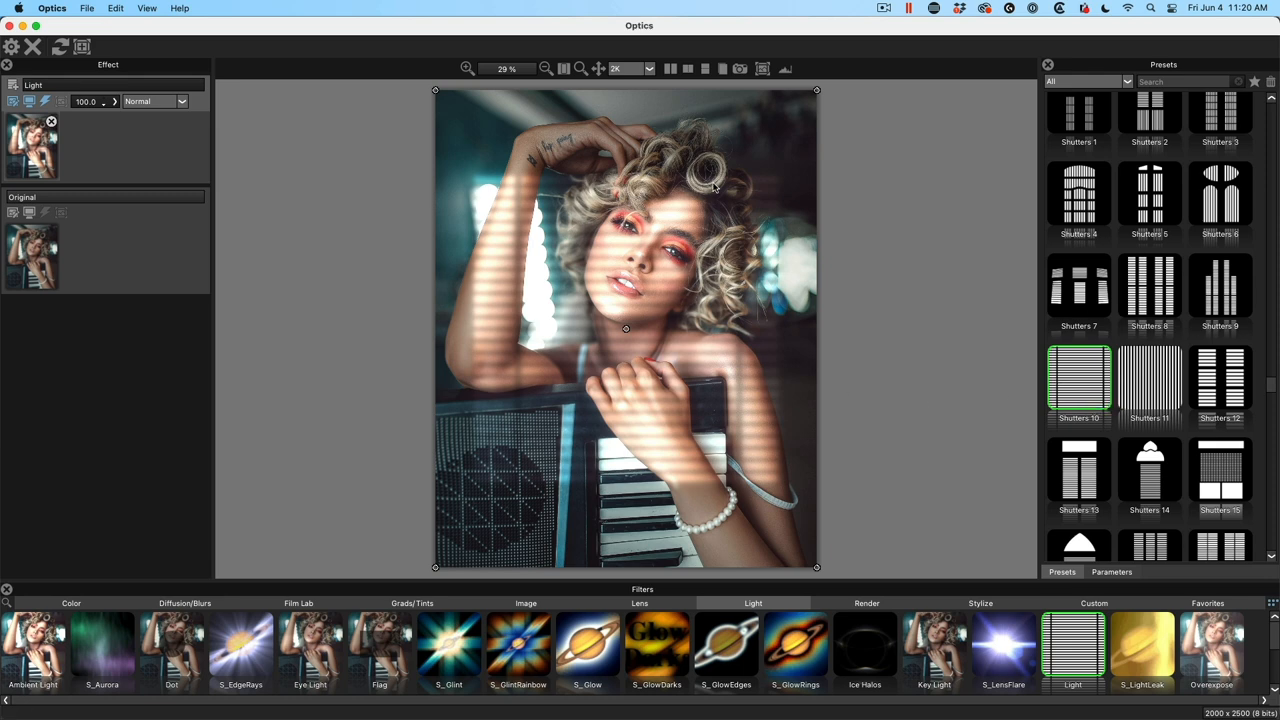
{"action": "mouse_move", "coordinate": [484, 132]}
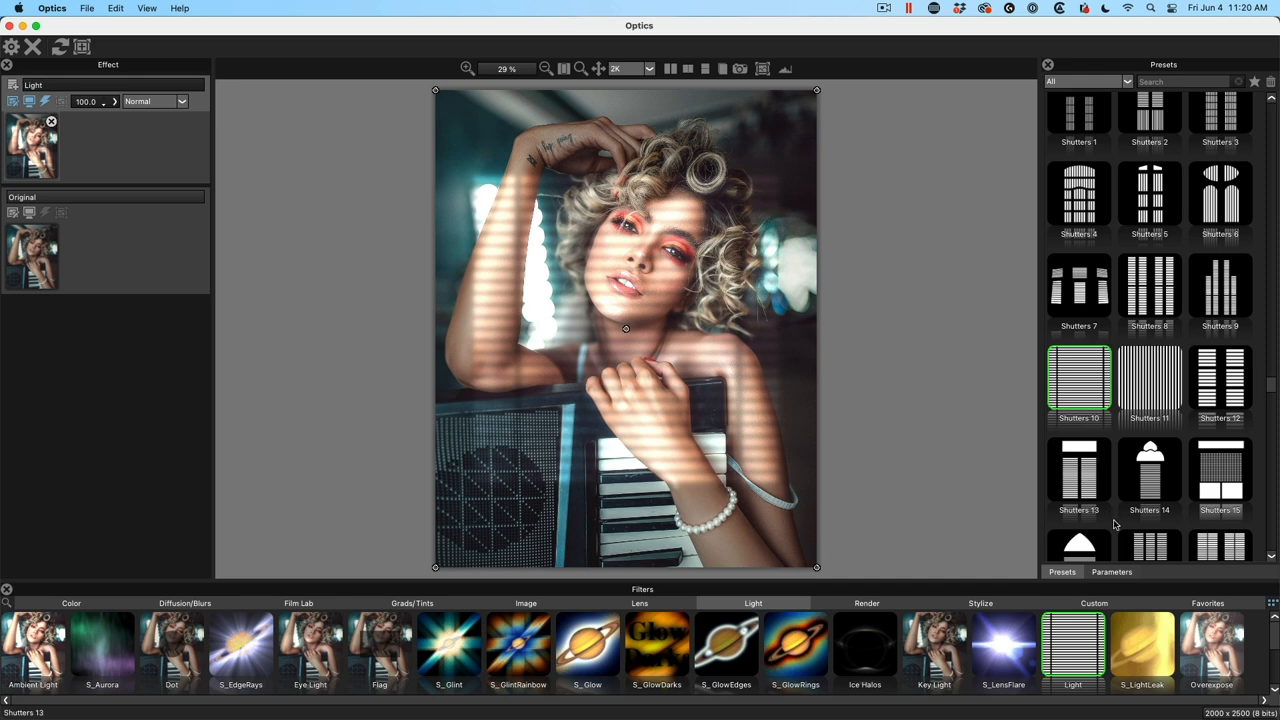
Raise the Gobo Transform Scale to about 160 for fewer, thicker shadow stripes
{"action": "left_click", "coordinate": [1112, 572]}
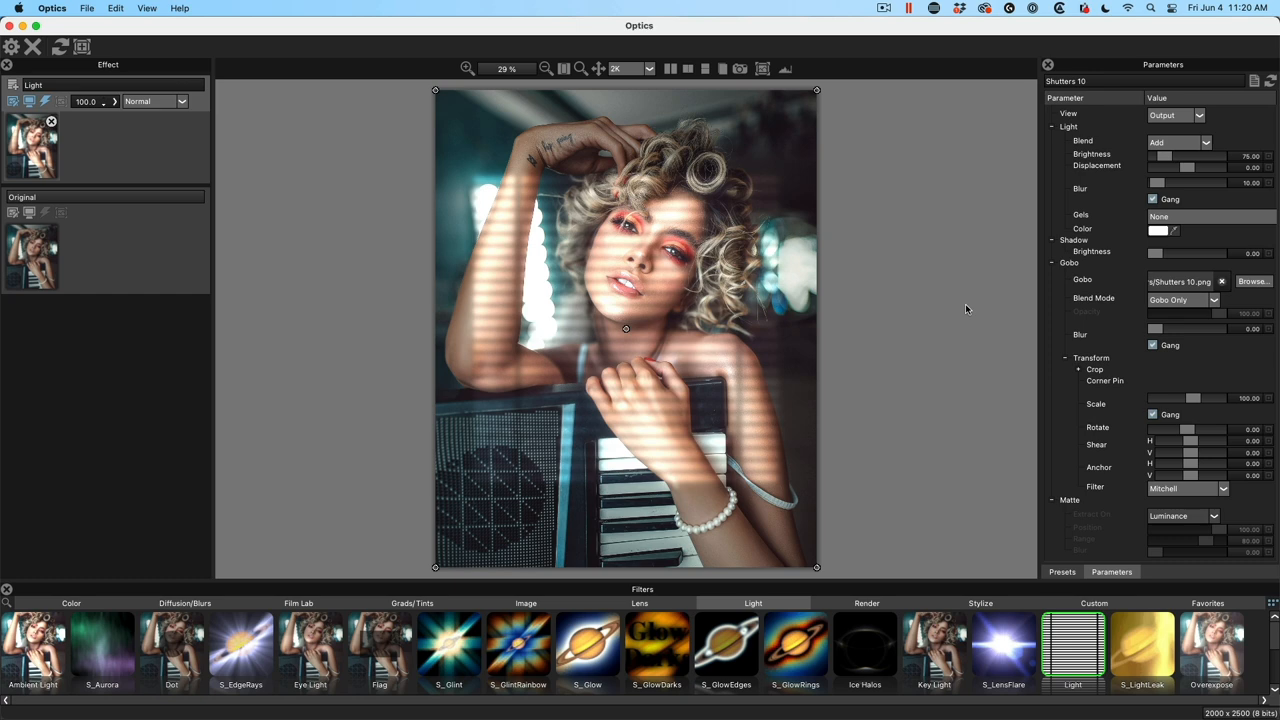
{"action": "mouse_move", "coordinate": [1216, 418]}
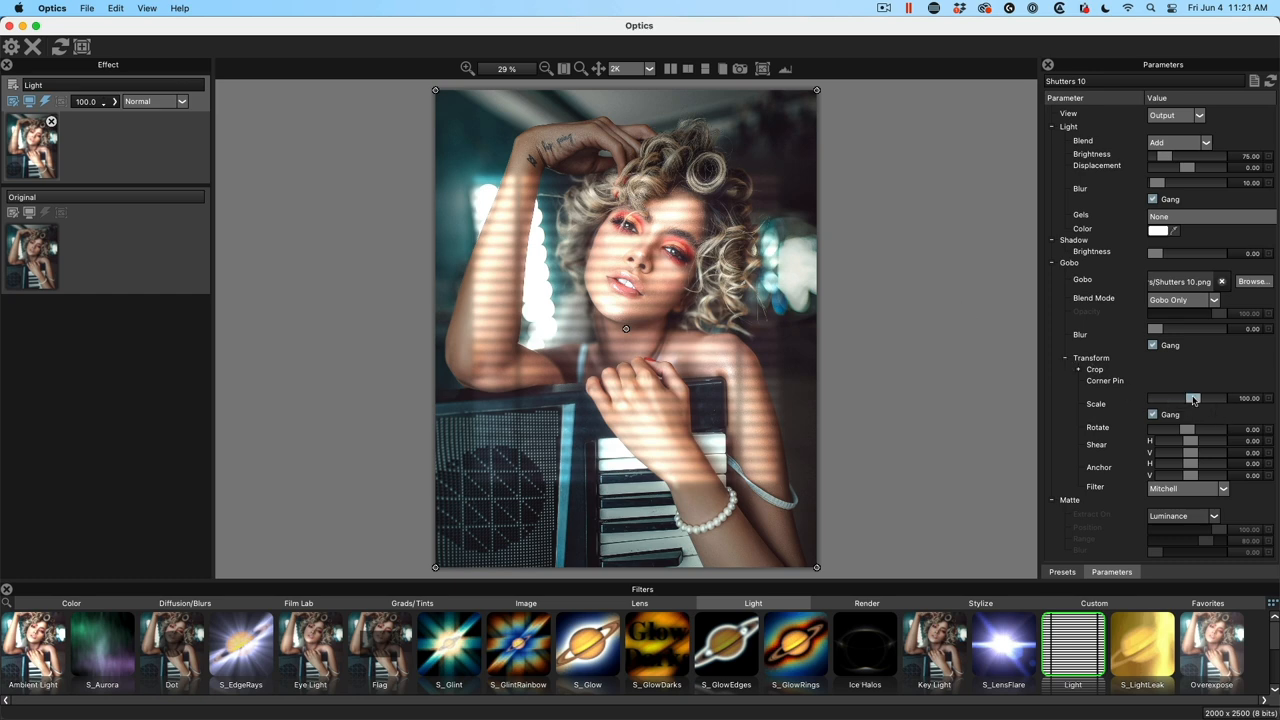
{"action": "left_click_drag", "start_coordinate": [1164, 398], "coordinate": [1196, 398]}
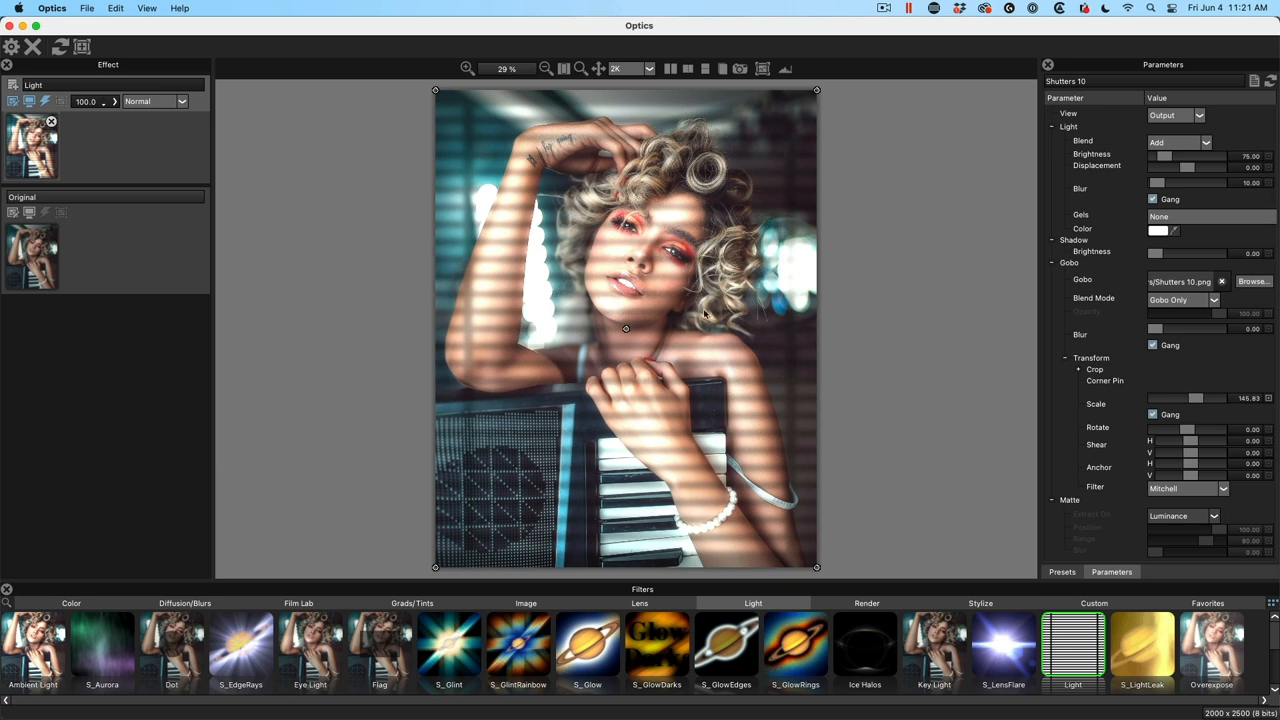
{"action": "mouse_move", "coordinate": [688, 272]}
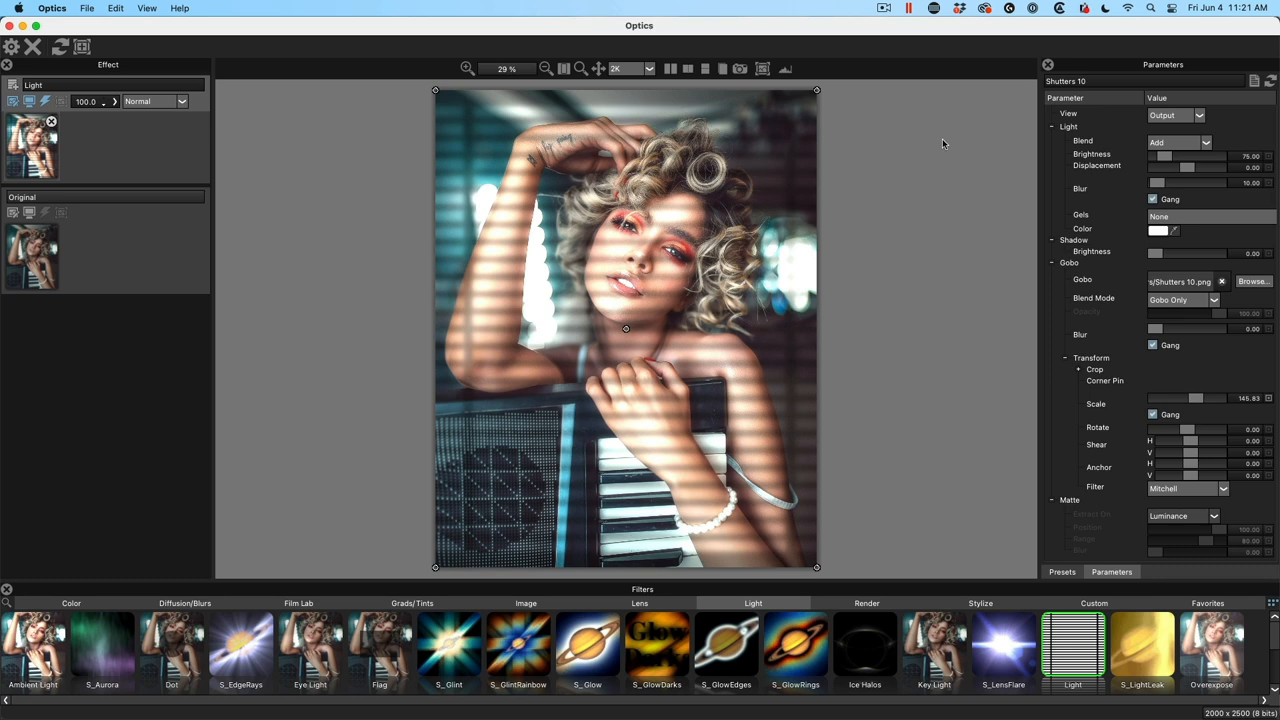
{"action": "mouse_move", "coordinate": [1136, 136]}
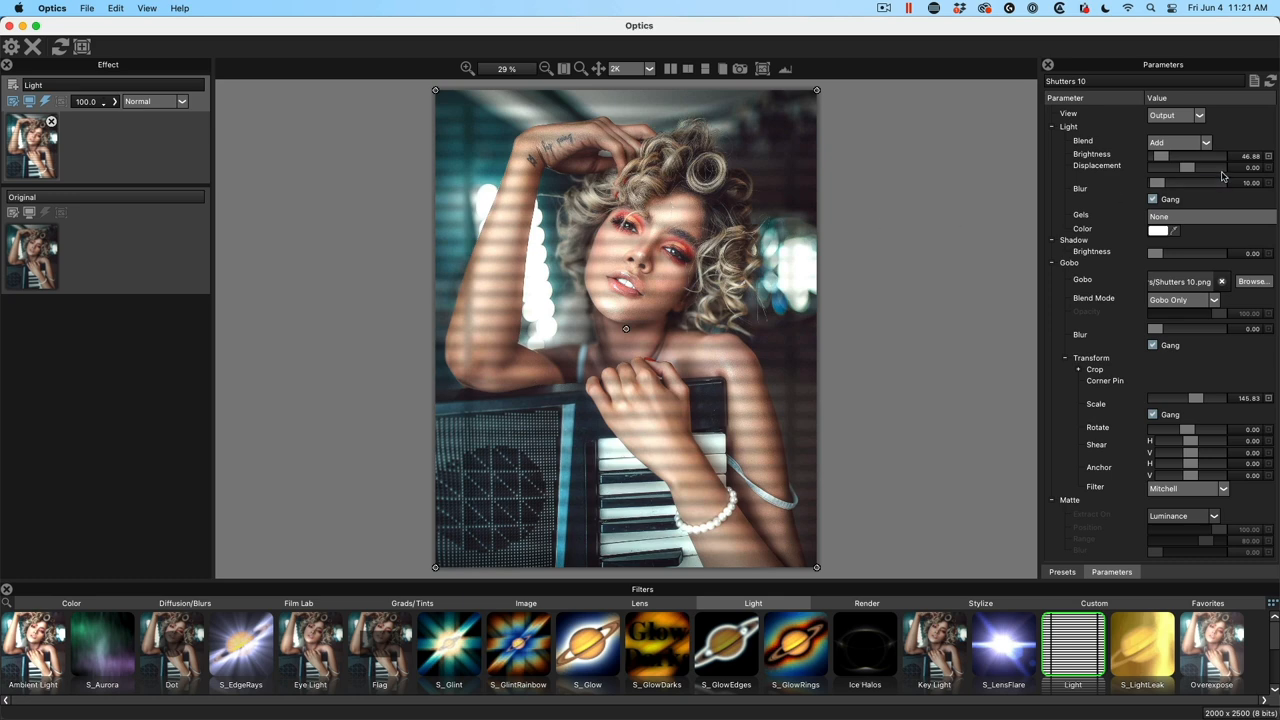
Try the Subtract blend mode on the light, then return it to Add
{"action": "left_click", "coordinate": [1178, 142]}
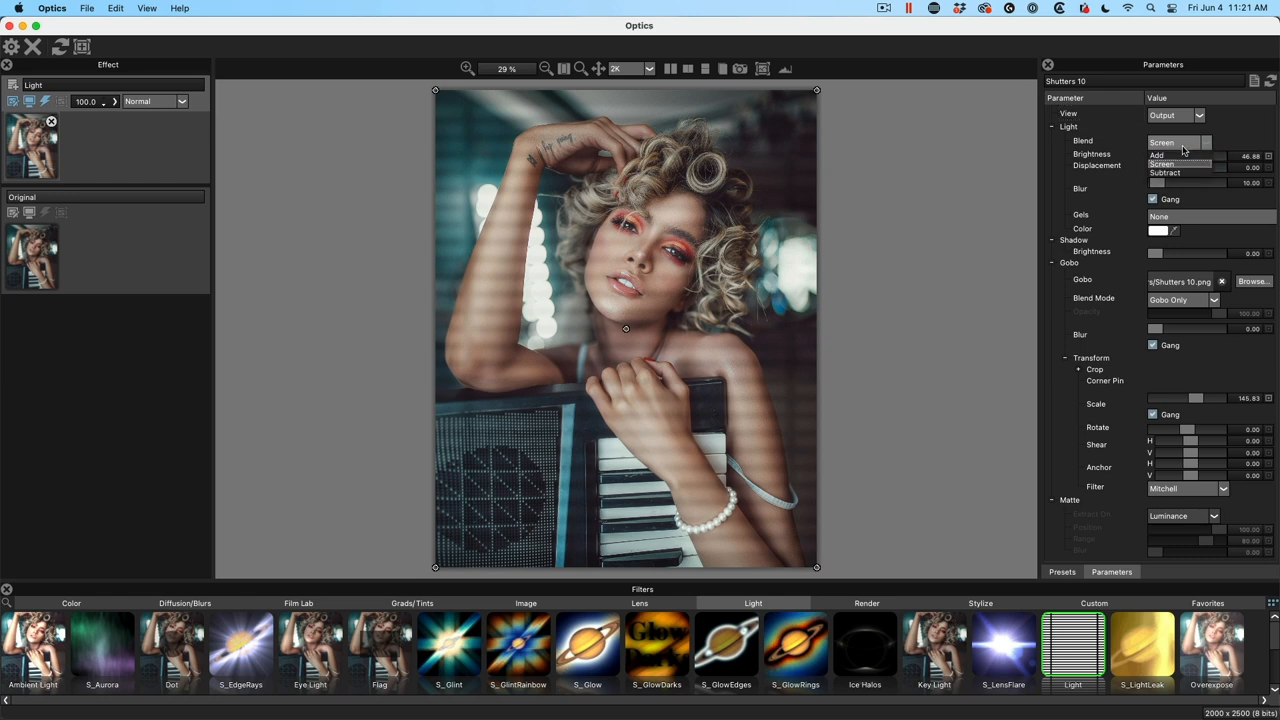
{"action": "left_click", "coordinate": [1164, 172]}
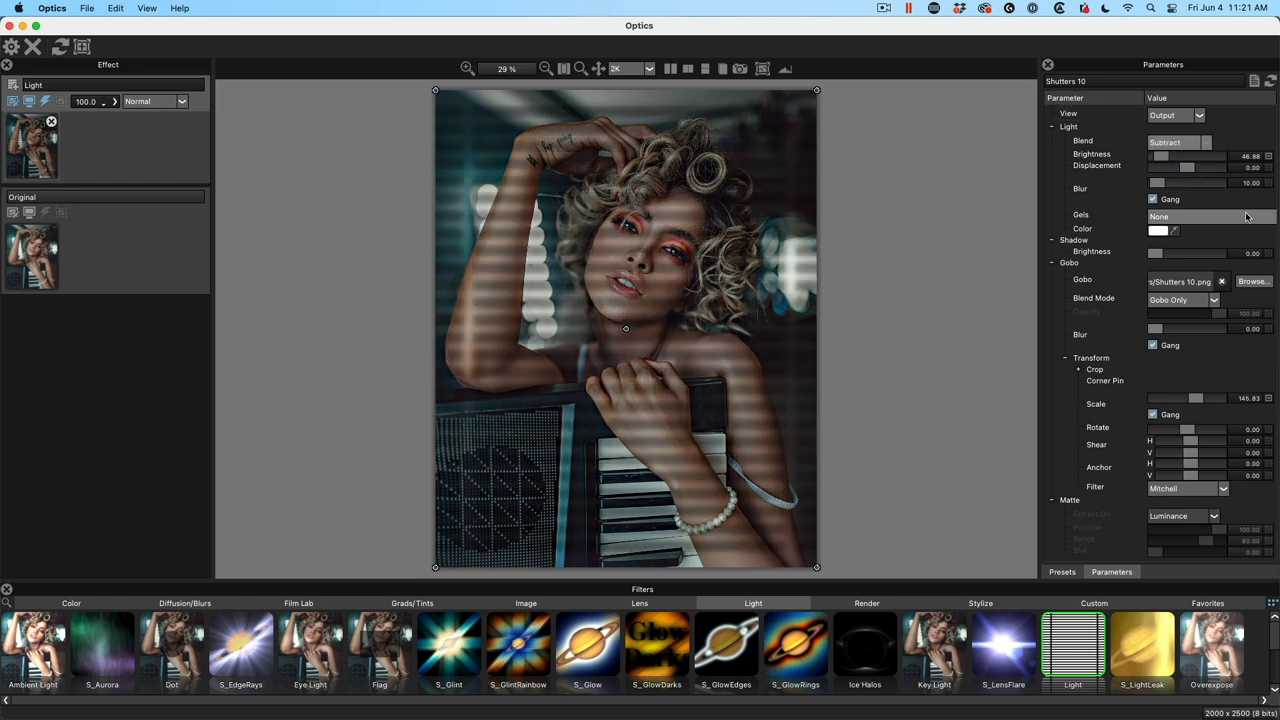
{"action": "left_click", "coordinate": [1180, 142]}
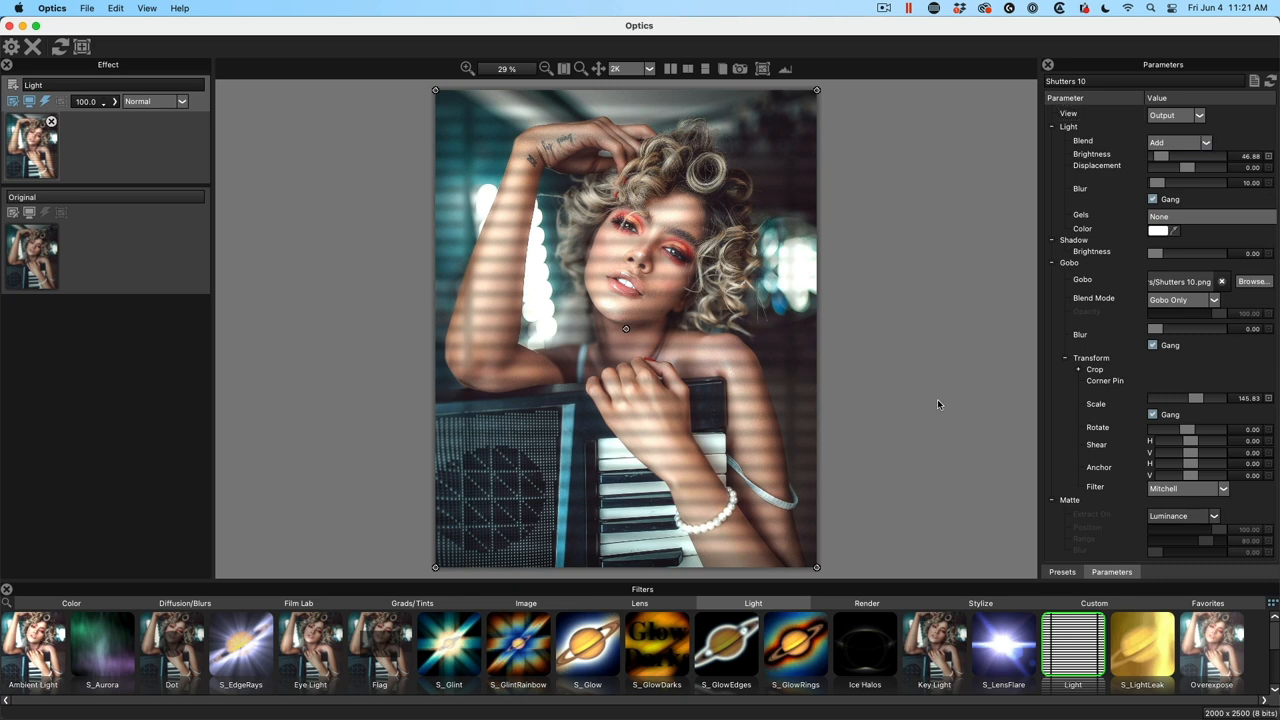
{"action": "mouse_move", "coordinate": [938, 438]}
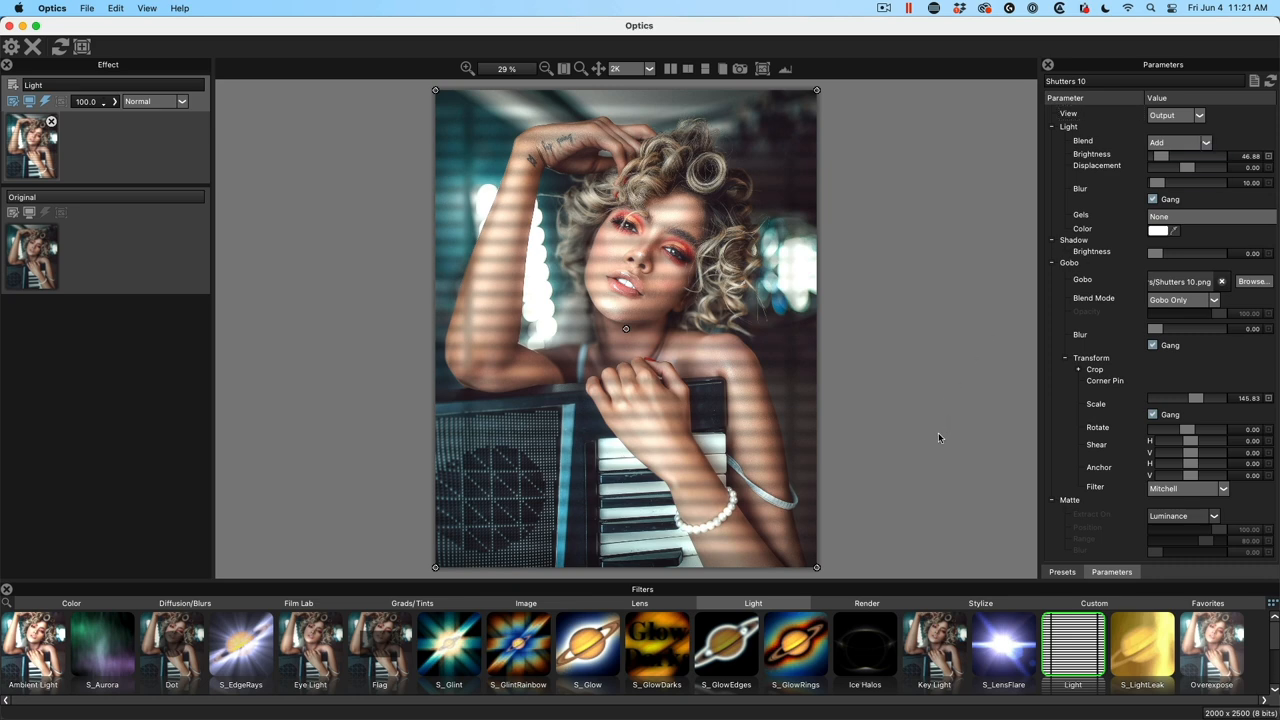
{"action": "mouse_move", "coordinate": [608, 268]}
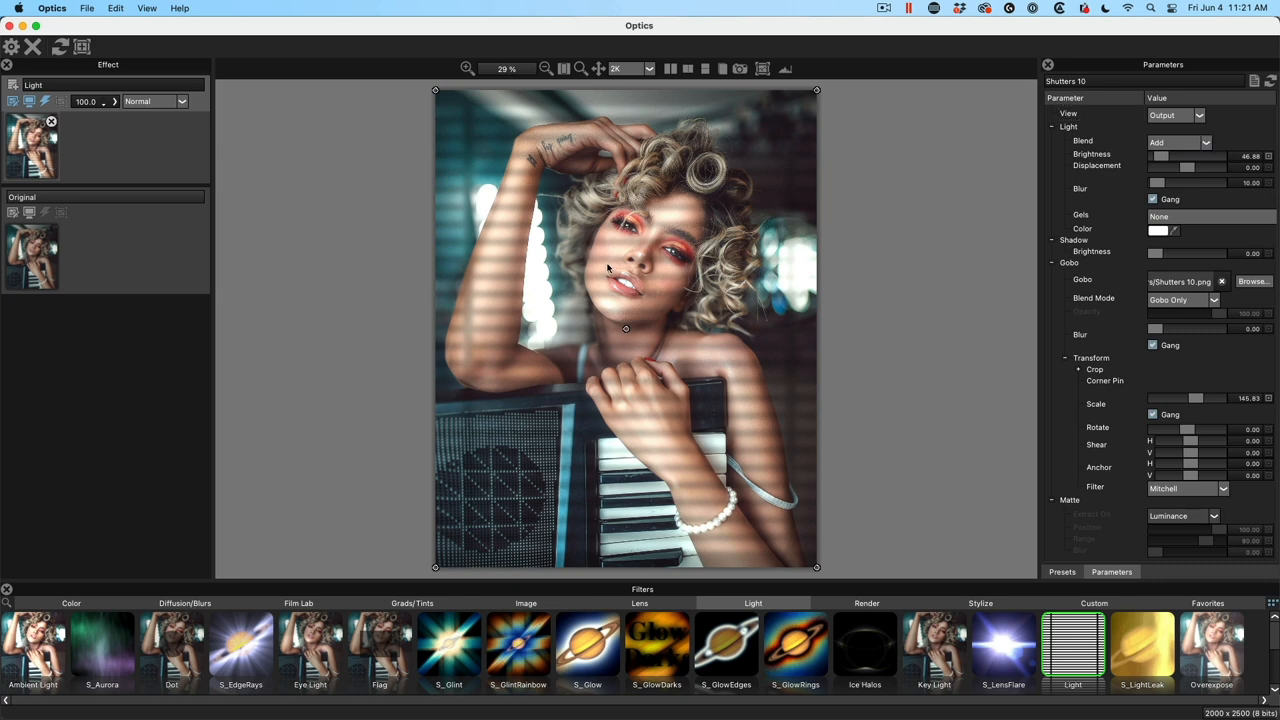
{"action": "mouse_move", "coordinate": [690, 218]}
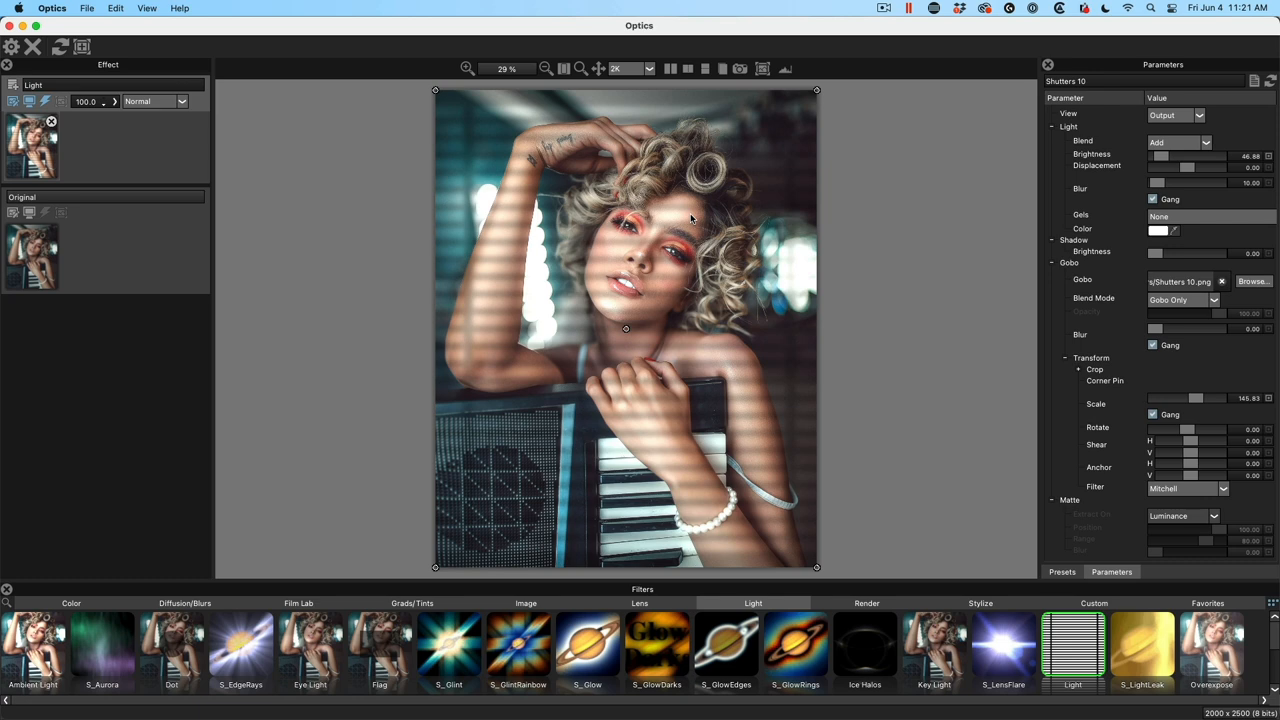
{"action": "mouse_move", "coordinate": [688, 212]}
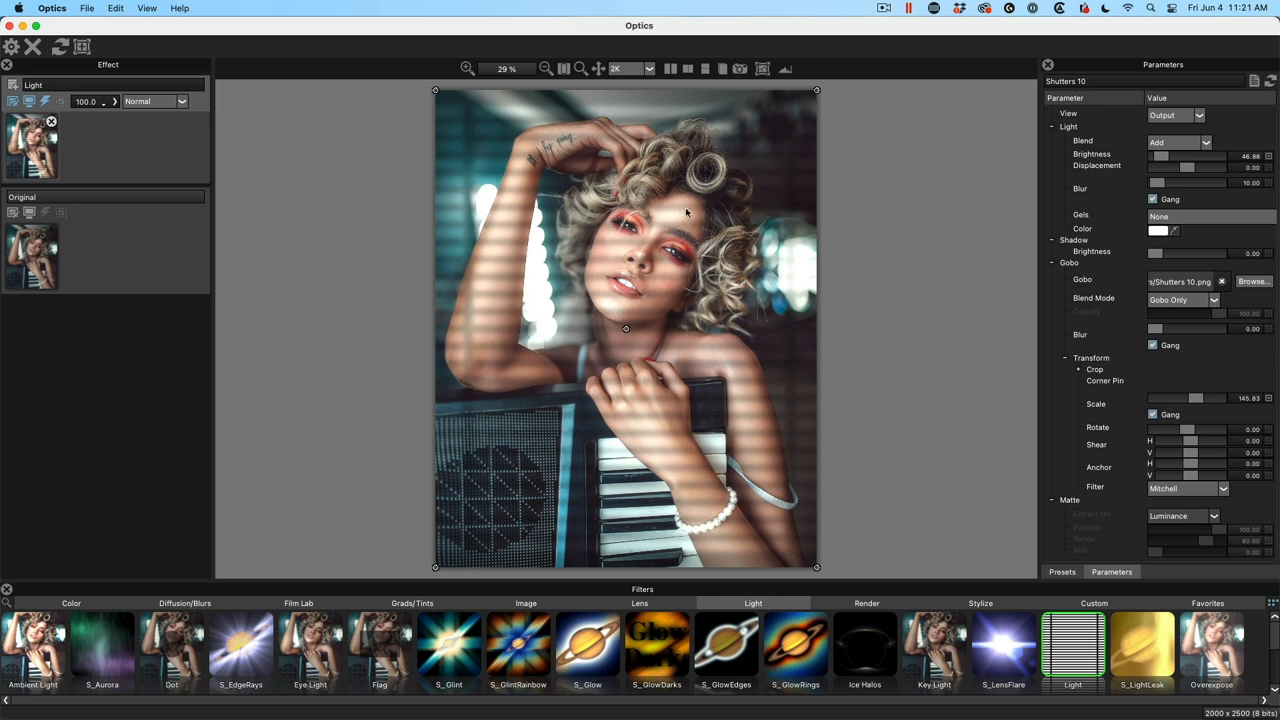
{"action": "mouse_move", "coordinate": [584, 324]}
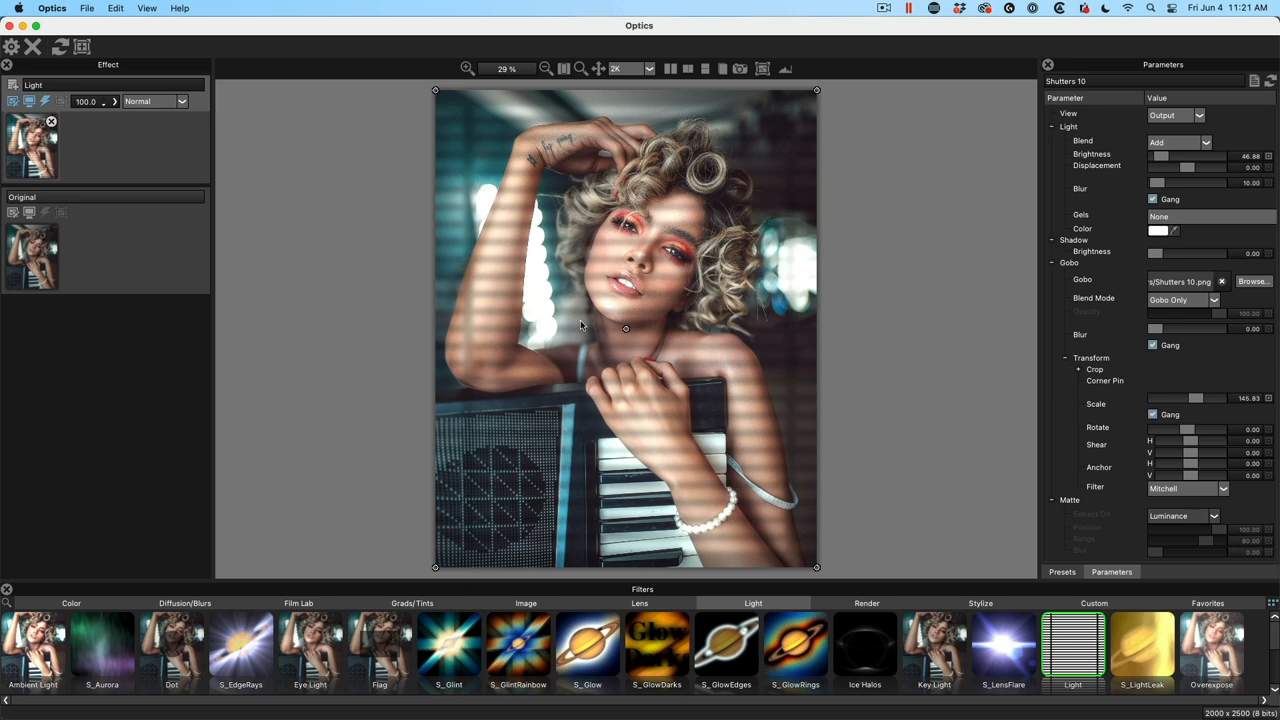
{"action": "mouse_move", "coordinate": [592, 352]}
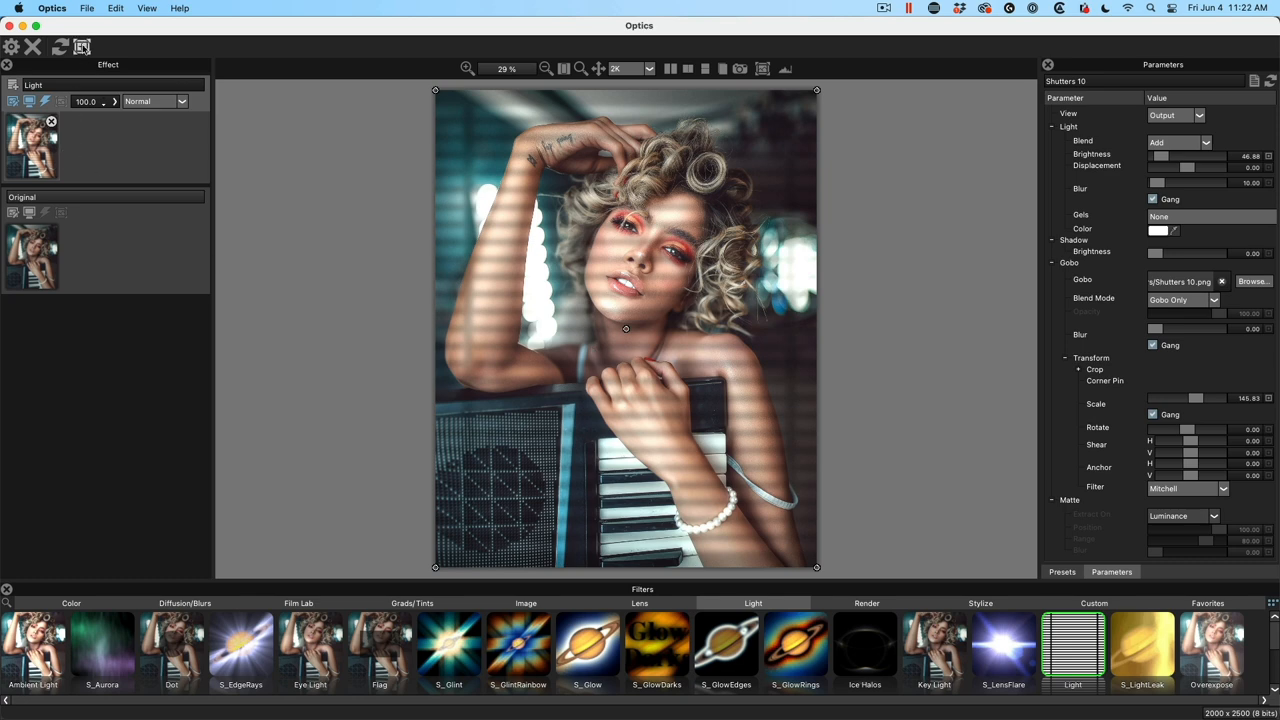
Add an EZMask and paint foreground strokes over the woman's arm, head and body
{"action": "left_click", "coordinate": [80, 48]}
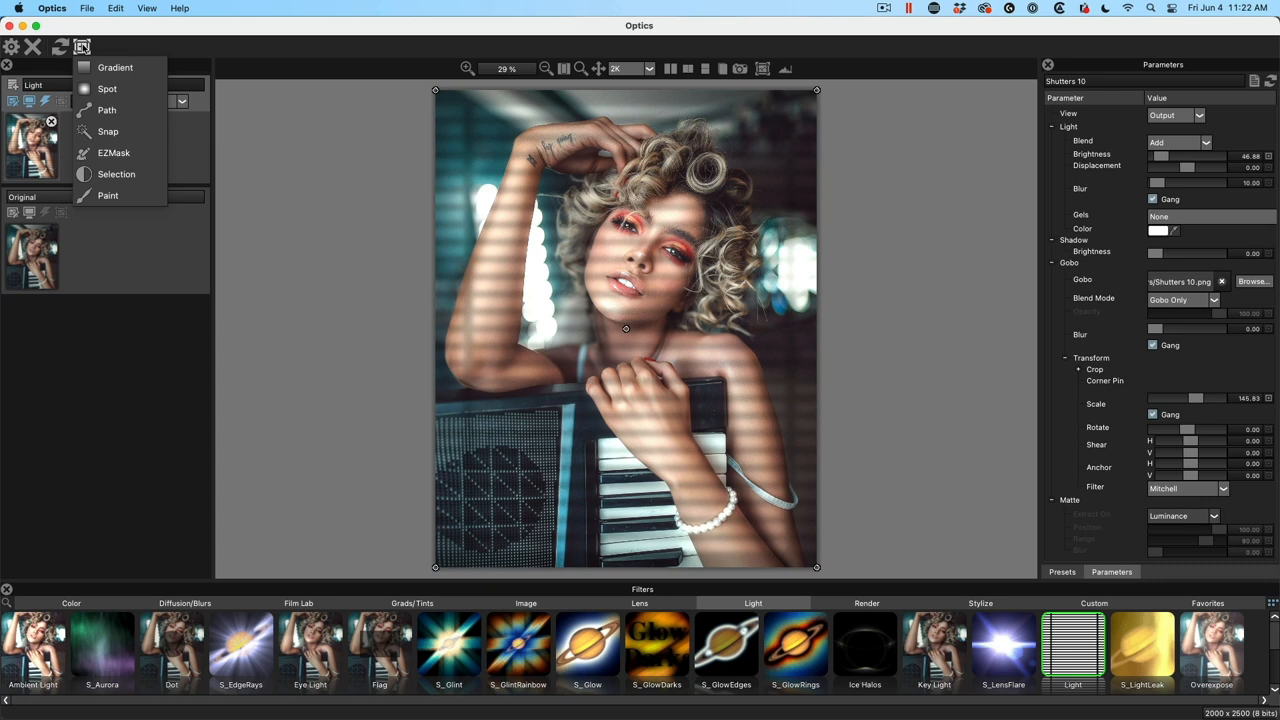
{"action": "mouse_move", "coordinate": [112, 152]}
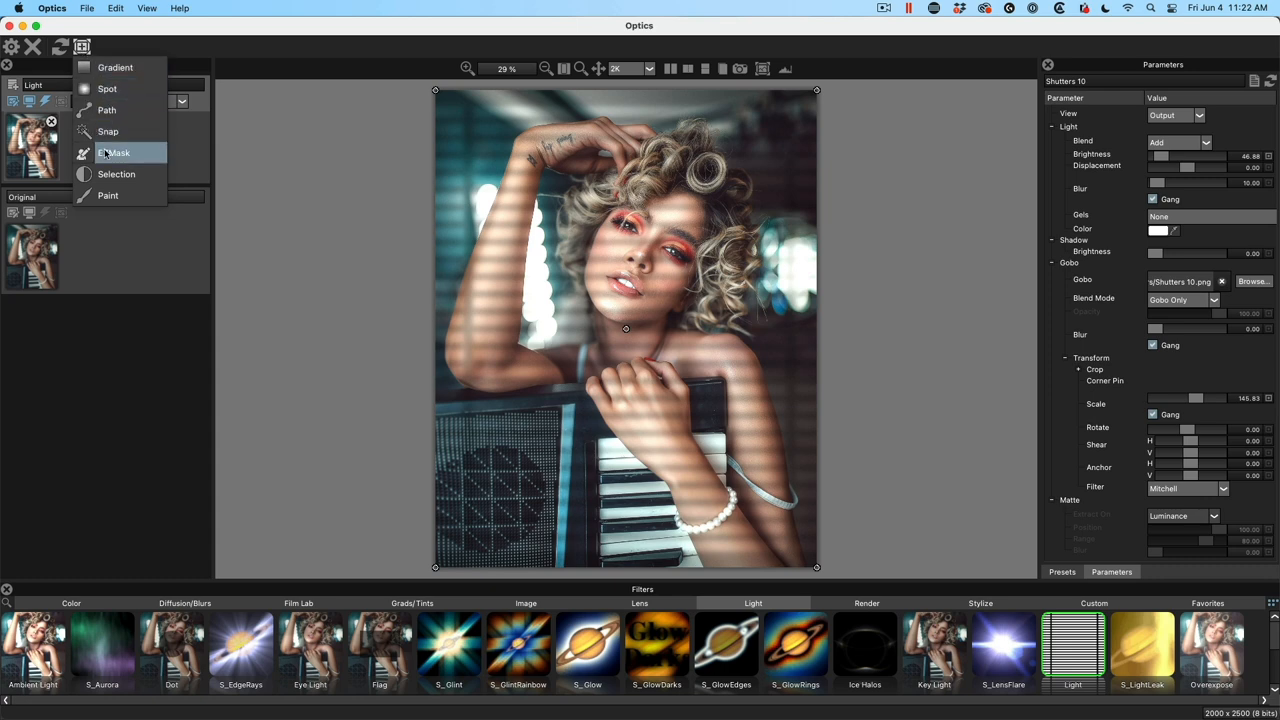
{"action": "left_click", "coordinate": [116, 152]}
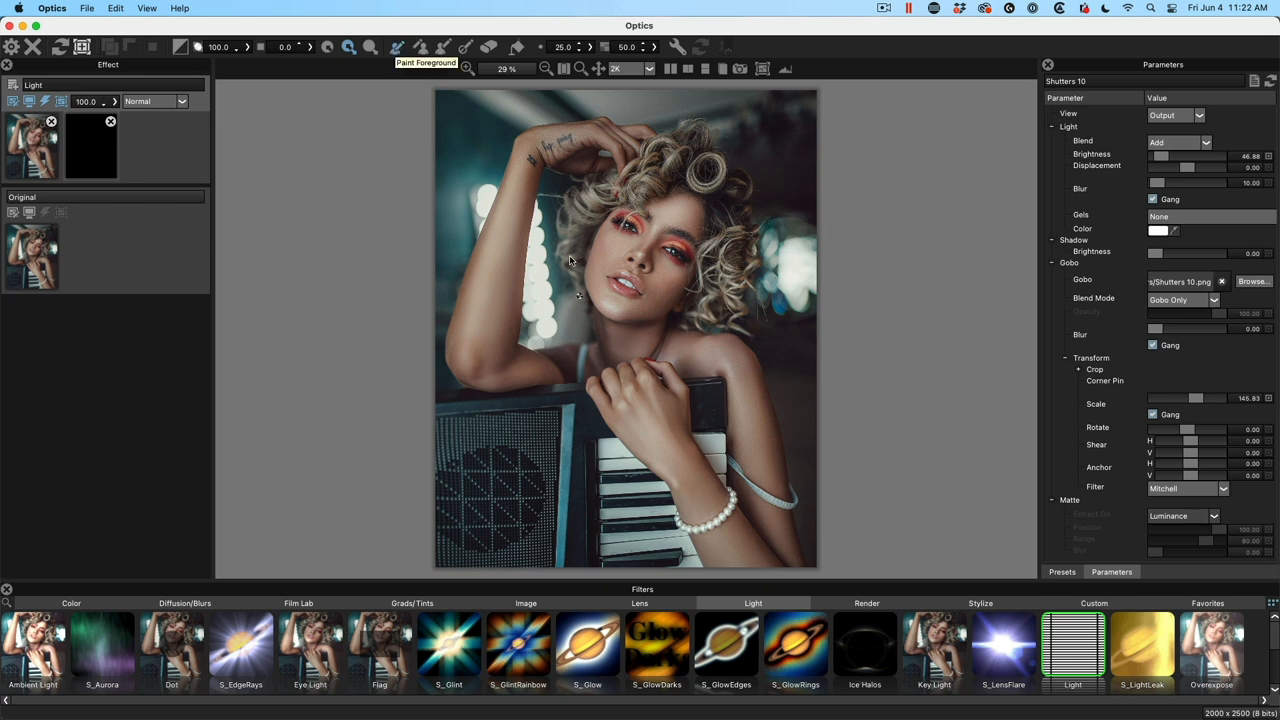
{"action": "mouse_move", "coordinate": [408, 52]}
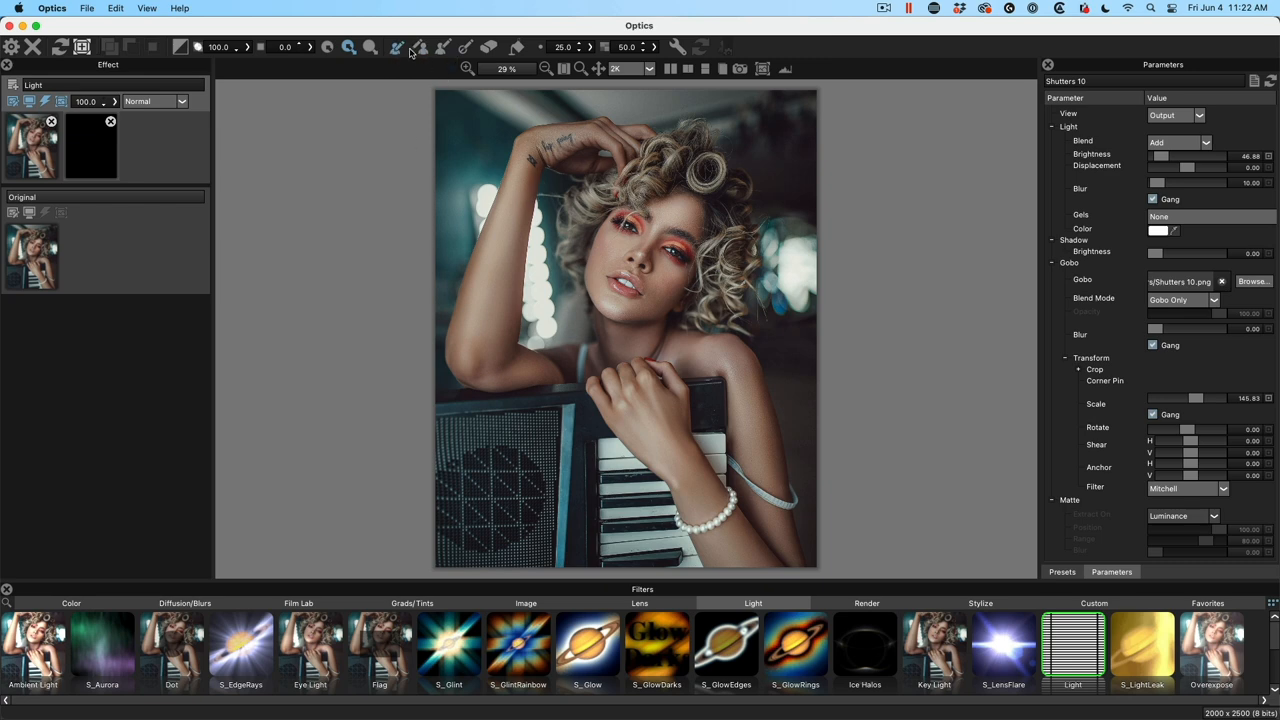
{"action": "mouse_move", "coordinate": [420, 48]}
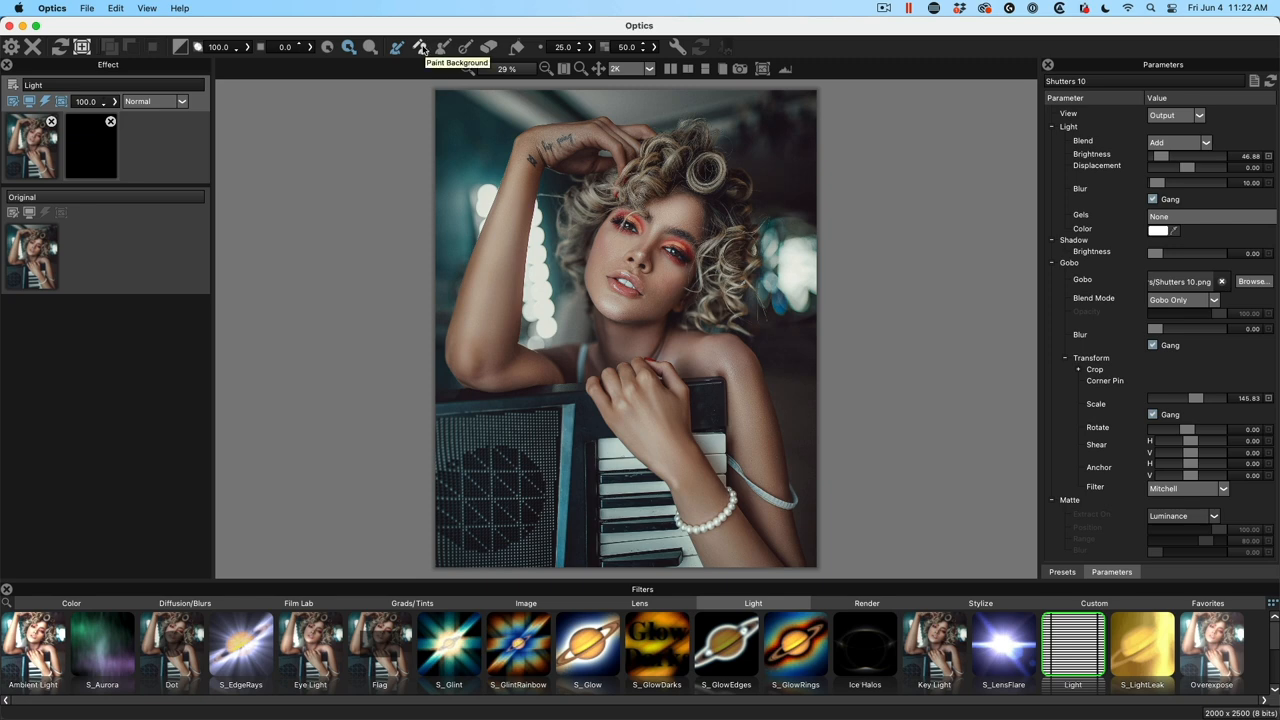
{"action": "mouse_move", "coordinate": [544, 260]}
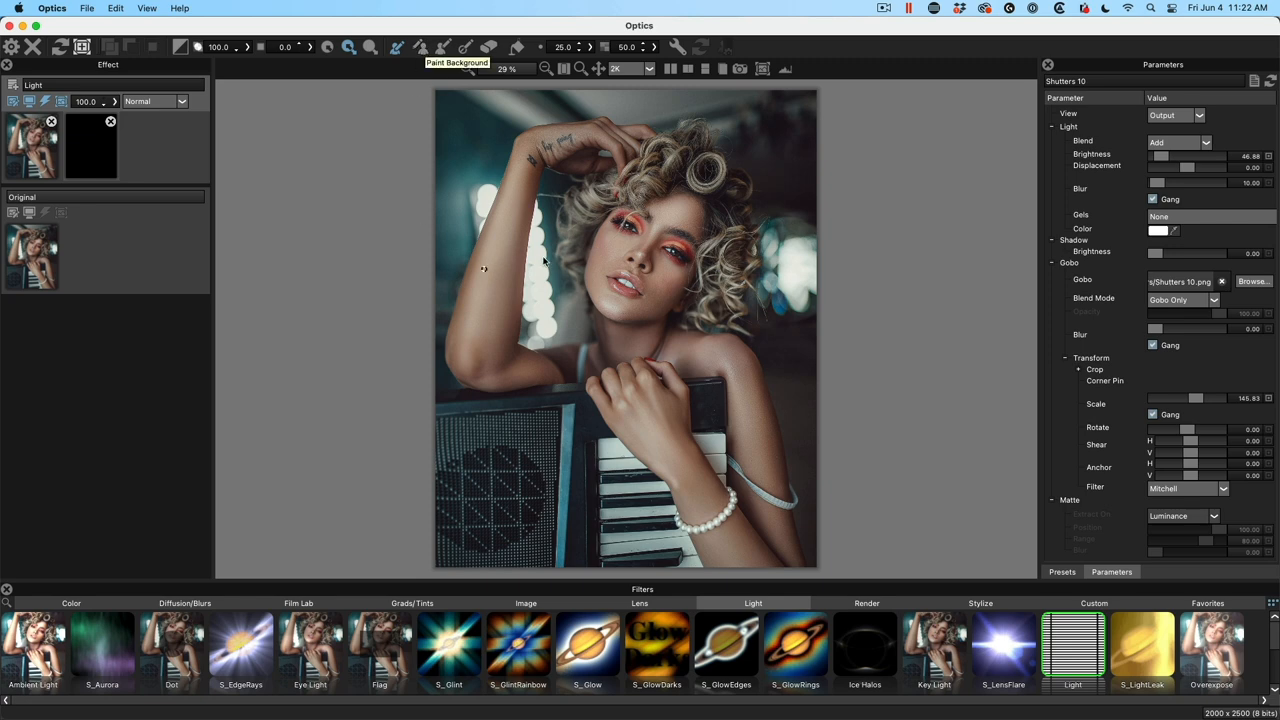
{"action": "mouse_move", "coordinate": [570, 390]}
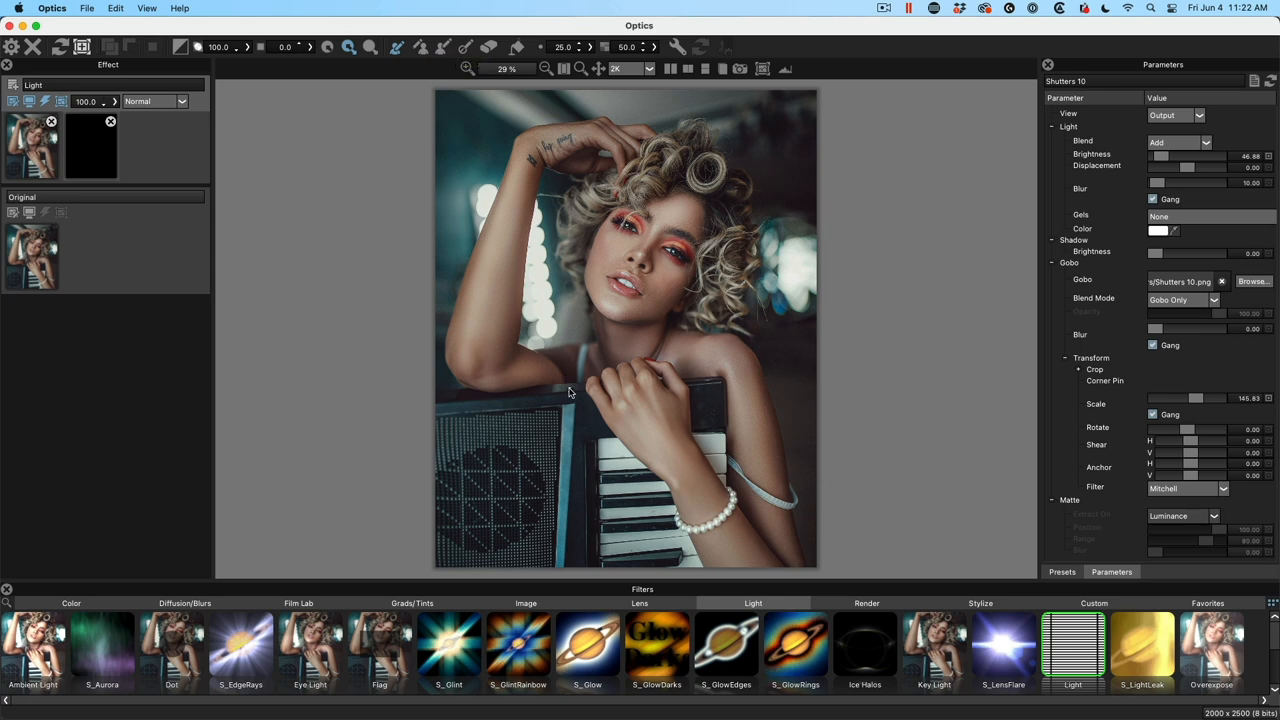
{"action": "mouse_move", "coordinate": [670, 166]}
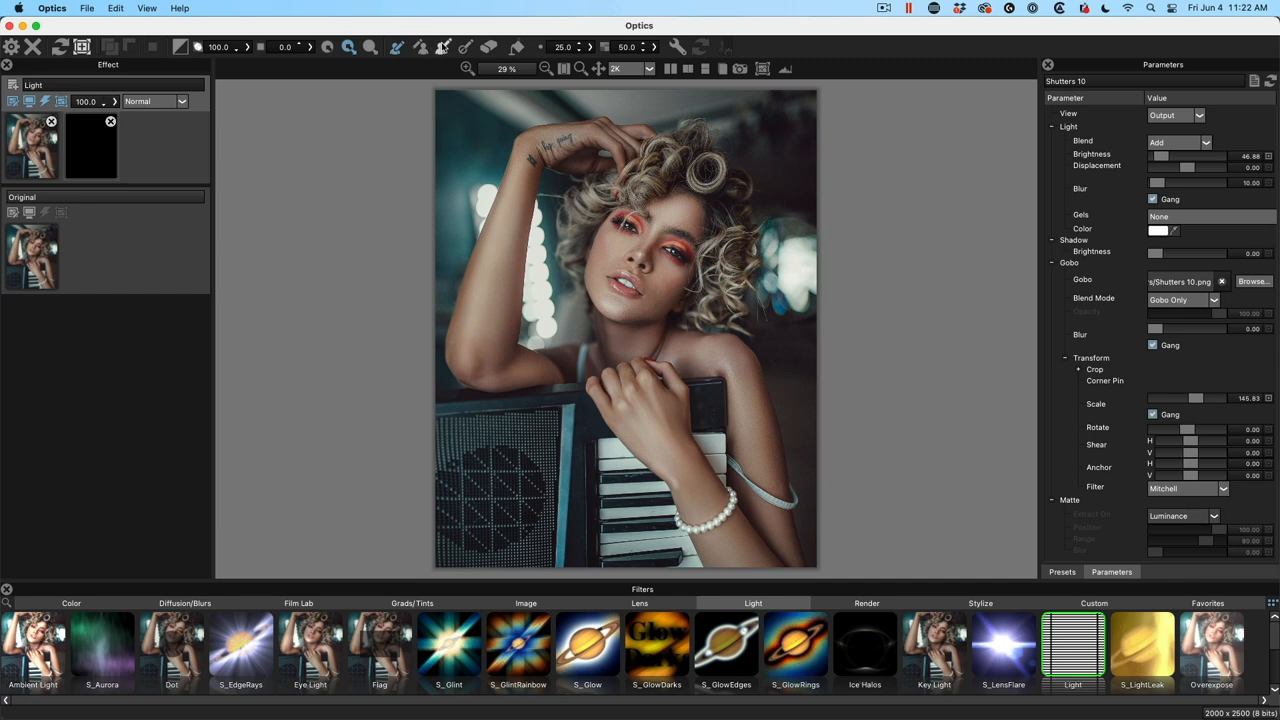
{"action": "mouse_move", "coordinate": [444, 48]}
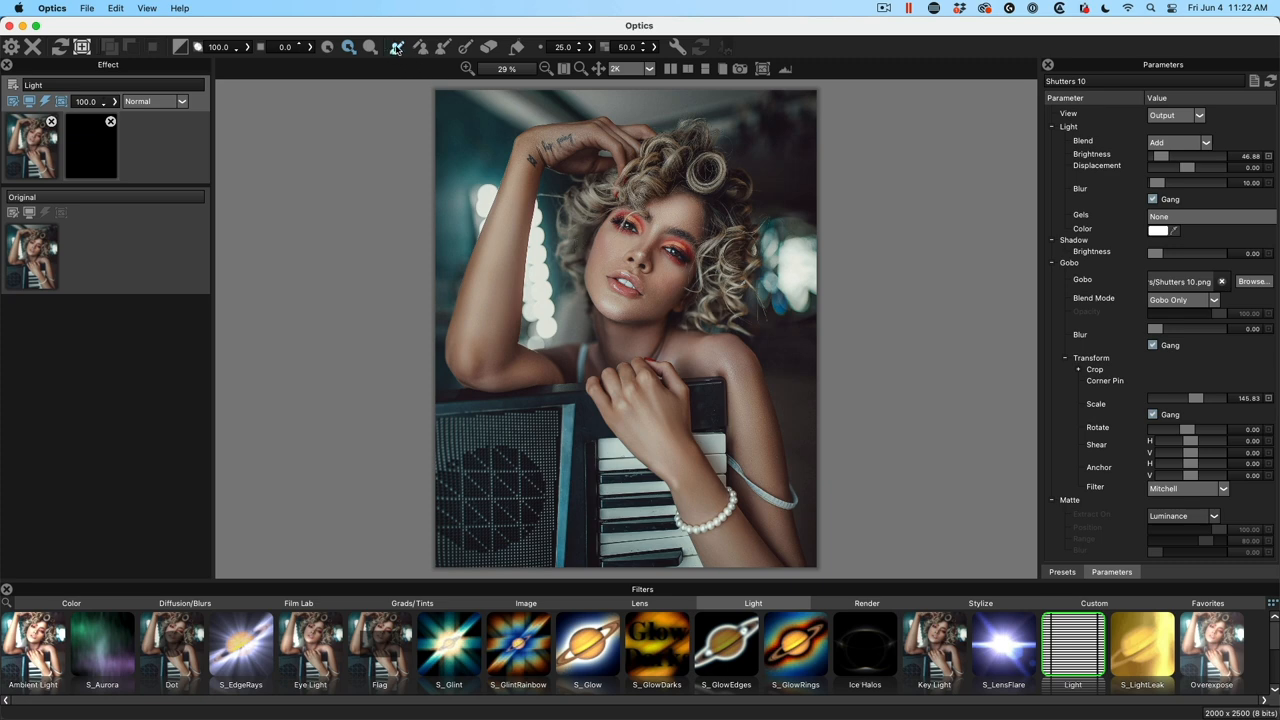
{"action": "left_click_drag", "start_coordinate": [520, 156], "coordinate": [596, 138]}
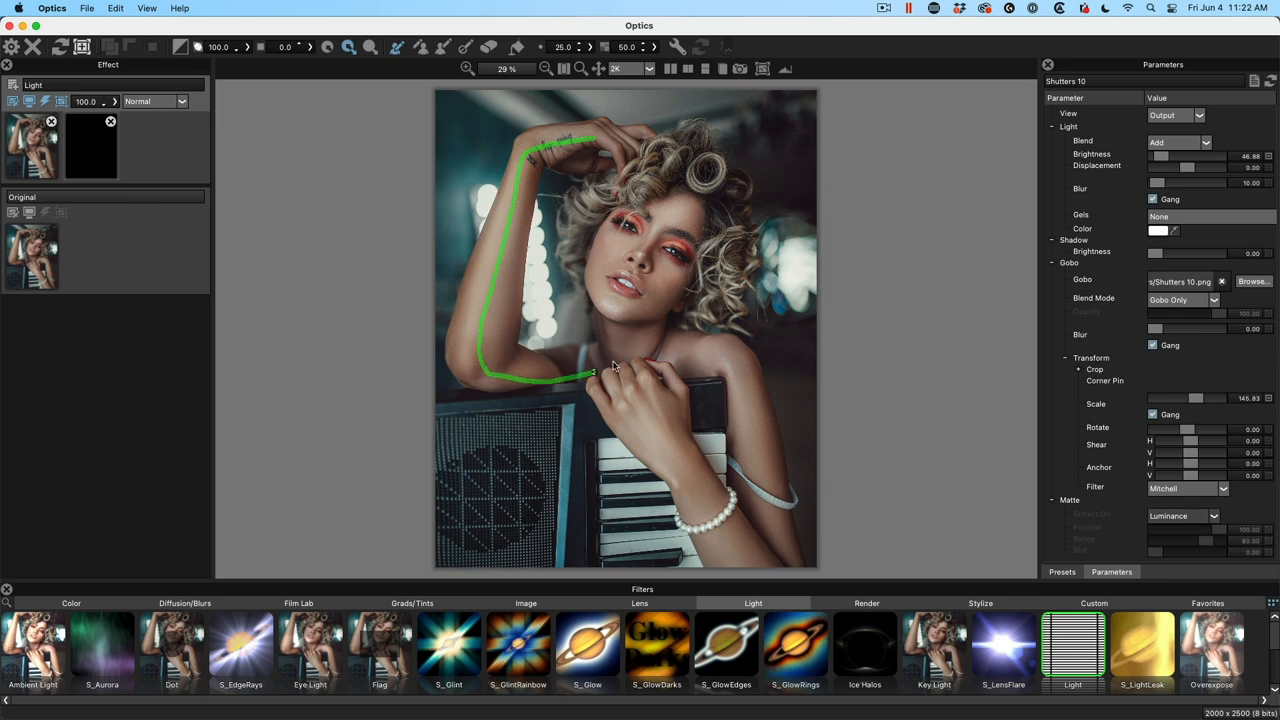
{"action": "left_click_drag", "start_coordinate": [596, 370], "coordinate": [720, 216]}
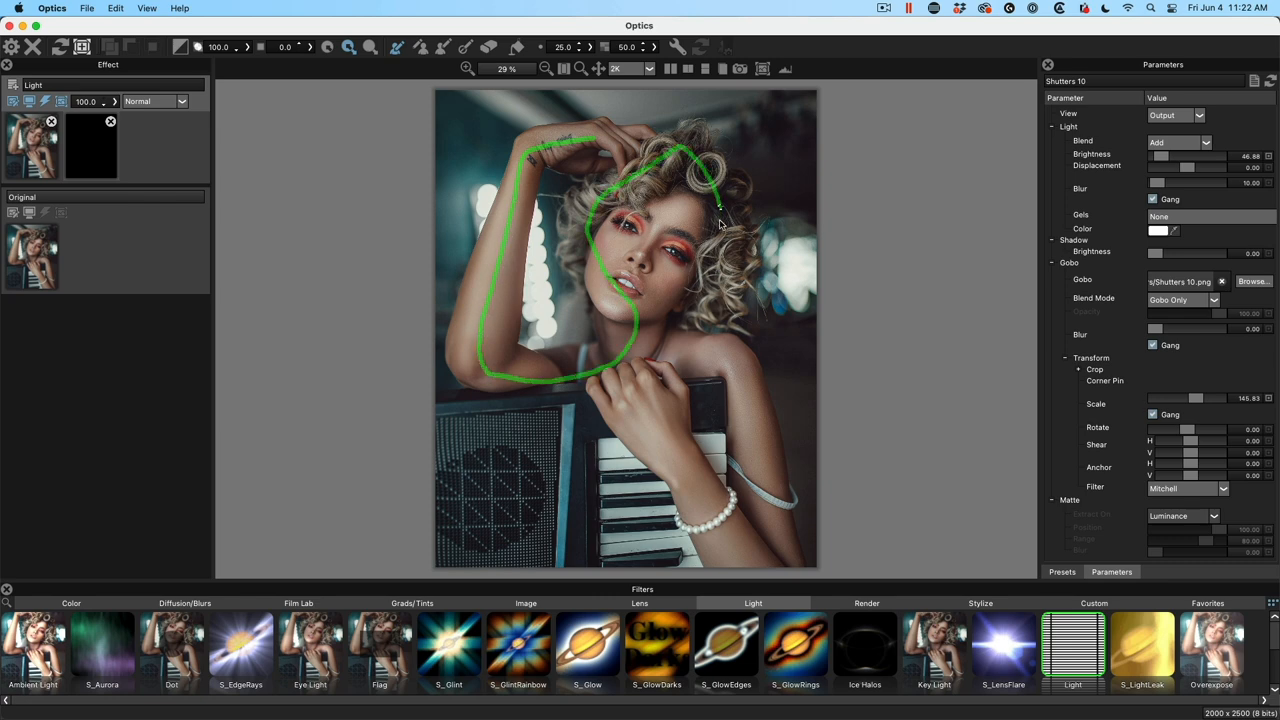
{"action": "left_click_drag", "start_coordinate": [720, 204], "coordinate": [760, 470]}
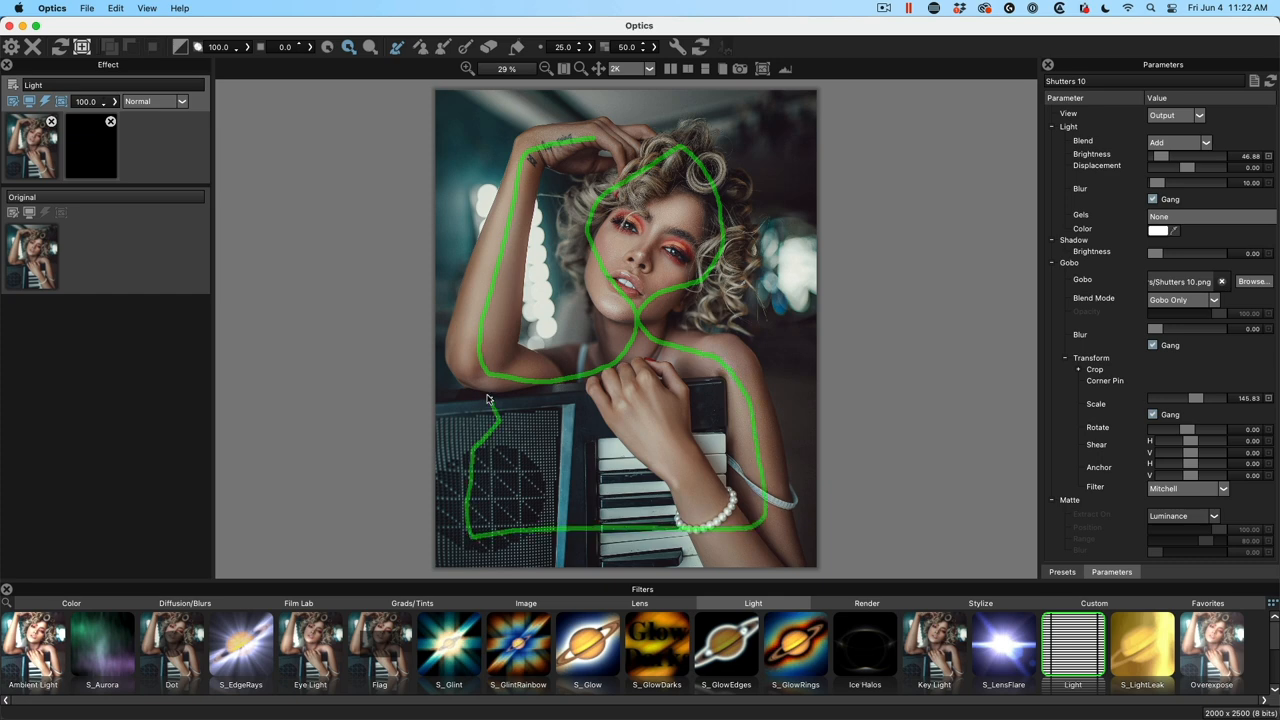
{"action": "mouse_move", "coordinate": [650, 322]}
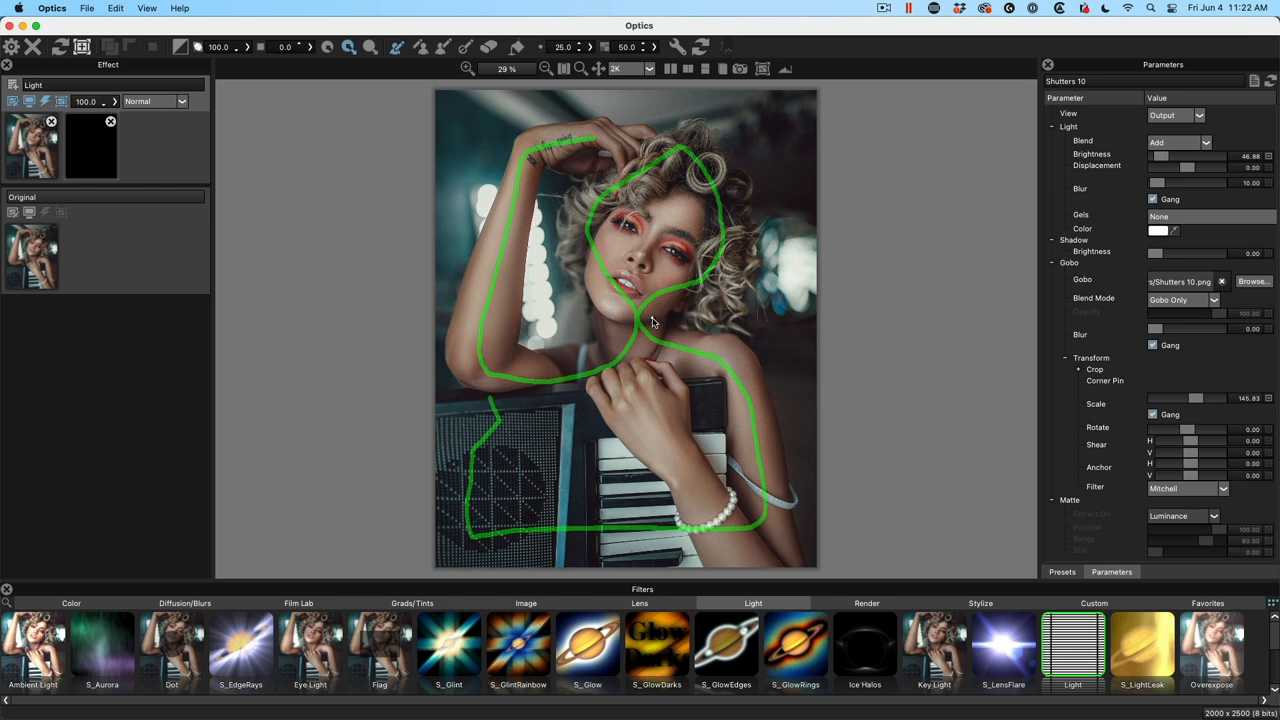
{"action": "mouse_move", "coordinate": [544, 474]}
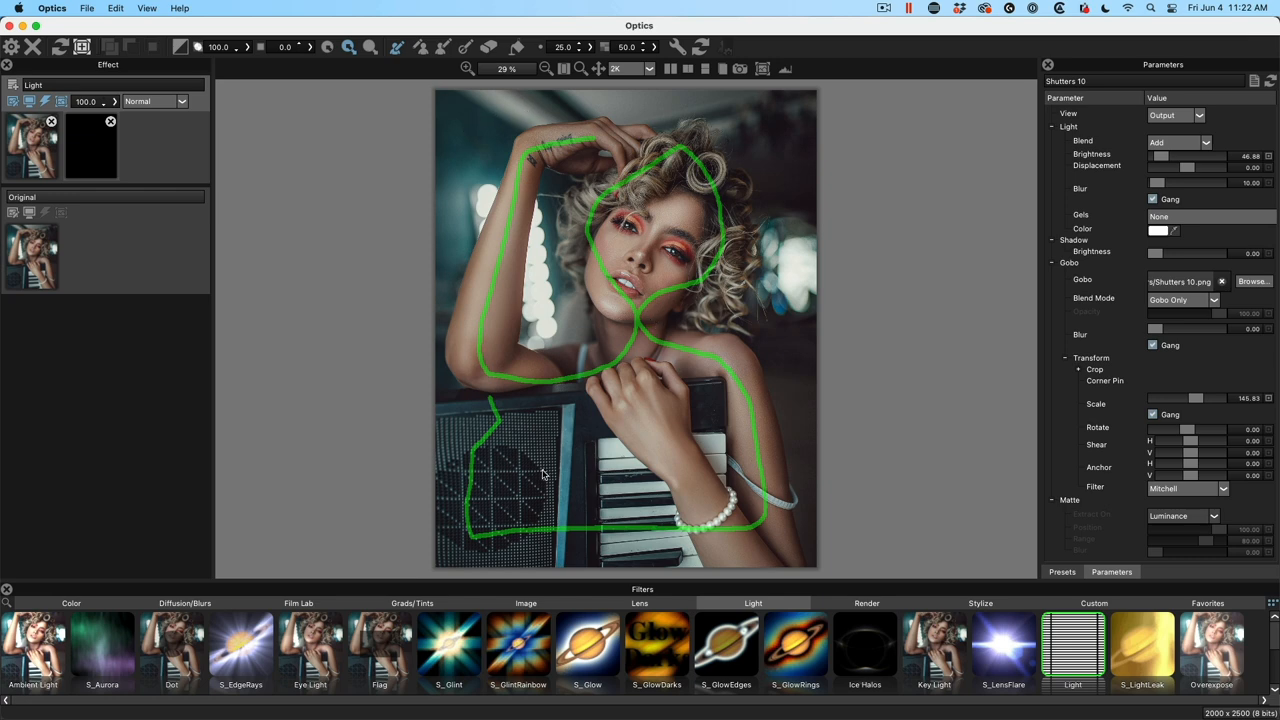
{"action": "mouse_move", "coordinate": [382, 232]}
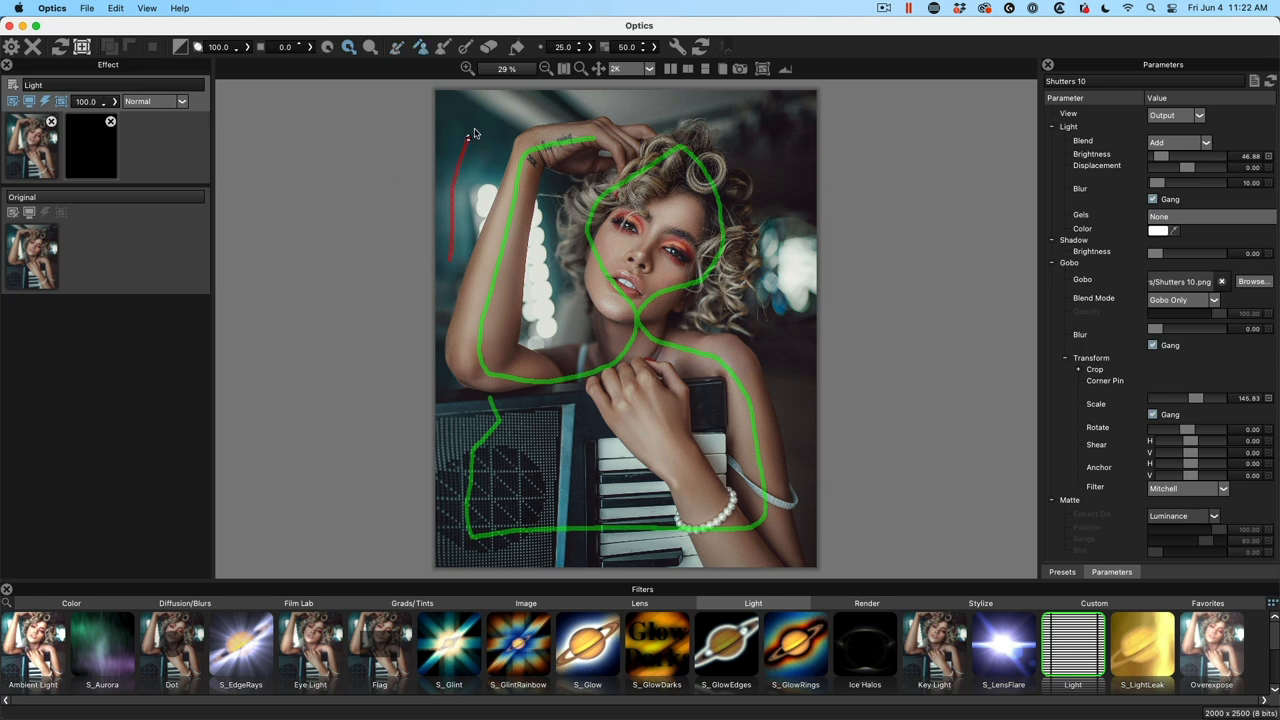
Paint a red background stroke around the woman's outline
{"action": "left_click_drag", "start_coordinate": [468, 136], "coordinate": [790, 216]}
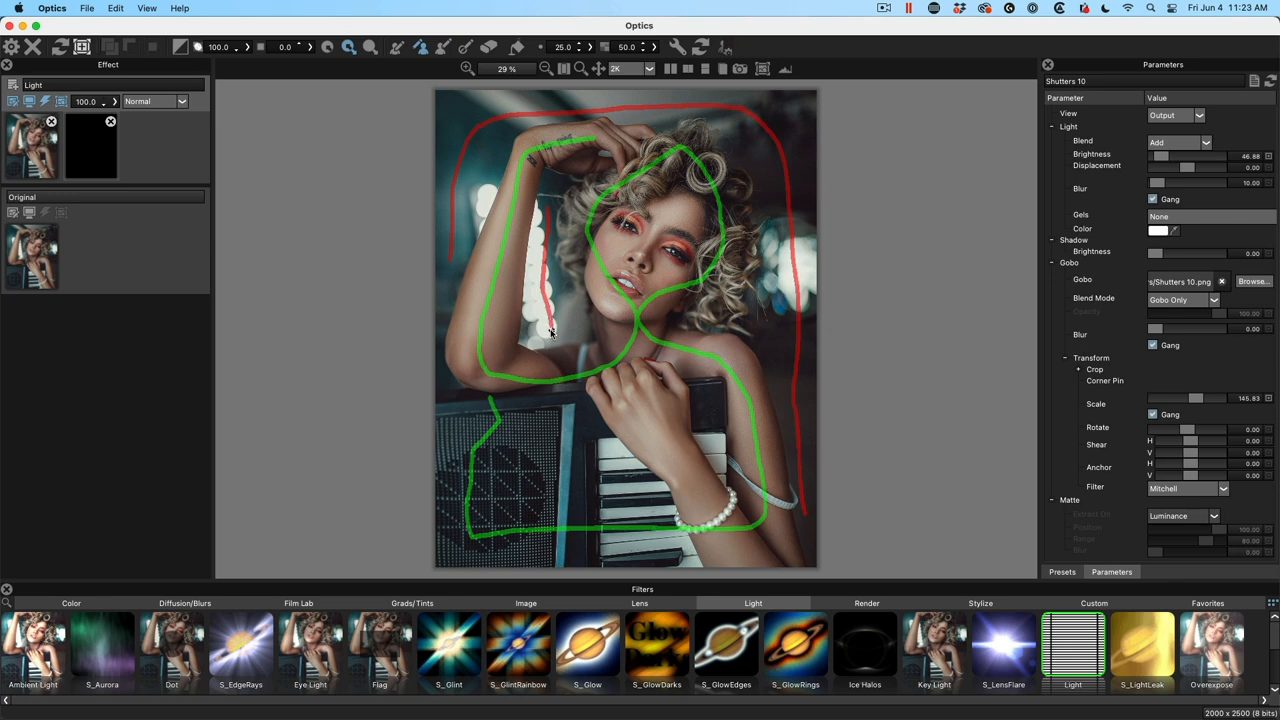
{"action": "mouse_move", "coordinate": [556, 196]}
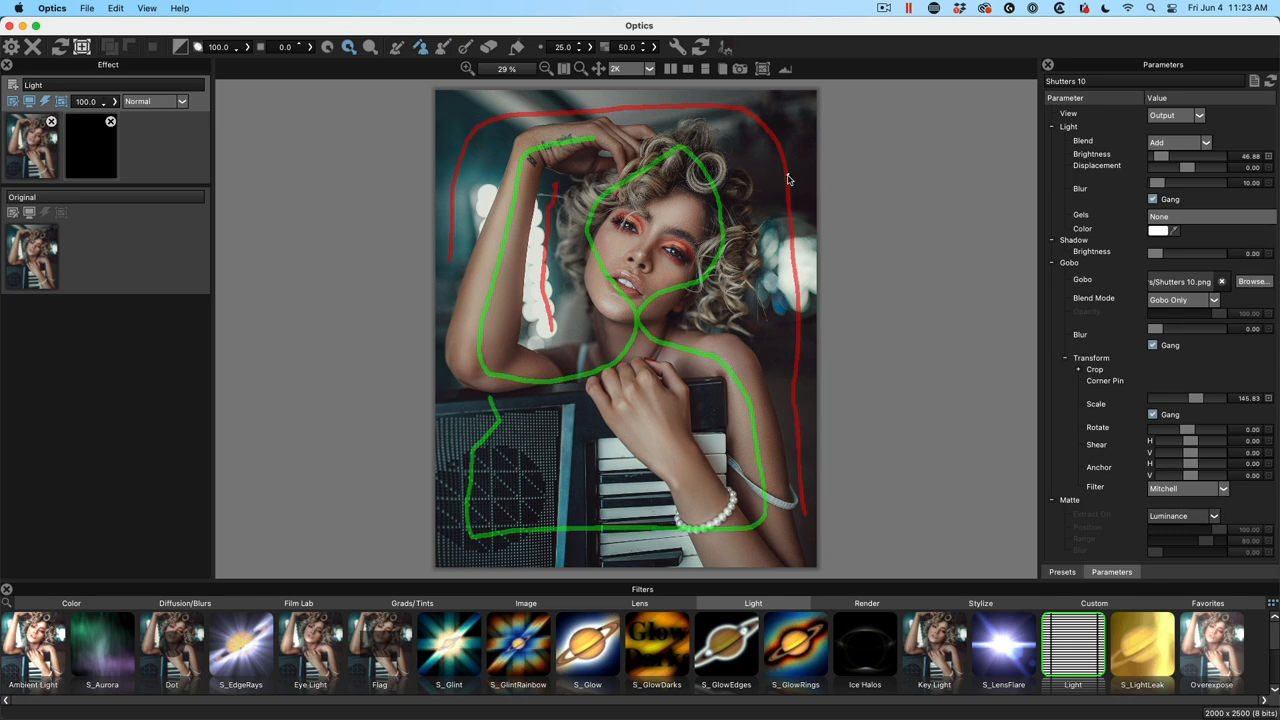
{"action": "mouse_move", "coordinate": [324, 230]}
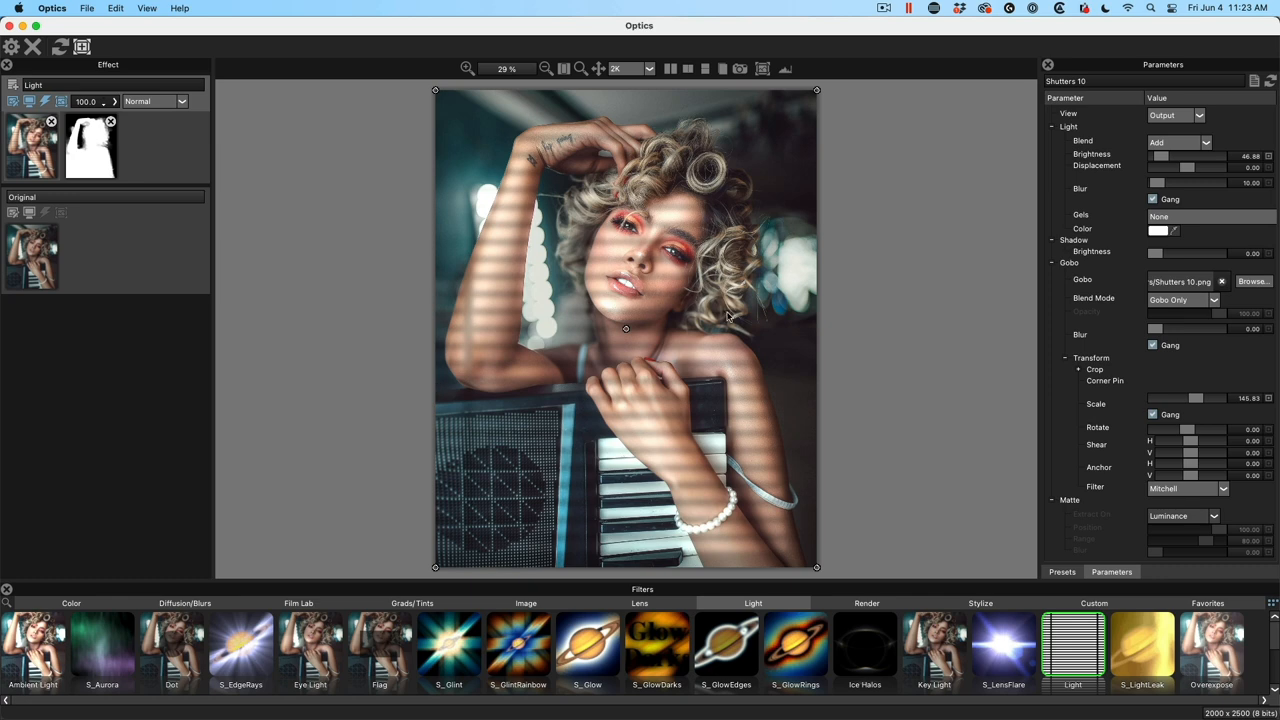
{"action": "mouse_move", "coordinate": [500, 368]}
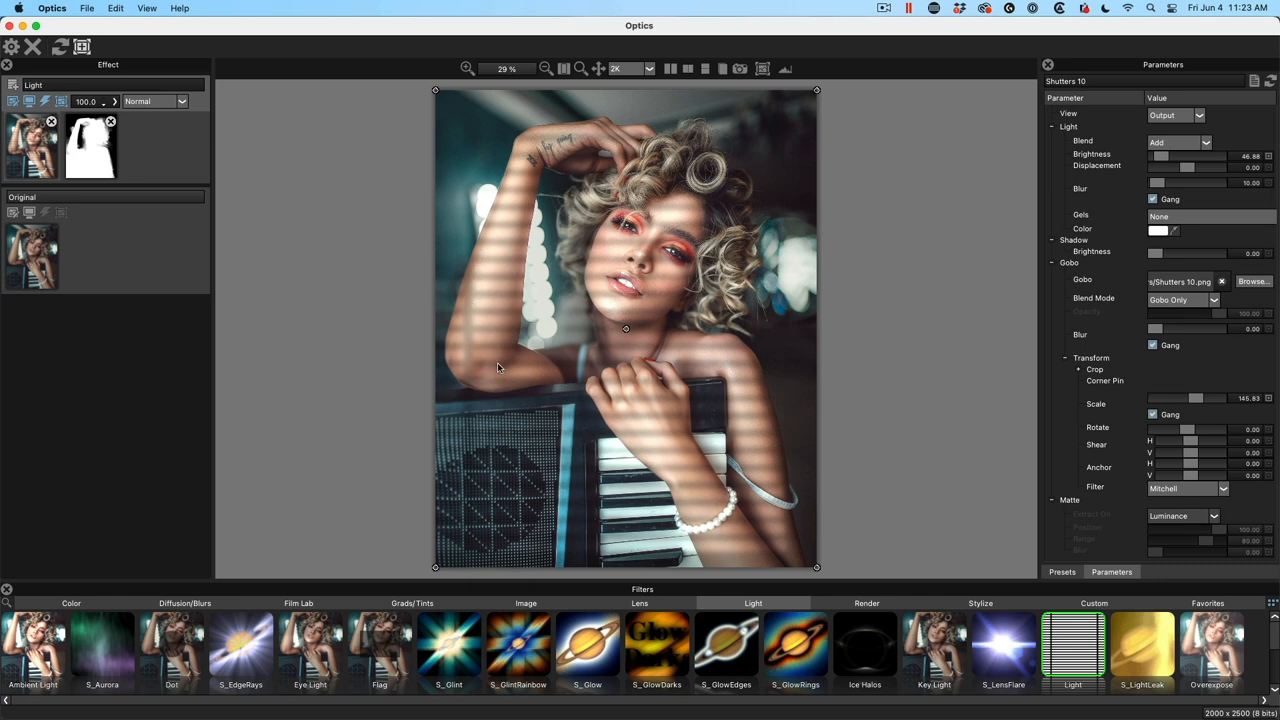
{"action": "mouse_move", "coordinate": [468, 216]}
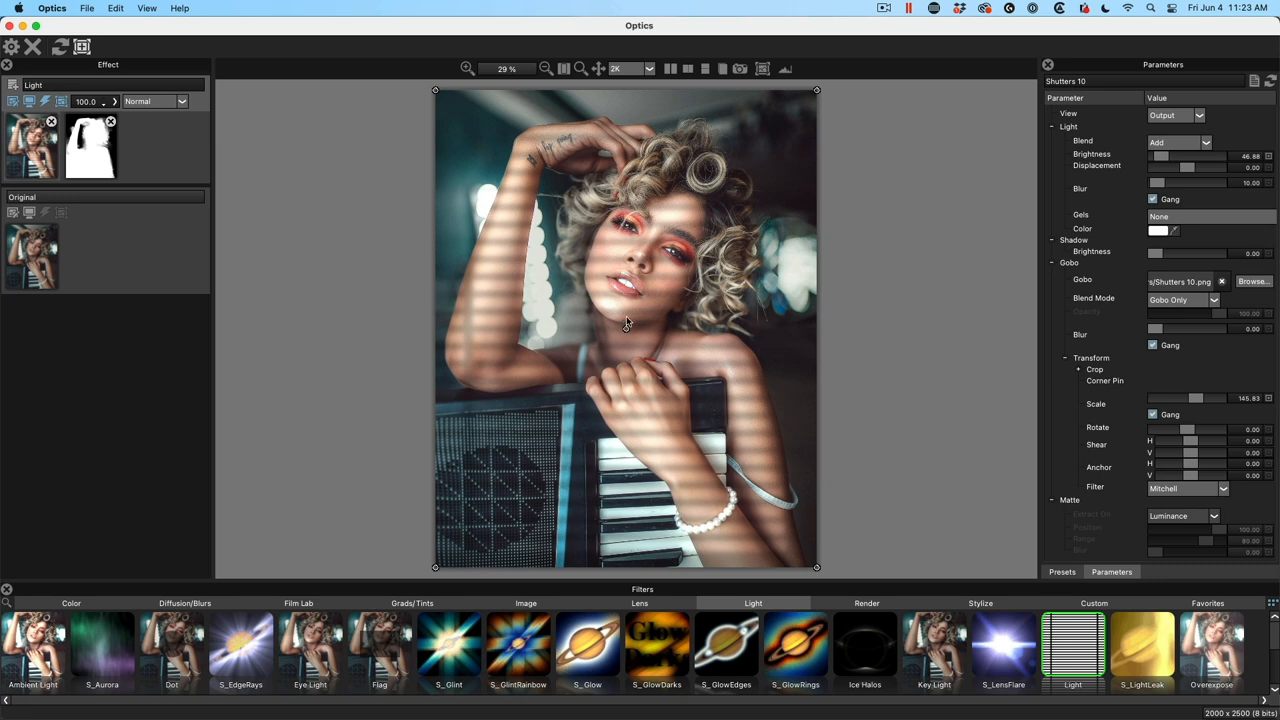
{"action": "mouse_move", "coordinate": [508, 120]}
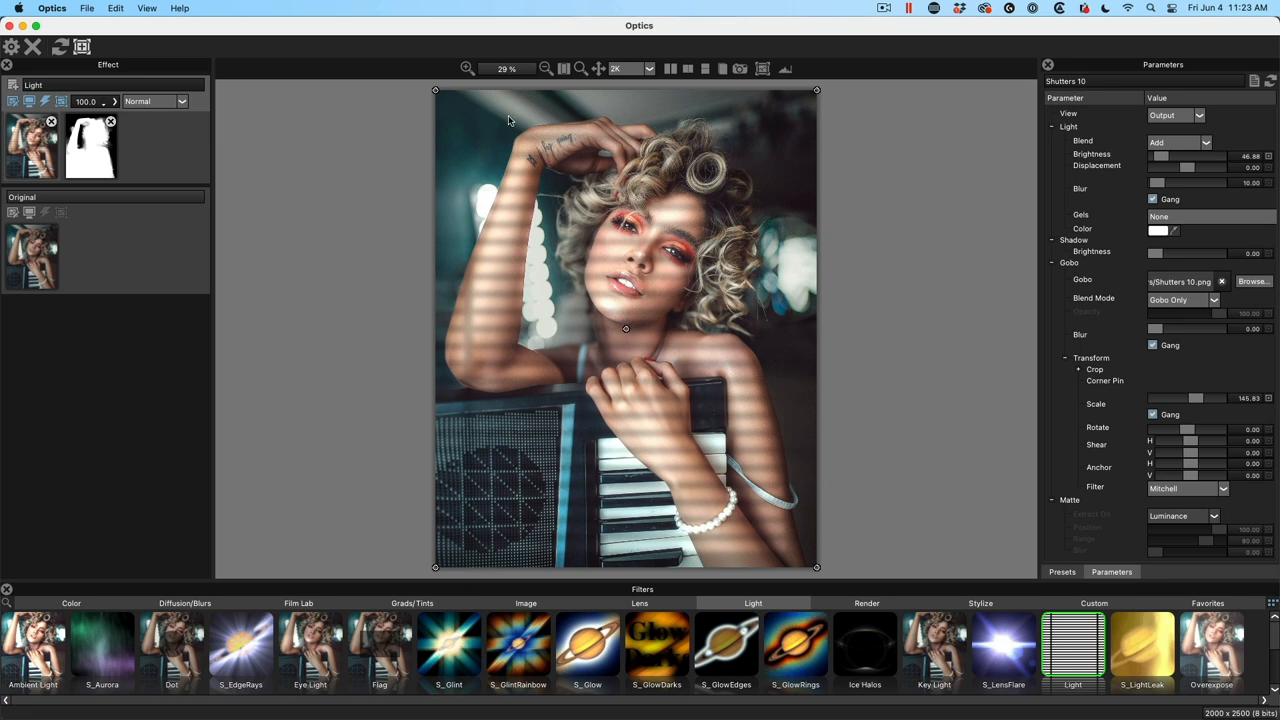
{"action": "mouse_move", "coordinate": [638, 248]}
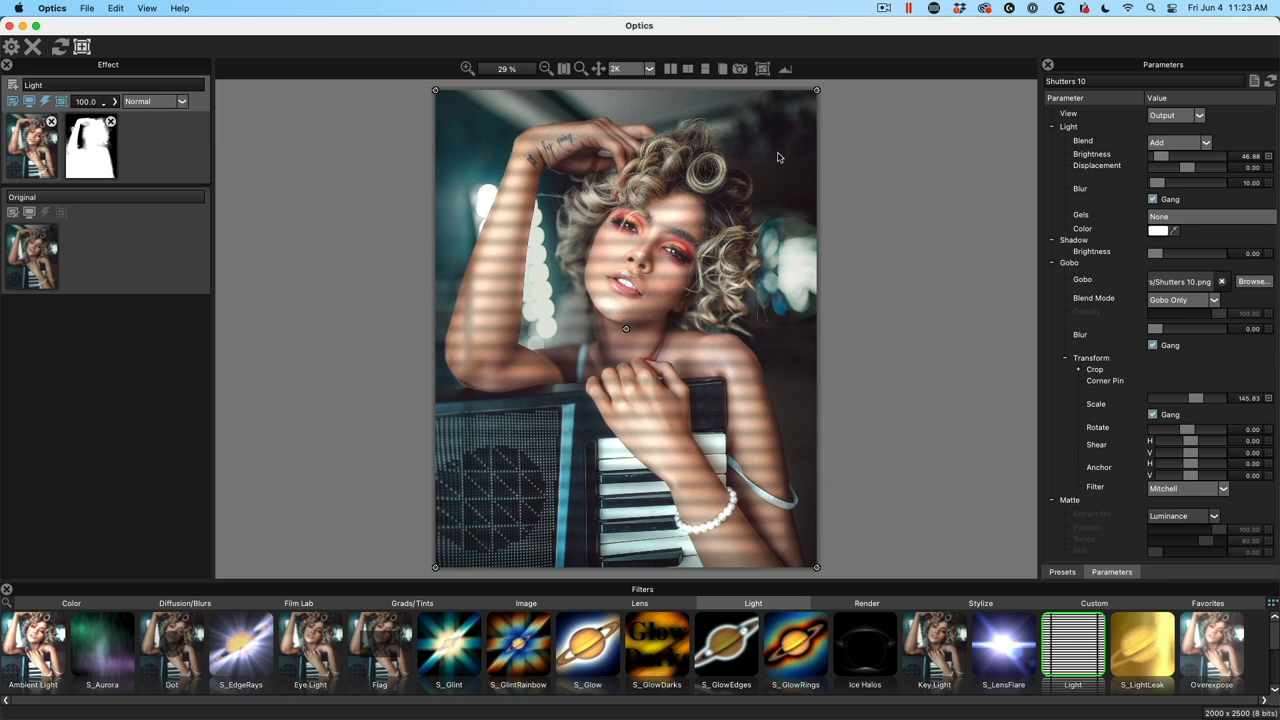
{"action": "mouse_move", "coordinate": [64, 198]}
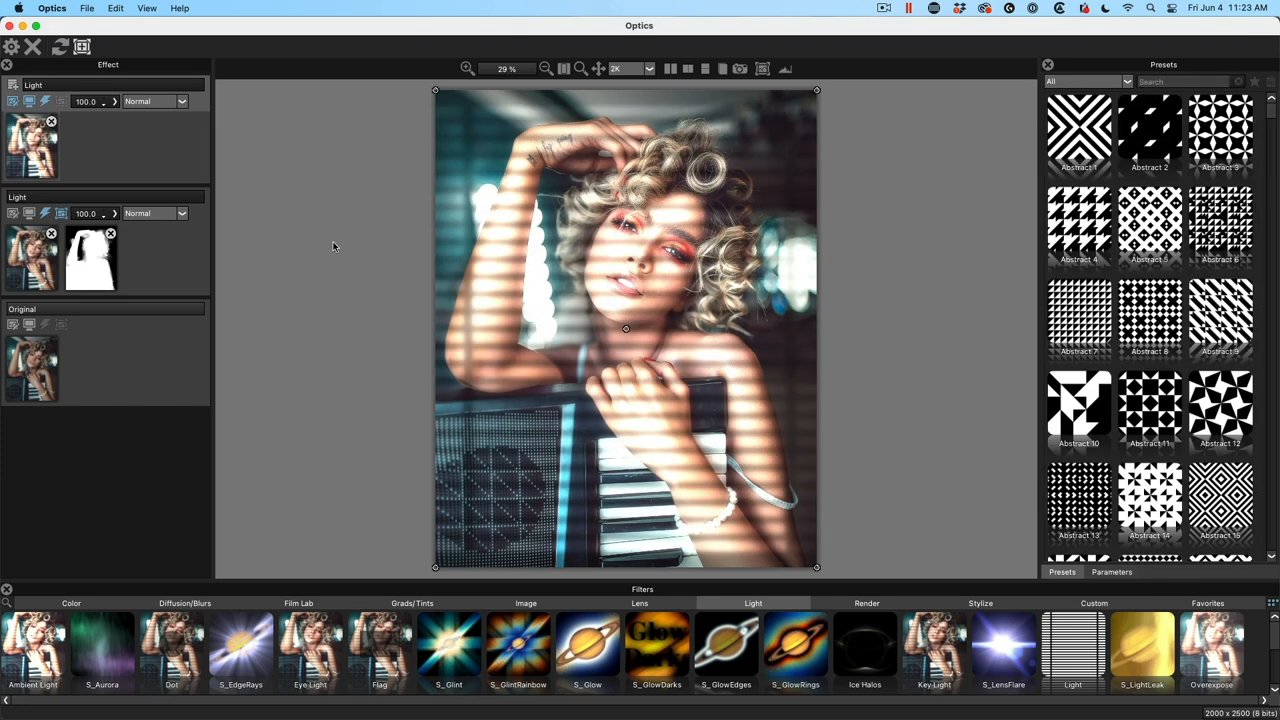
{"action": "mouse_move", "coordinate": [716, 248]}
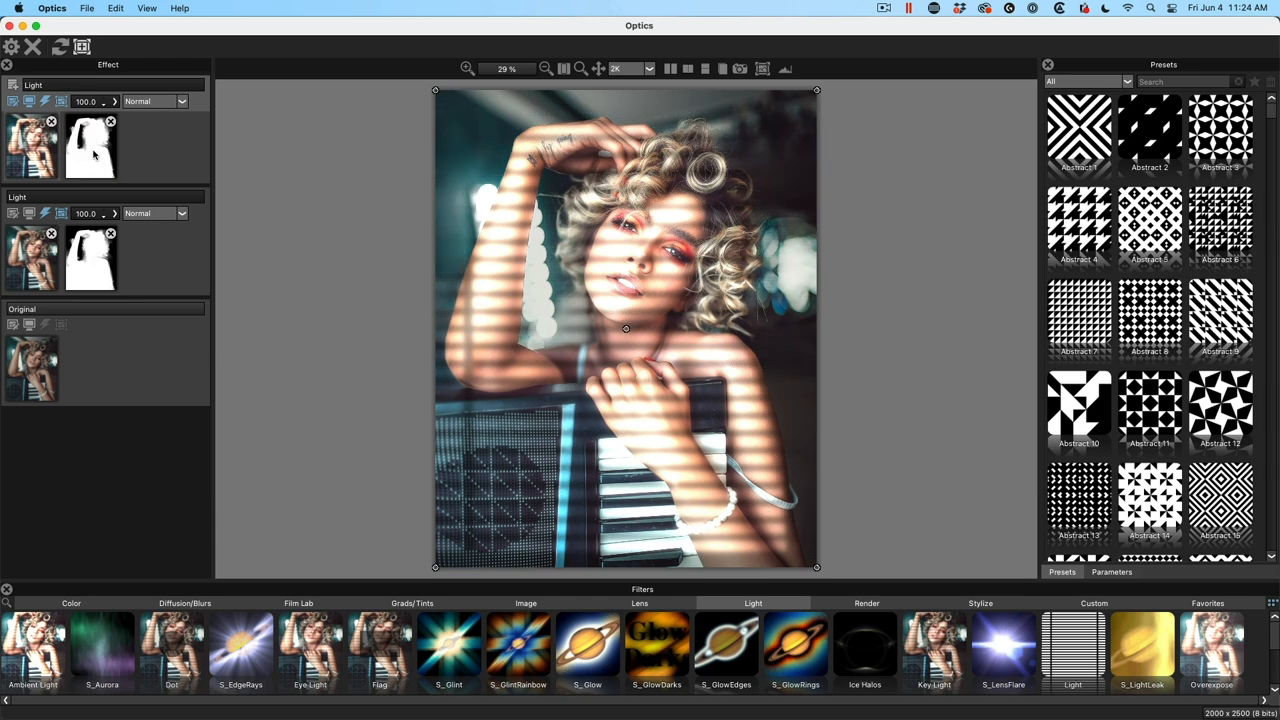
{"action": "mouse_move", "coordinate": [96, 150]}
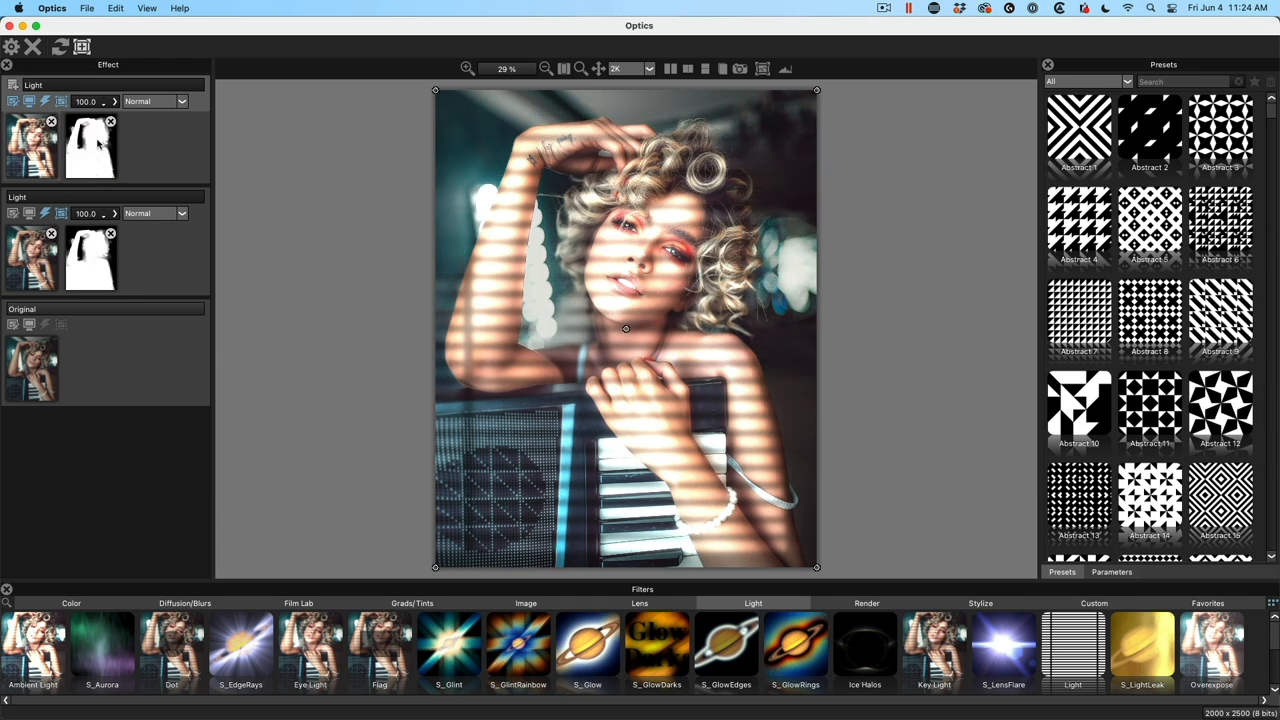
{"action": "mouse_move", "coordinate": [640, 262]}
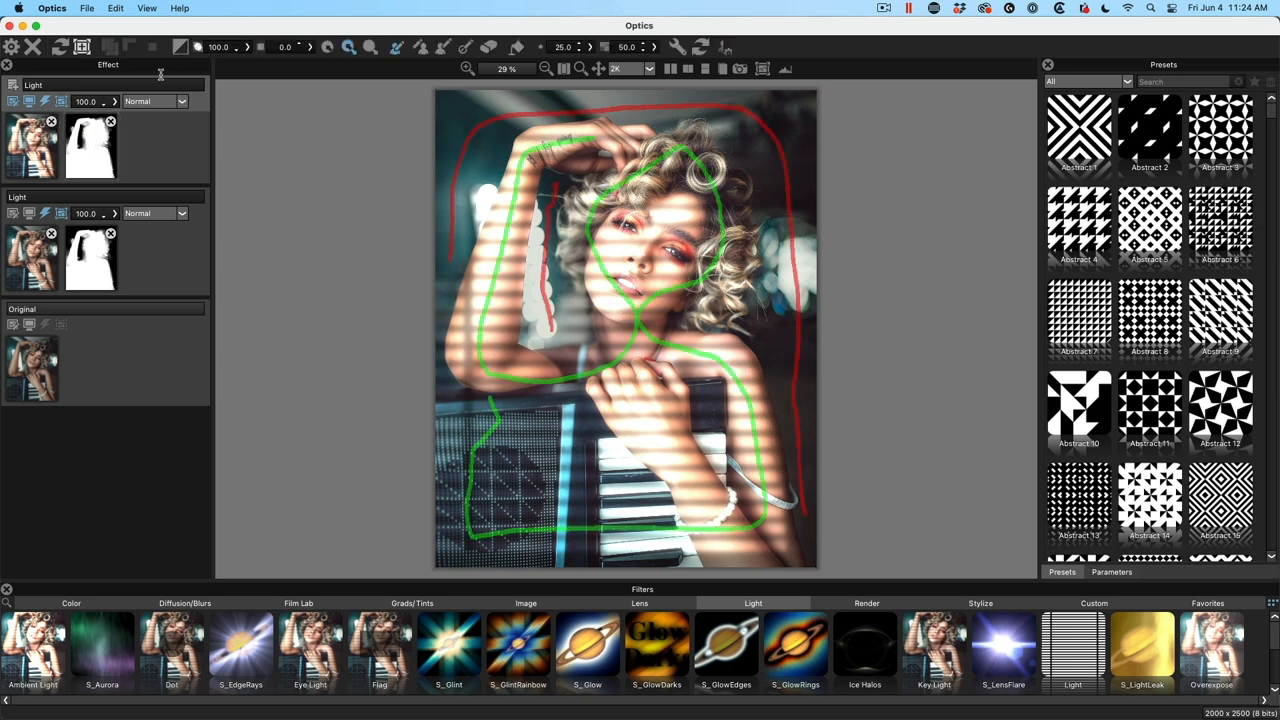
{"action": "mouse_move", "coordinate": [184, 48]}
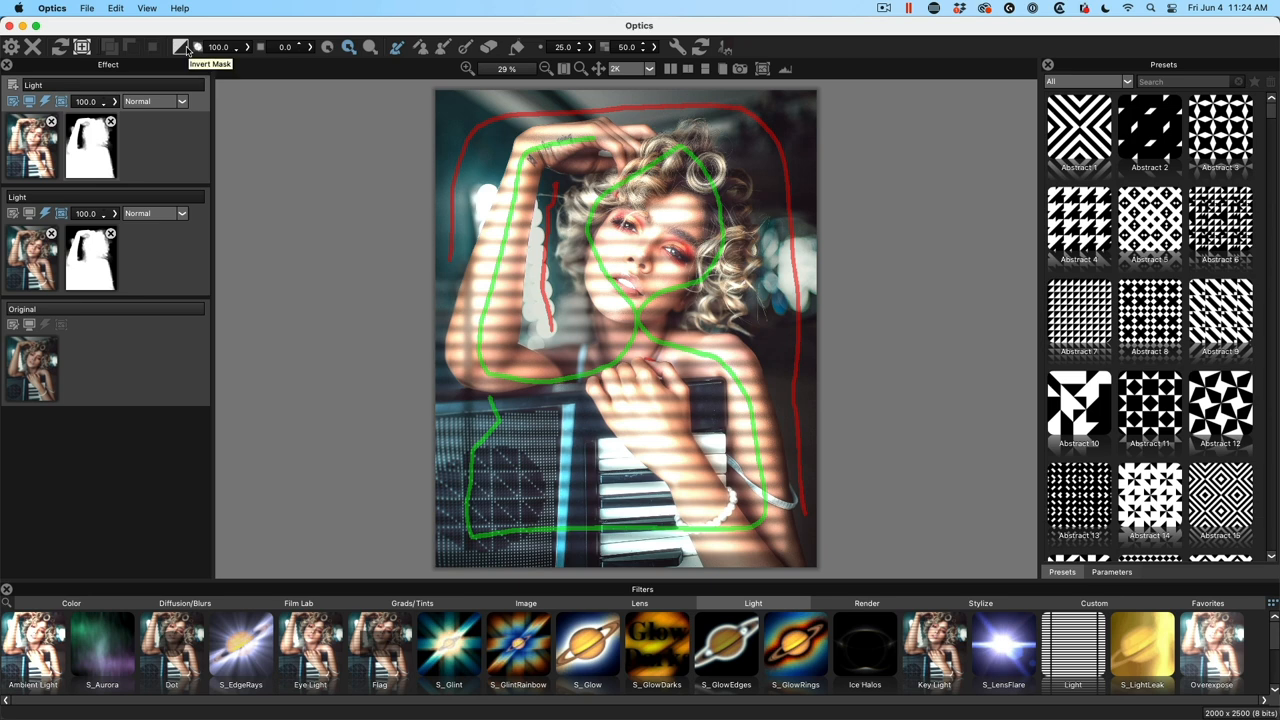
Invert the top Light layer's mask so the effect covers the background
{"action": "left_click", "coordinate": [182, 48]}
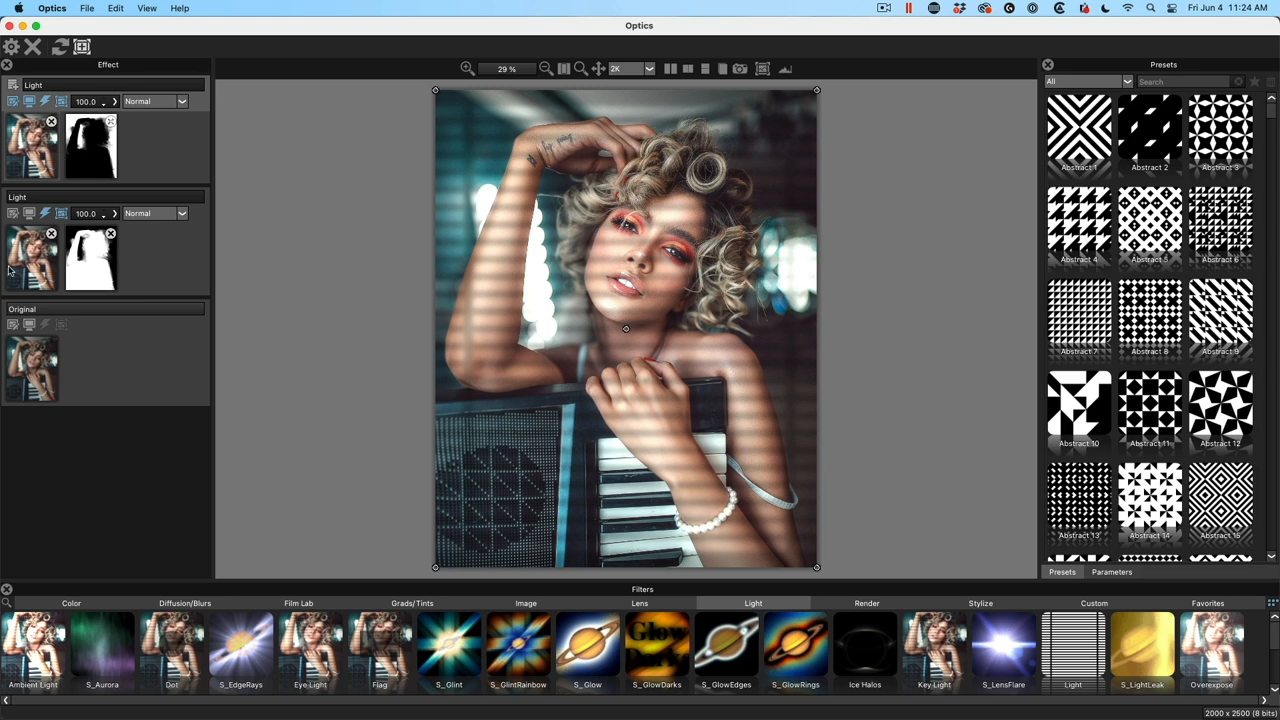
{"action": "mouse_move", "coordinate": [626, 220]}
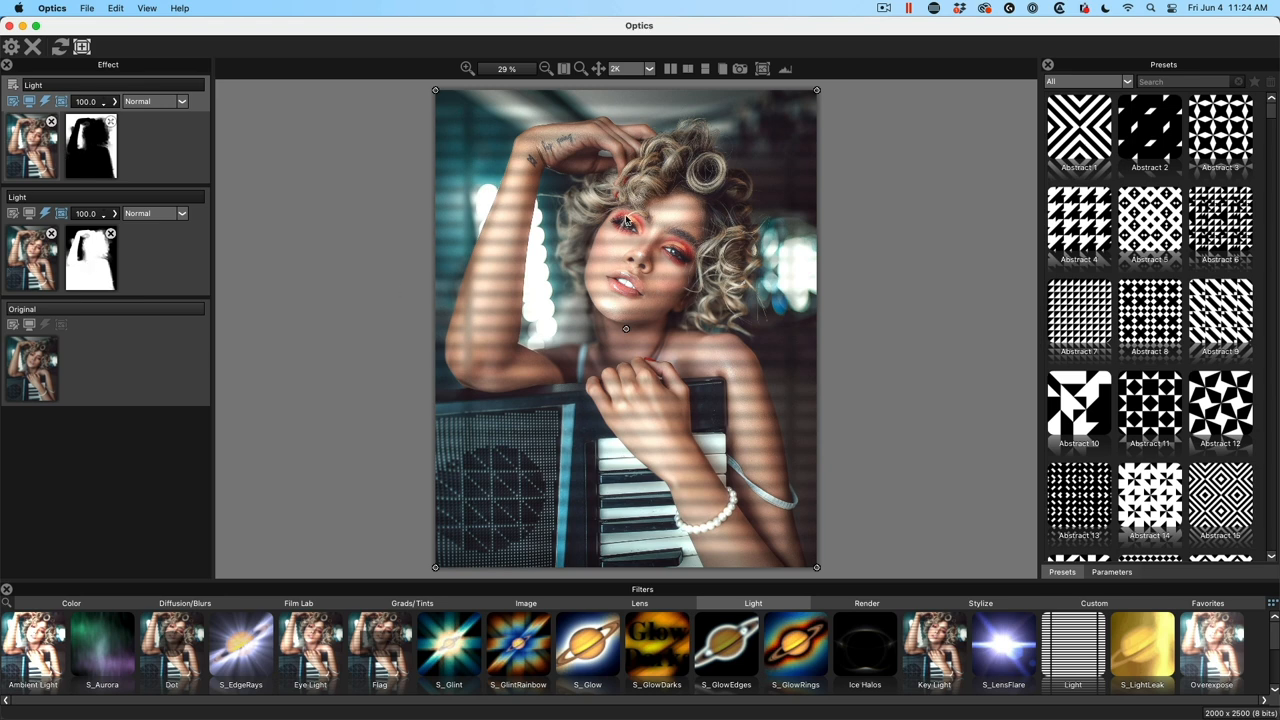
{"action": "mouse_move", "coordinate": [260, 264]}
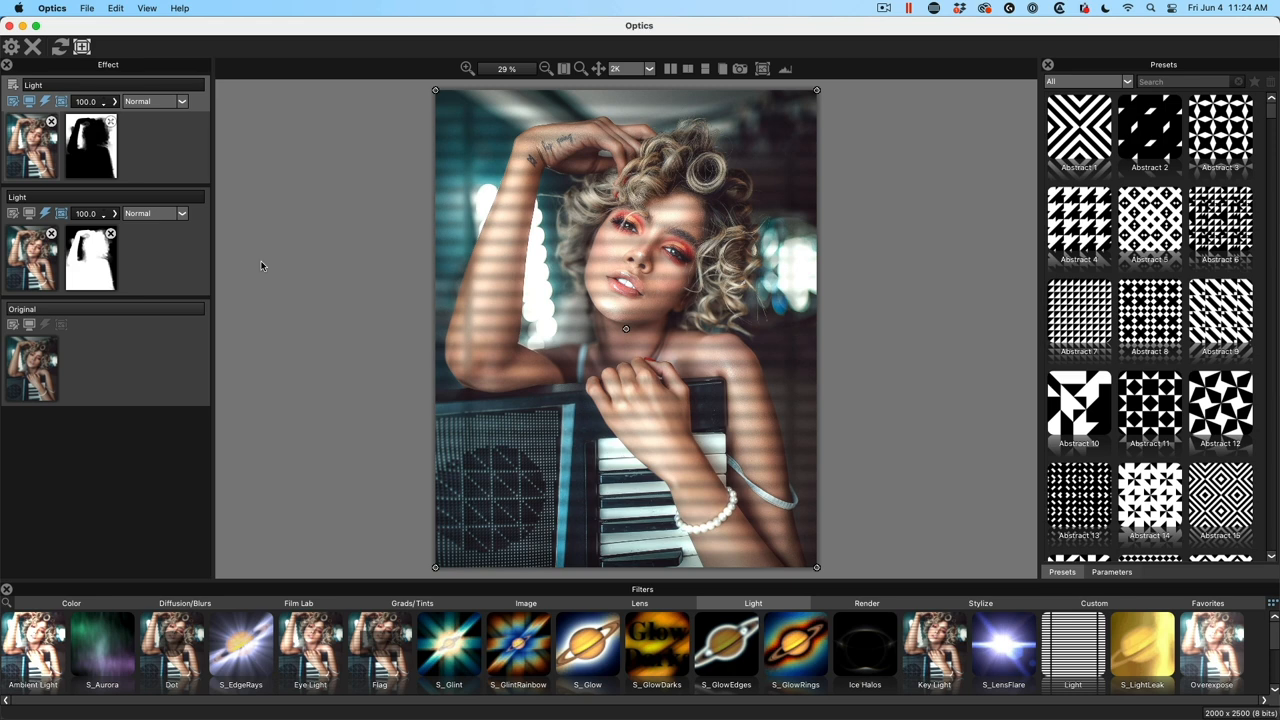
{"action": "mouse_move", "coordinate": [420, 146]}
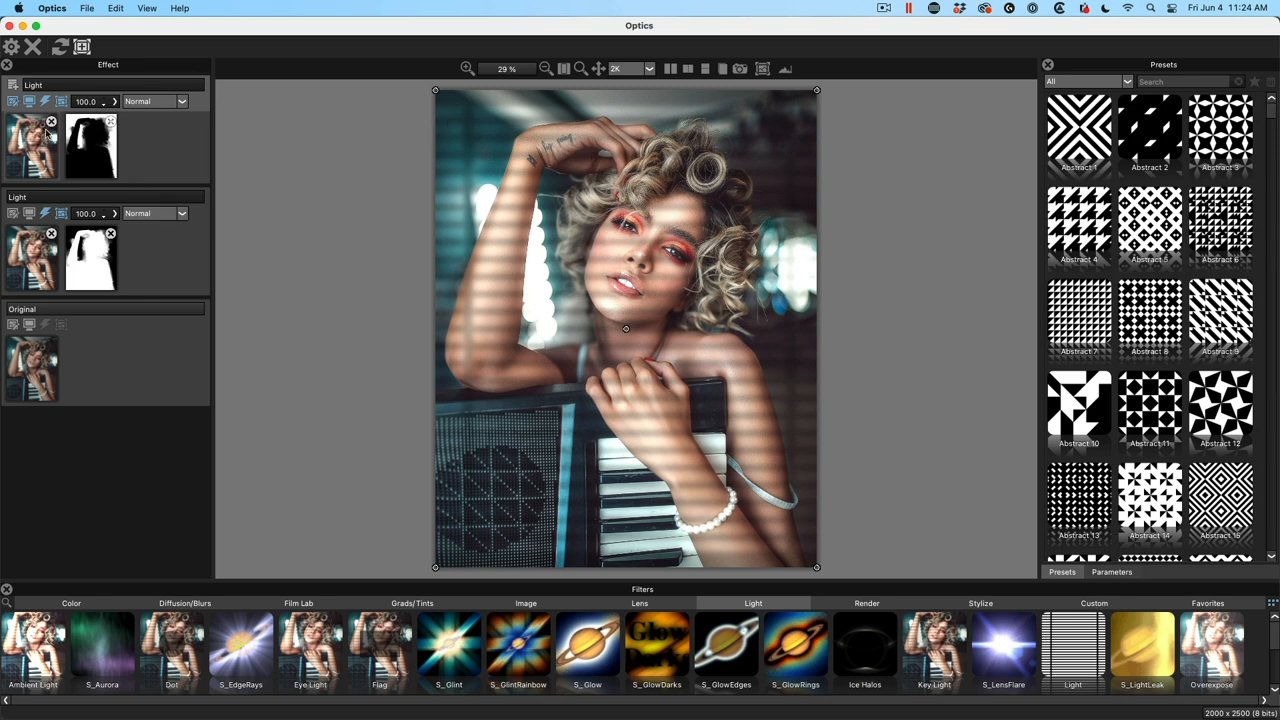
{"action": "mouse_move", "coordinate": [458, 244]}
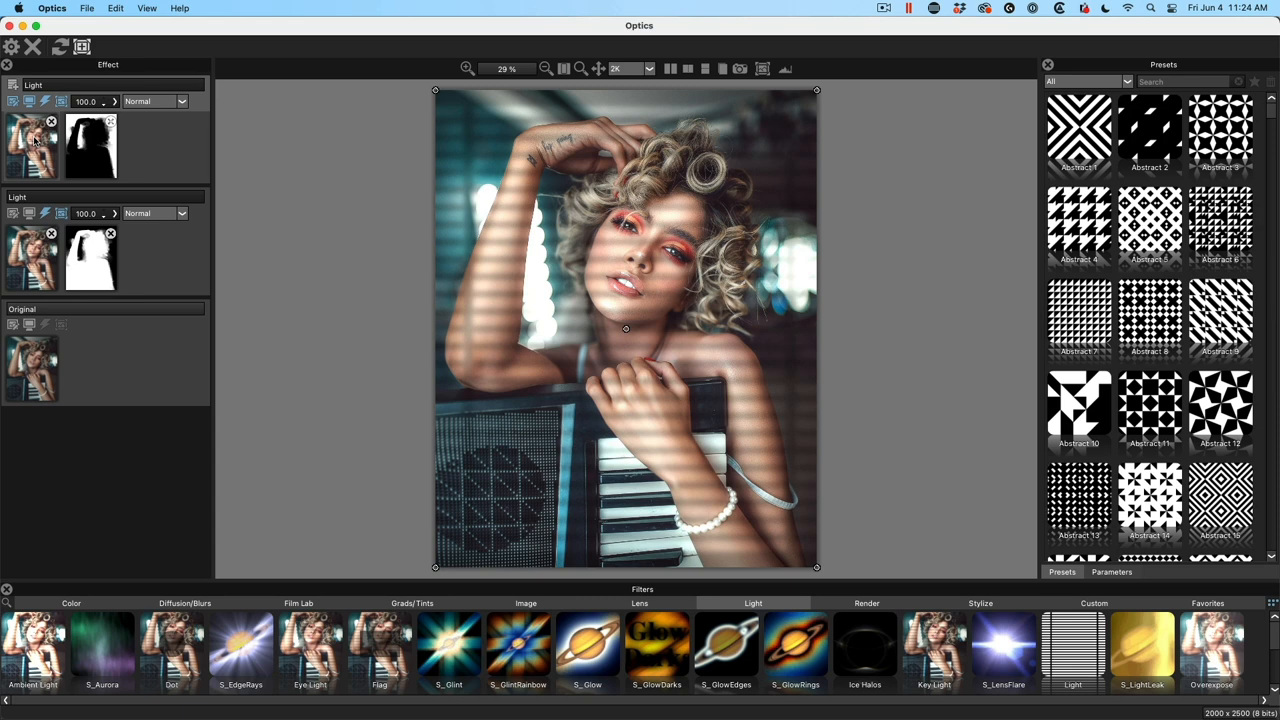
{"action": "mouse_move", "coordinate": [36, 142]}
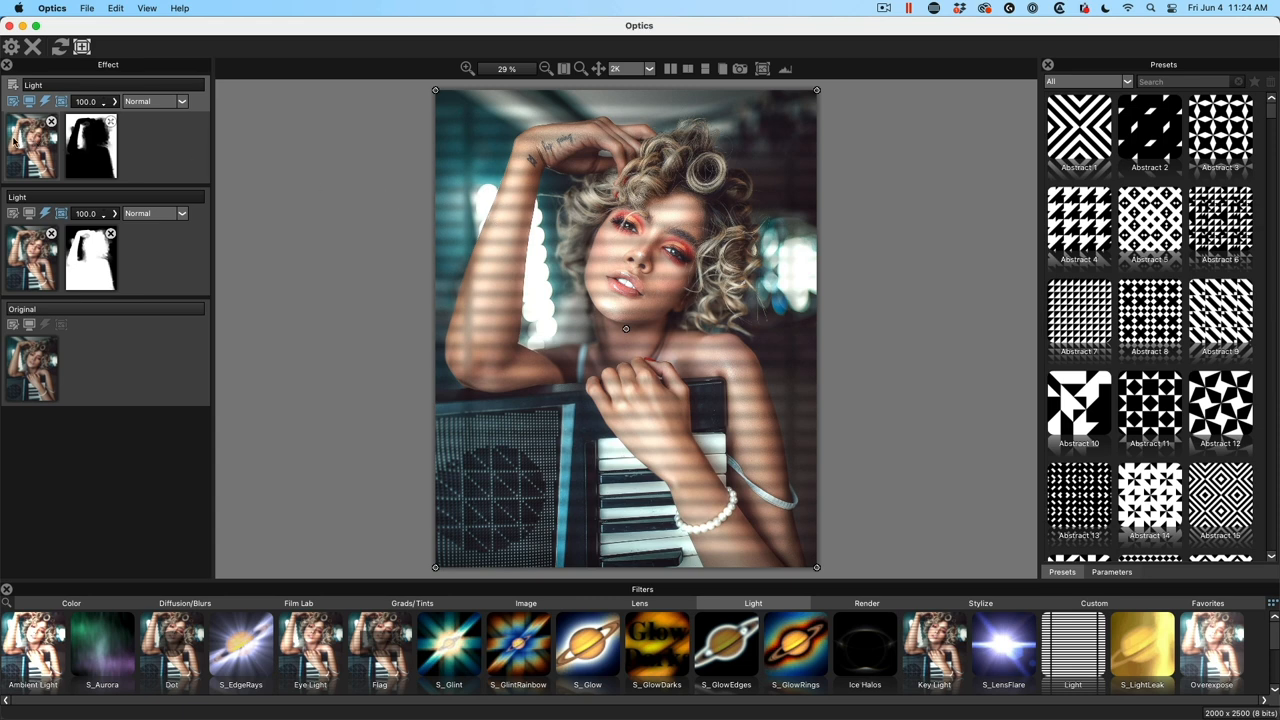
Rename the top Light layer to 'bg' and bring up its parameters
{"action": "double_click", "coordinate": [32, 84]}
{"action": "type", "text": "bg"}
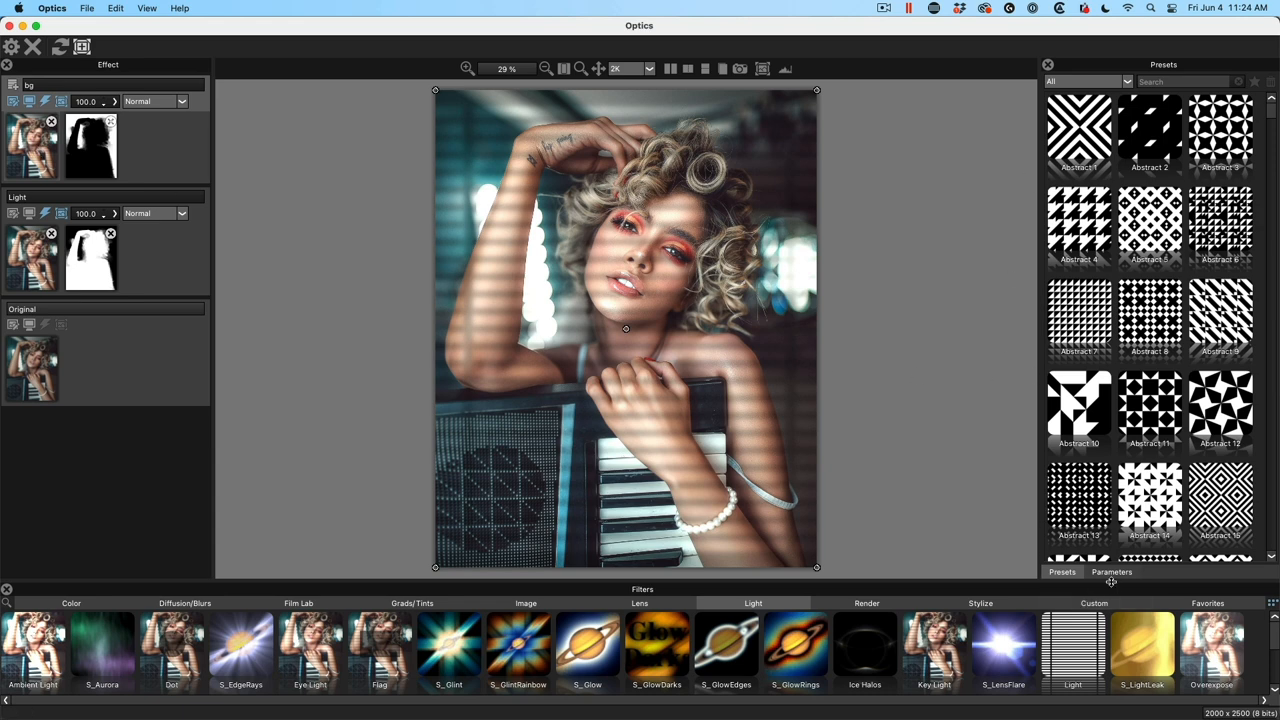
{"action": "left_click", "coordinate": [1112, 572]}
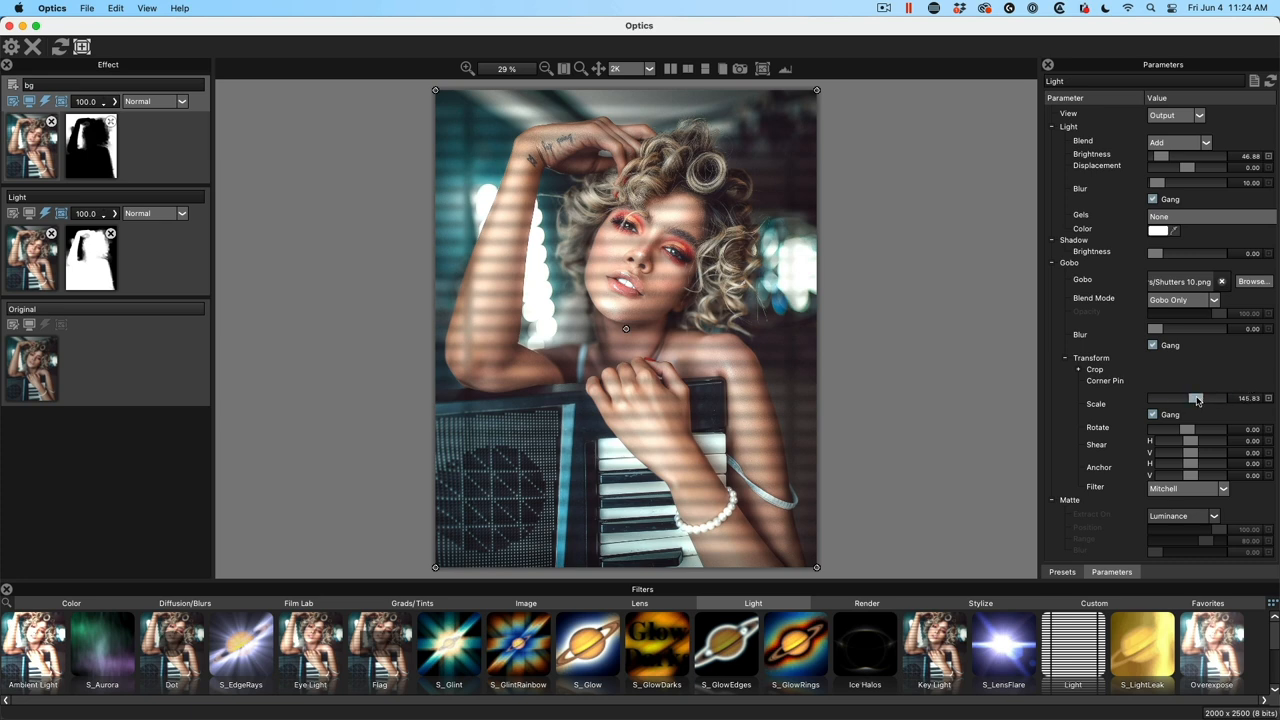
Enlarge the bg gobo scale and fine-tune its blur for softer stripes
{"action": "left_click_drag", "start_coordinate": [1196, 398], "coordinate": [1200, 398]}
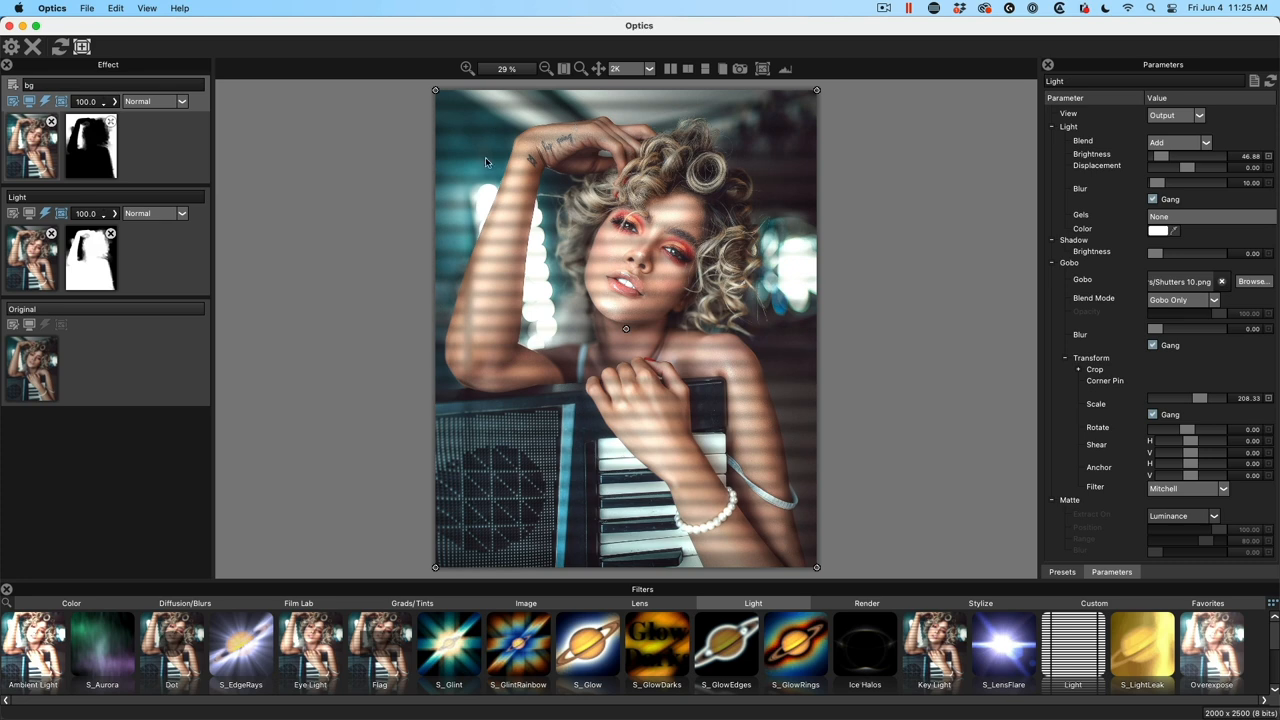
{"action": "mouse_move", "coordinate": [1120, 168]}
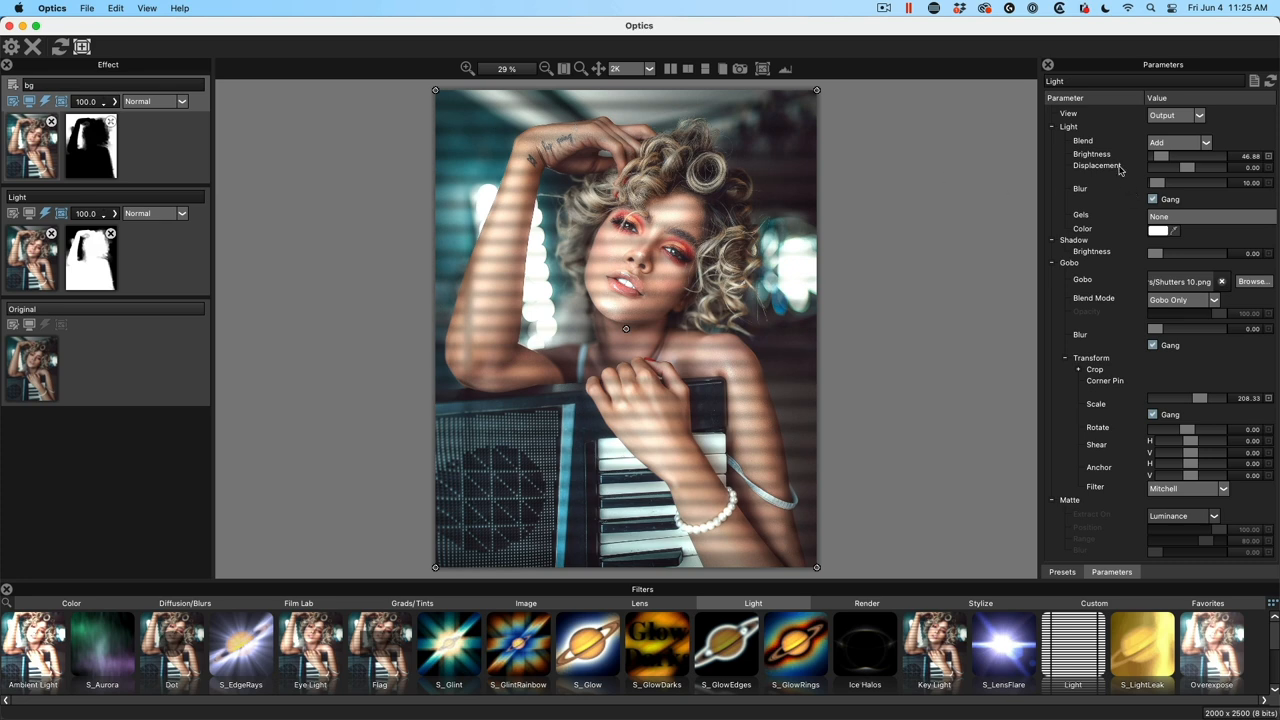
{"action": "mouse_move", "coordinate": [1078, 180]}
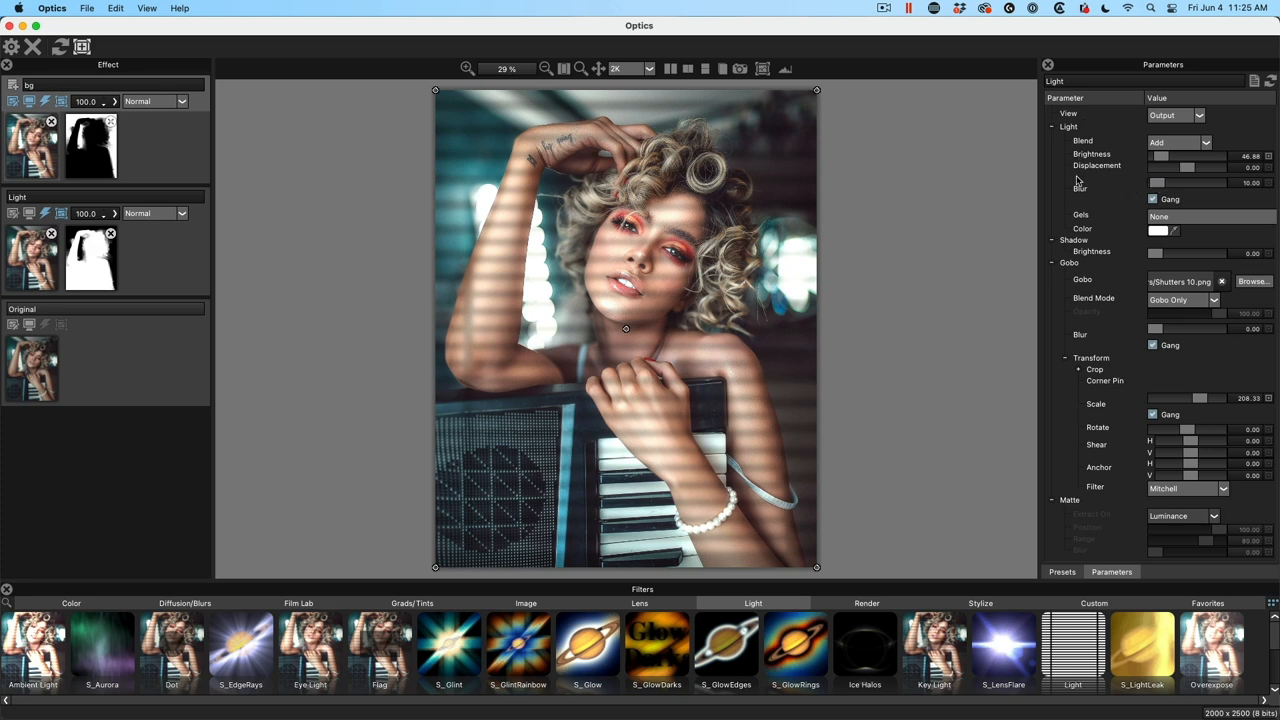
{"action": "left_click_drag", "start_coordinate": [1156, 184], "coordinate": [1180, 184]}
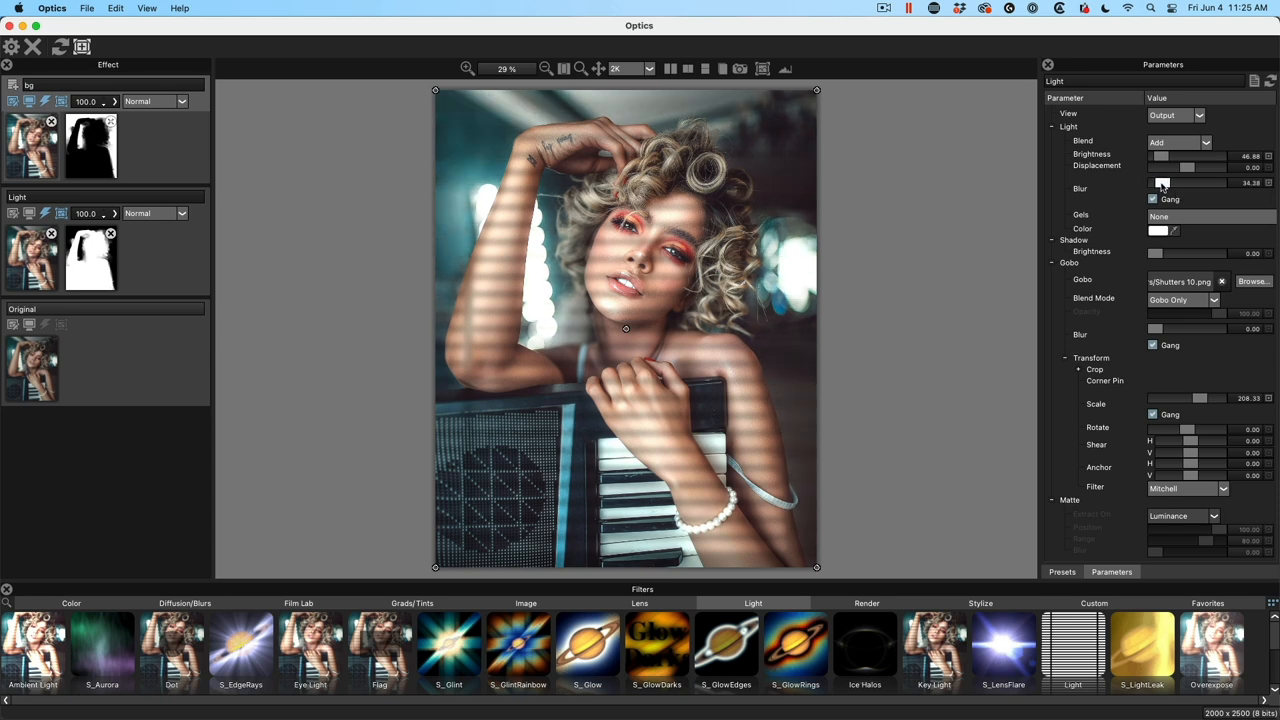
{"action": "left_click_drag", "start_coordinate": [1180, 188], "coordinate": [1160, 188]}
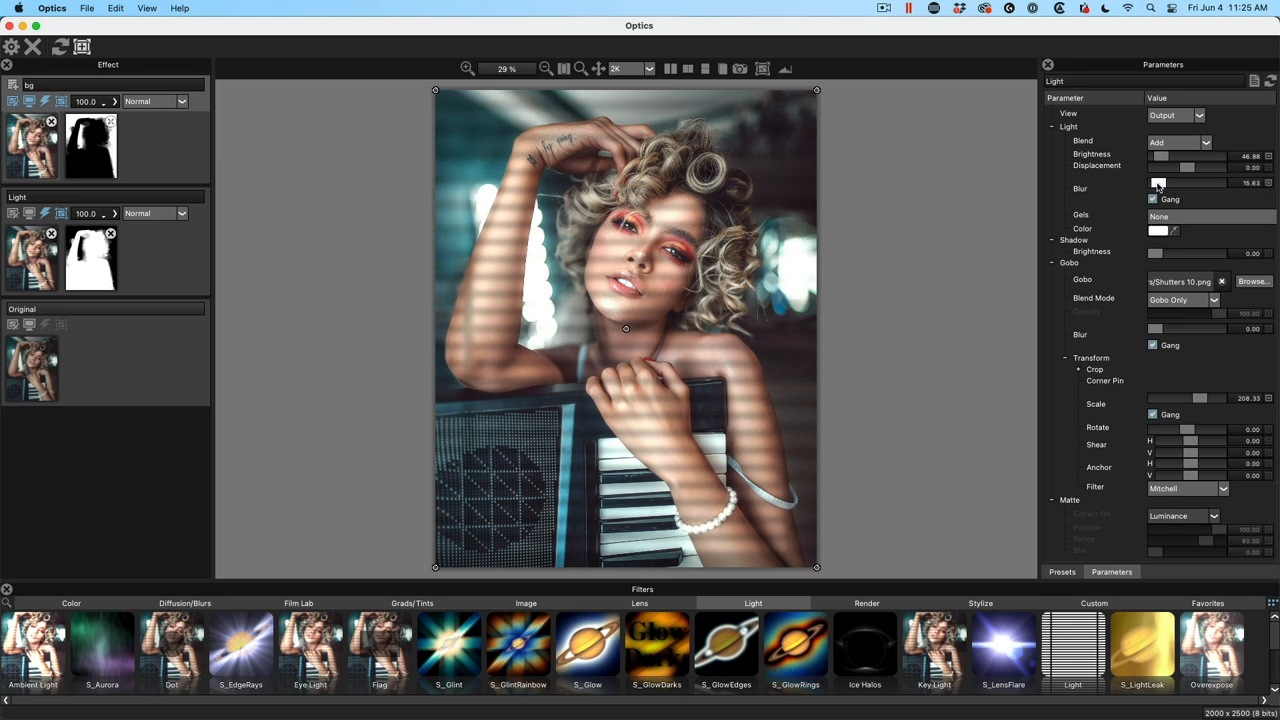
{"action": "left_click_drag", "start_coordinate": [1158, 184], "coordinate": [1150, 184]}
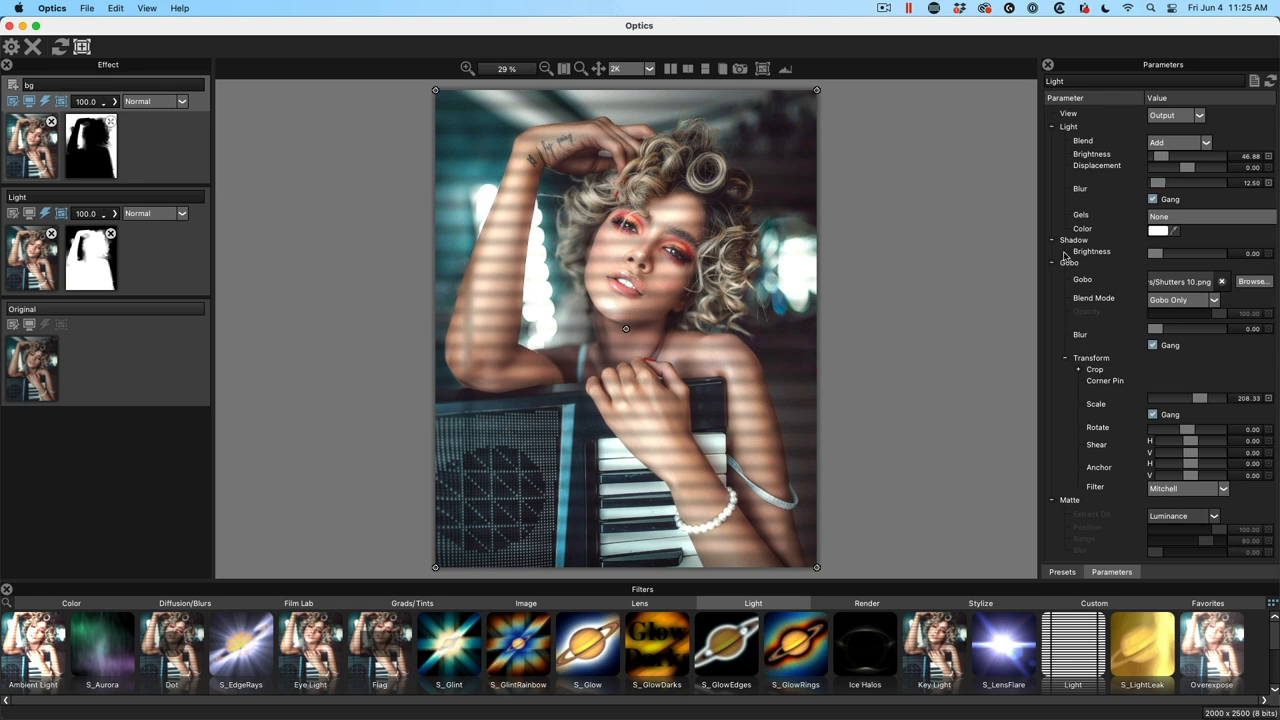
{"action": "mouse_move", "coordinate": [804, 492]}
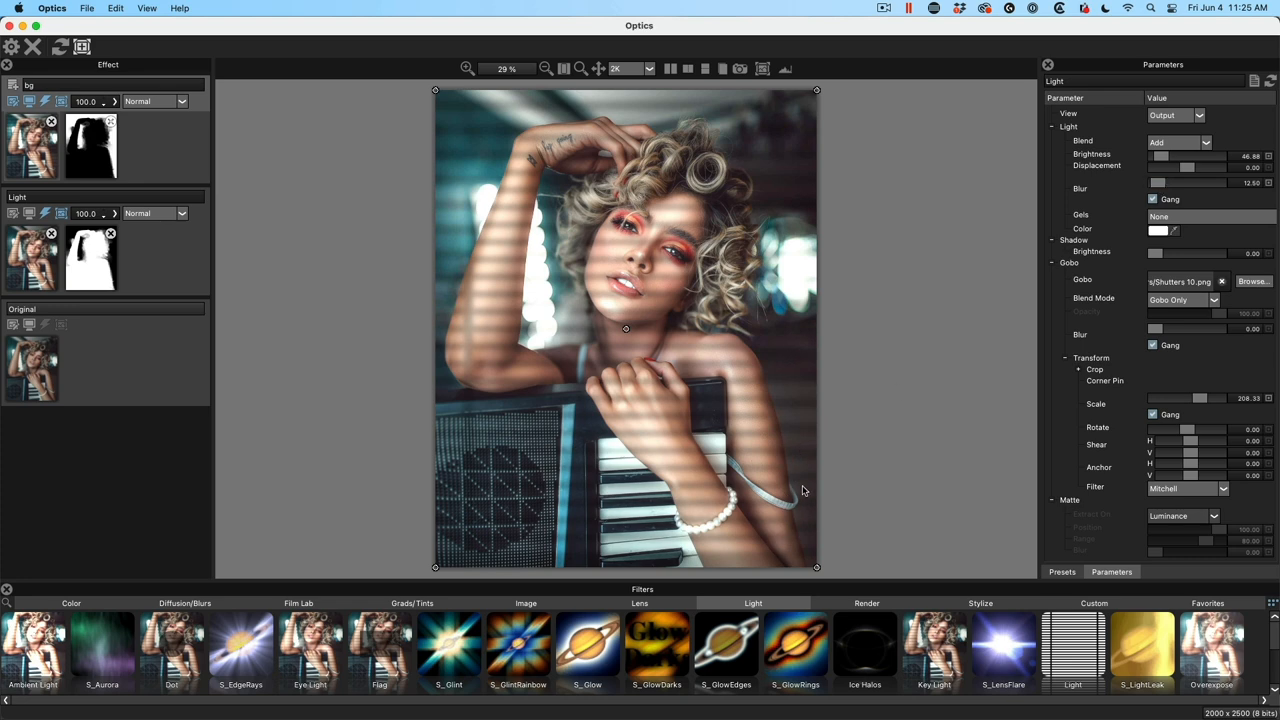
{"action": "mouse_move", "coordinate": [536, 144]}
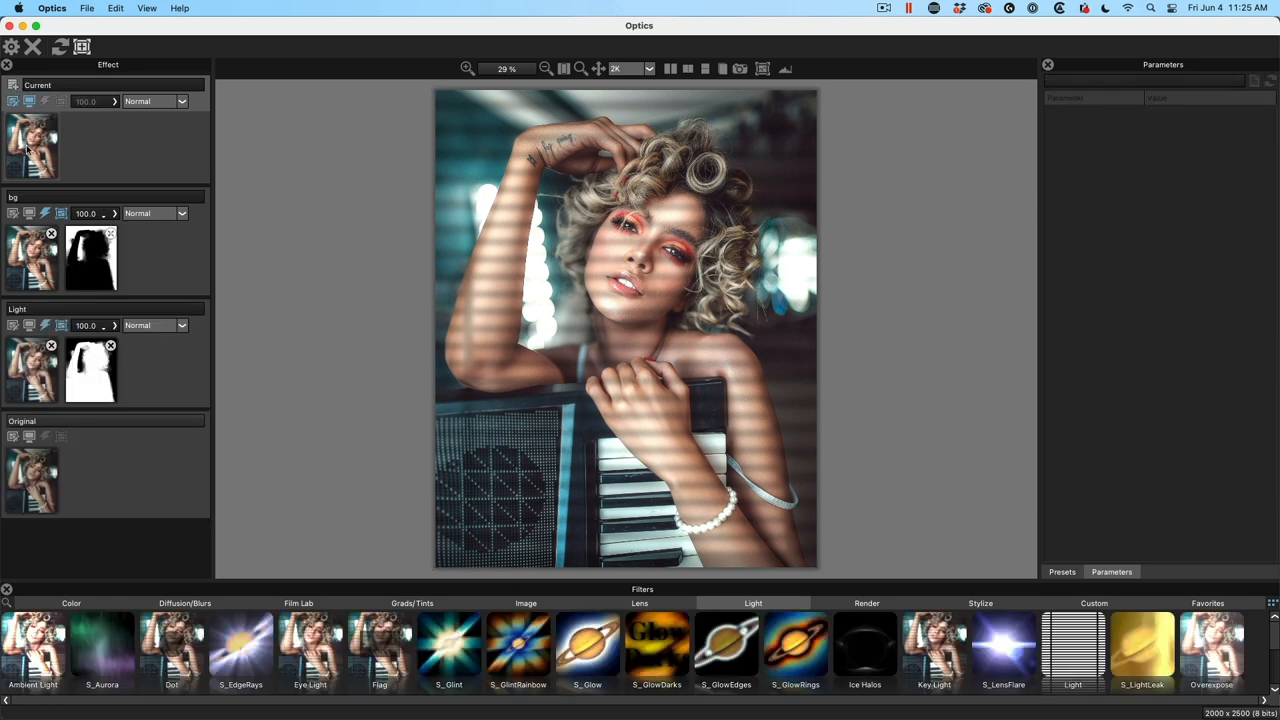
{"action": "mouse_move", "coordinate": [144, 500]}
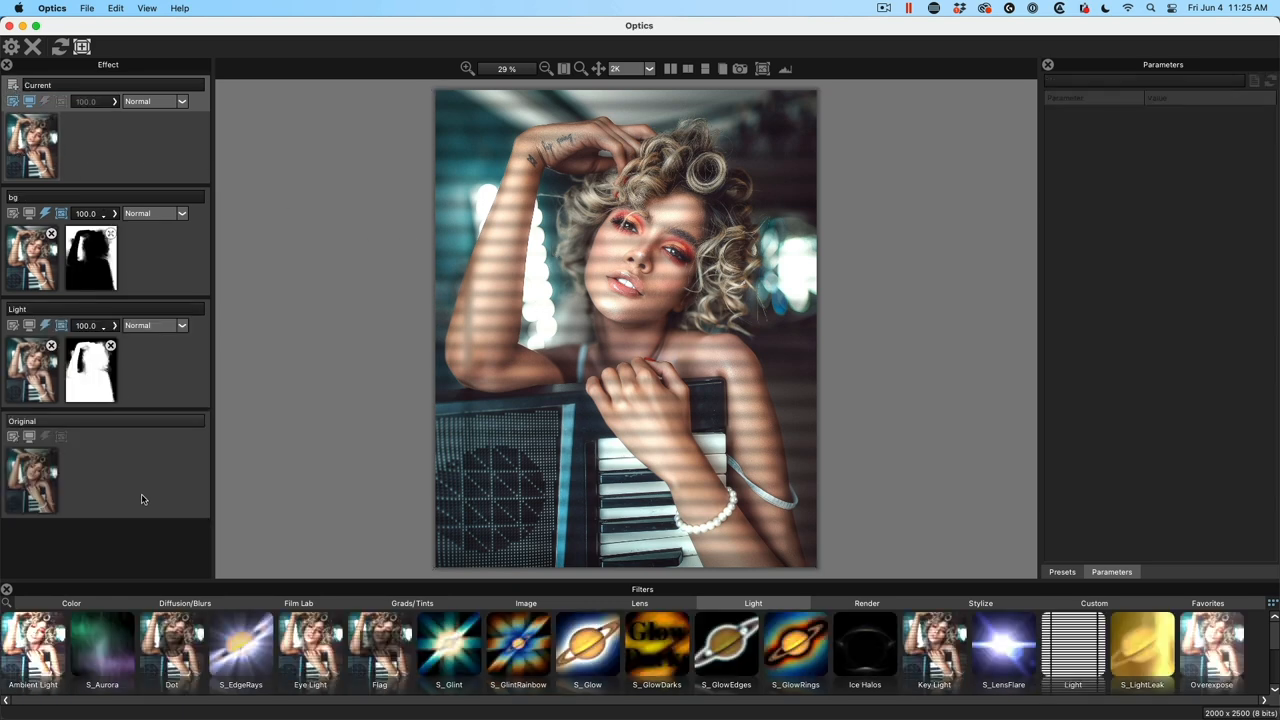
{"action": "mouse_move", "coordinate": [368, 232]}
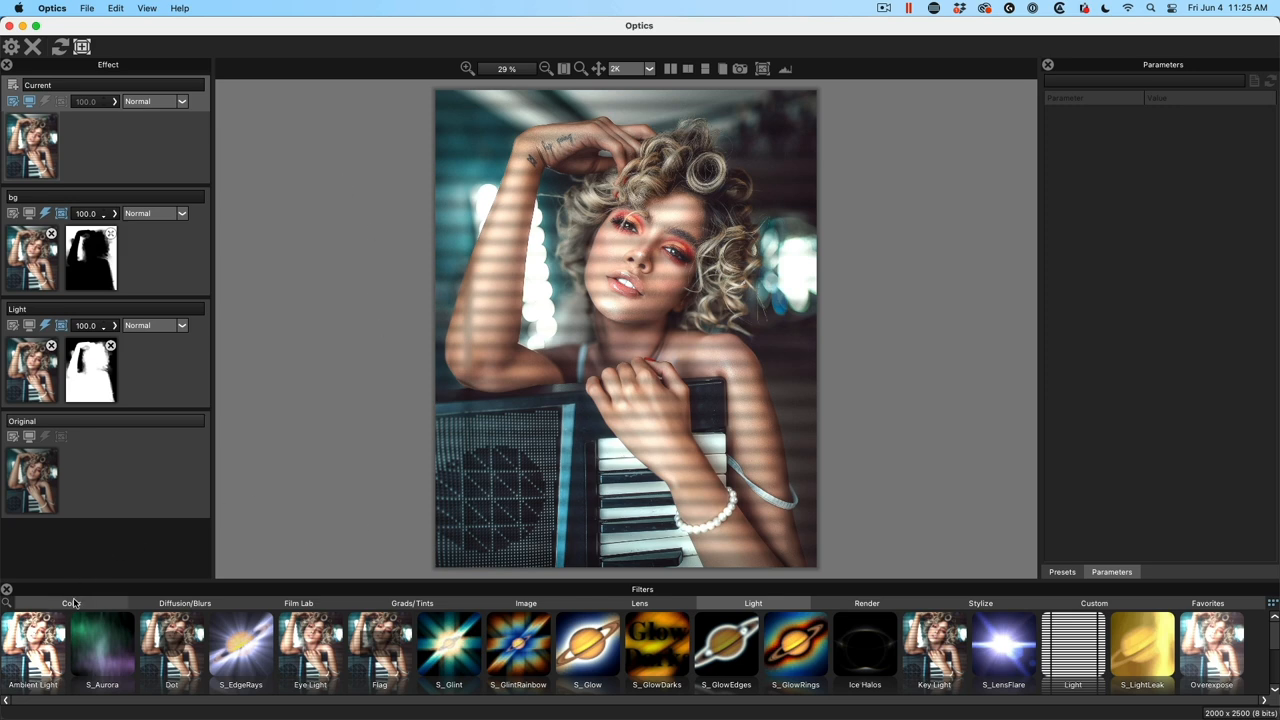
Apply the Film Stocks filter from the Film Lab category to the new layer
{"action": "left_click", "coordinate": [72, 604]}
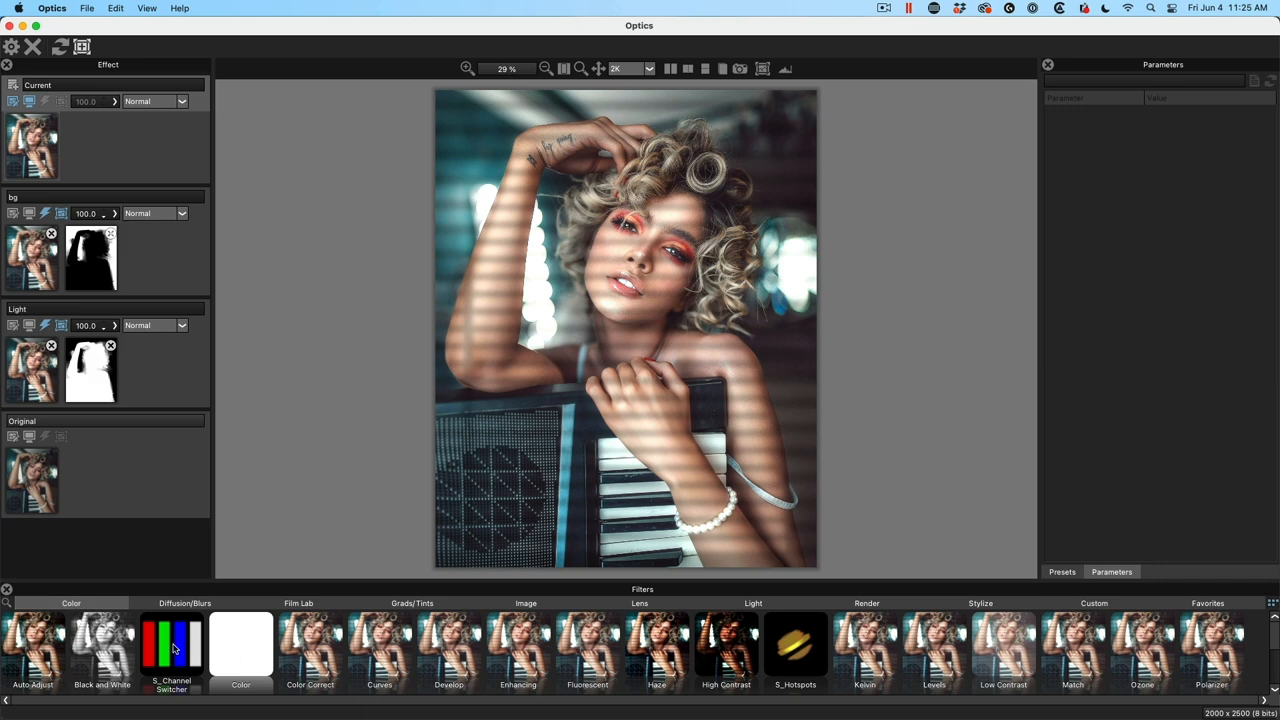
{"action": "left_click", "coordinate": [298, 604]}
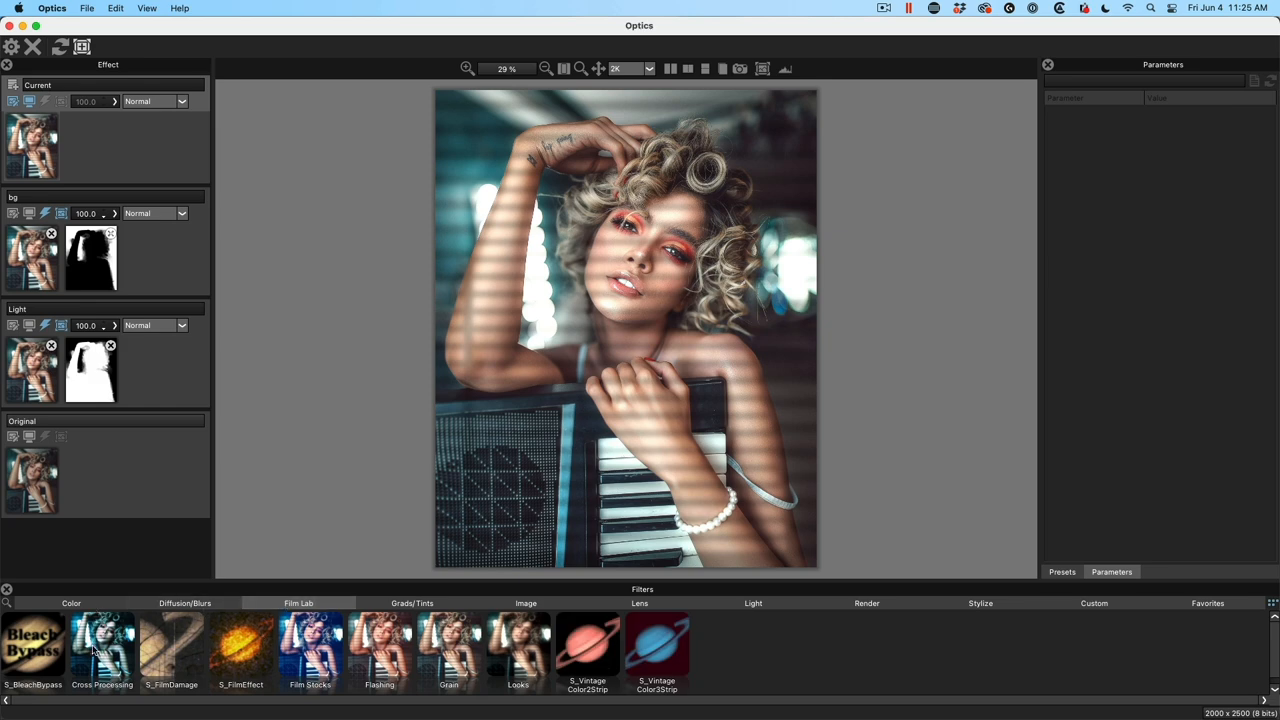
{"action": "mouse_move", "coordinate": [416, 656]}
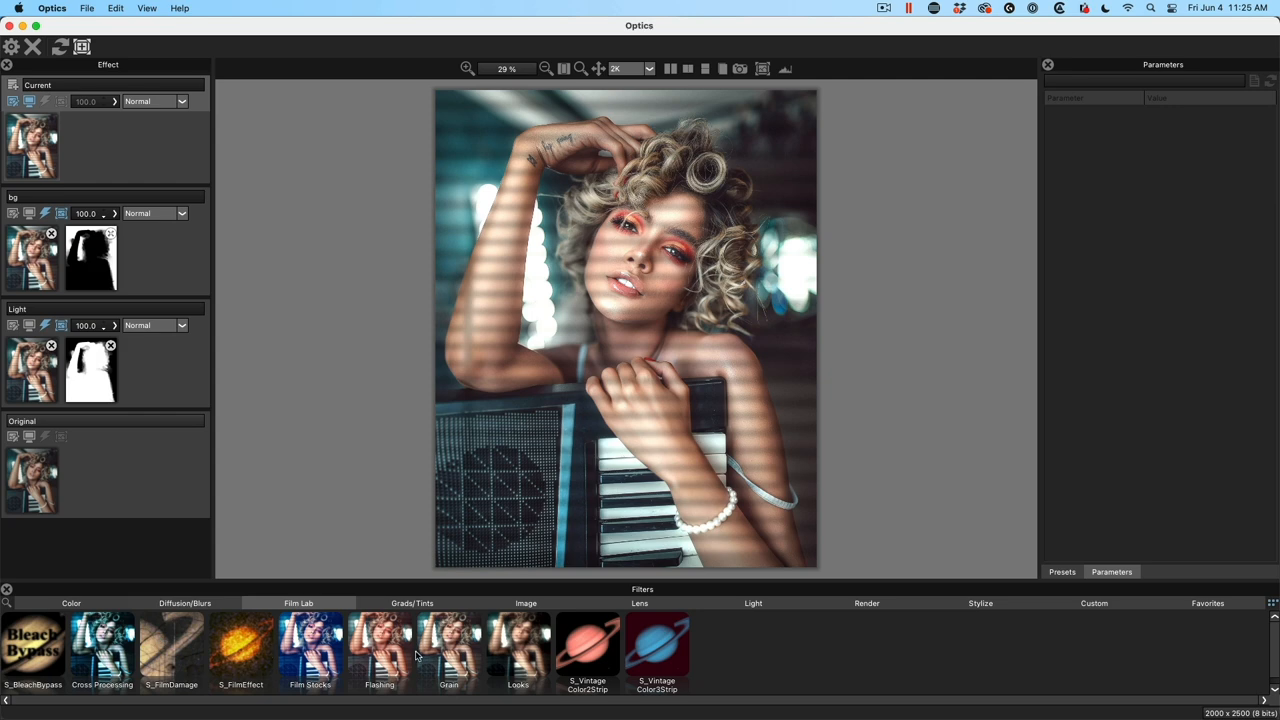
{"action": "mouse_move", "coordinate": [298, 652]}
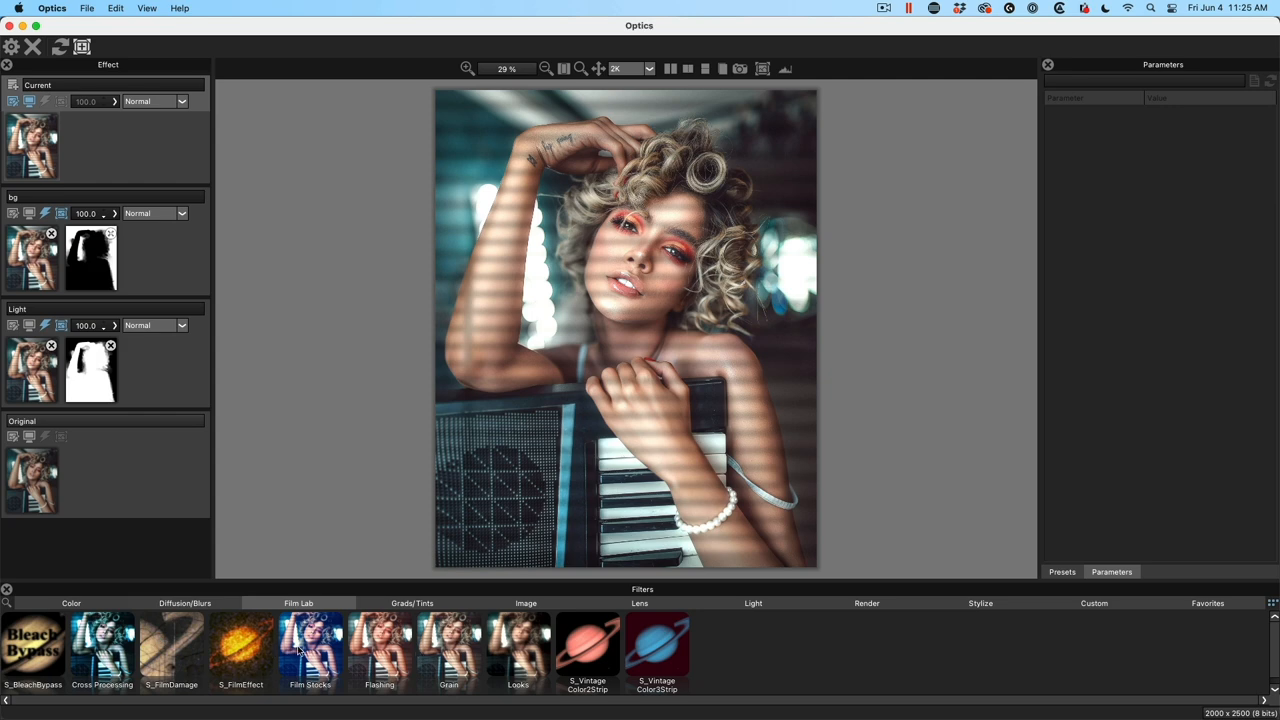
{"action": "left_click", "coordinate": [310, 644]}
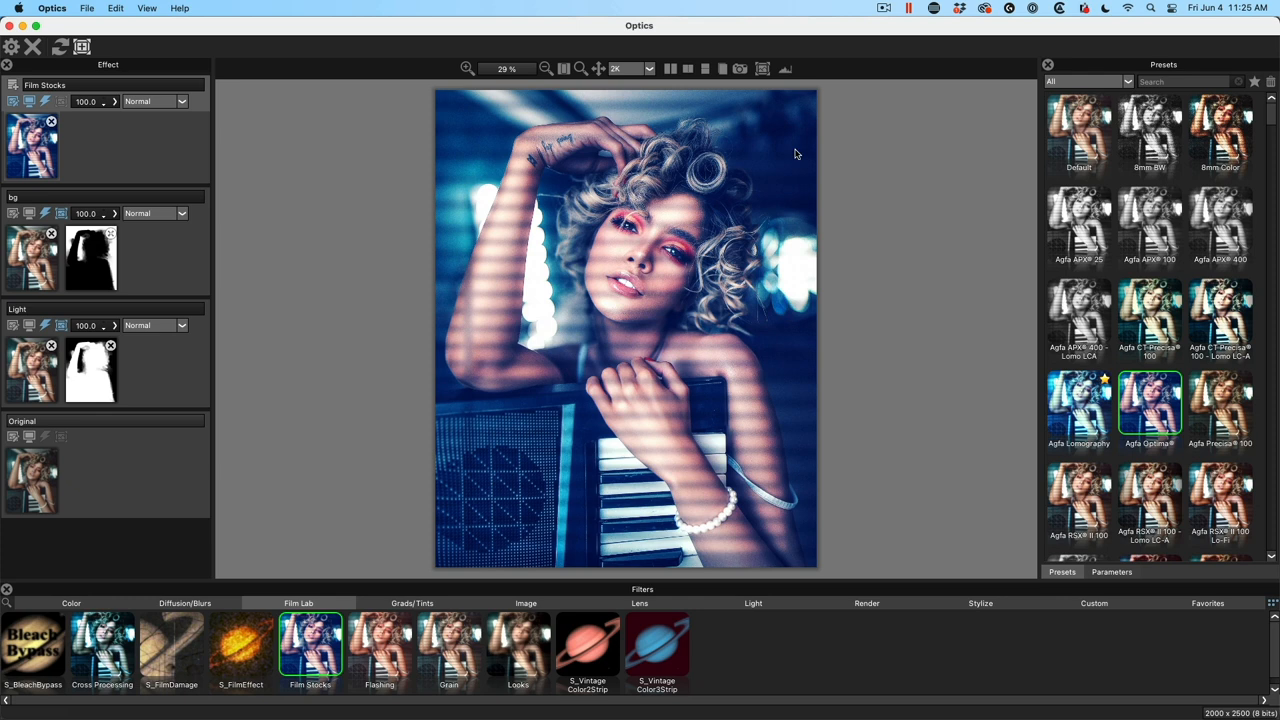
{"action": "mouse_move", "coordinate": [840, 184]}
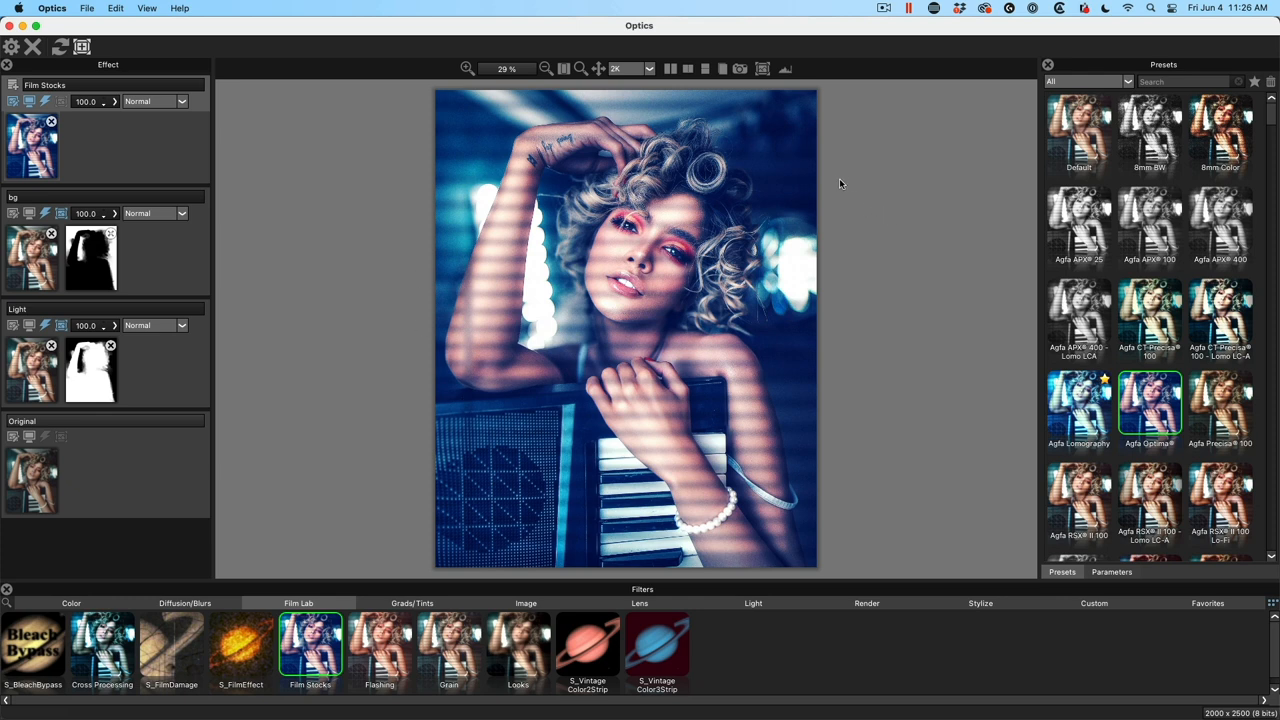
{"action": "mouse_move", "coordinate": [490, 258]}
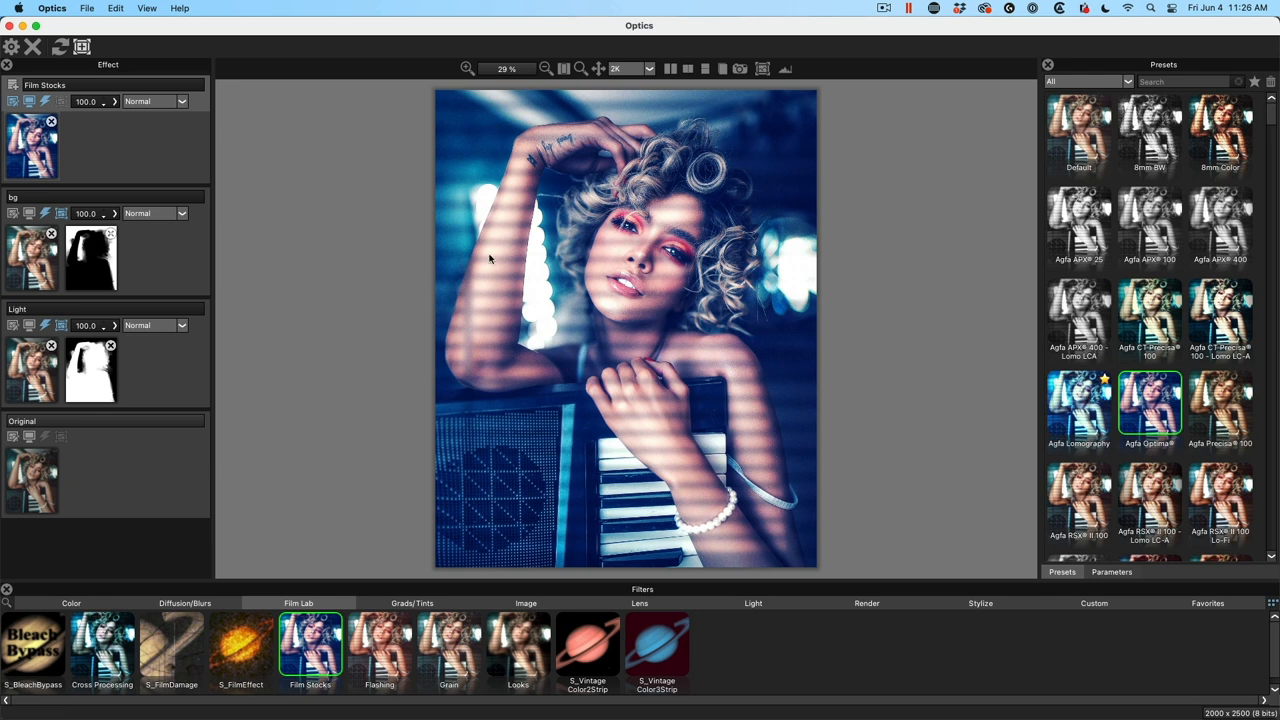
{"action": "mouse_move", "coordinate": [676, 296]}
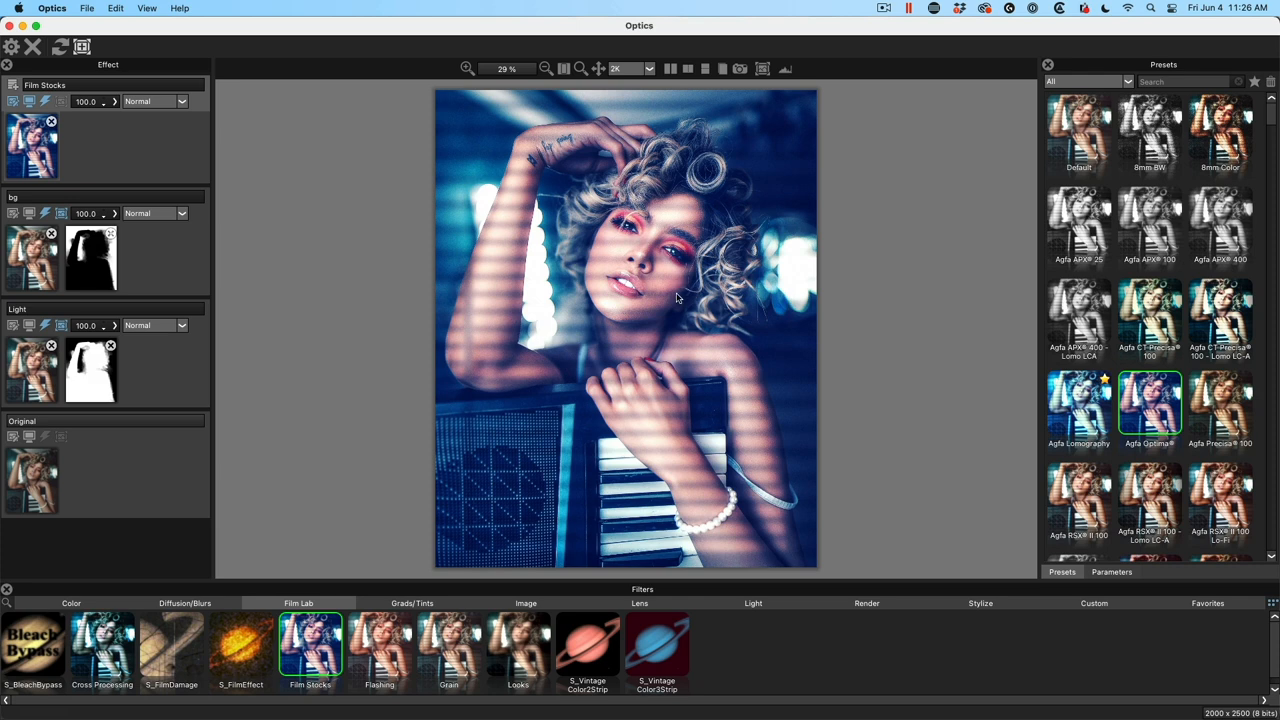
{"action": "mouse_move", "coordinate": [484, 308]}
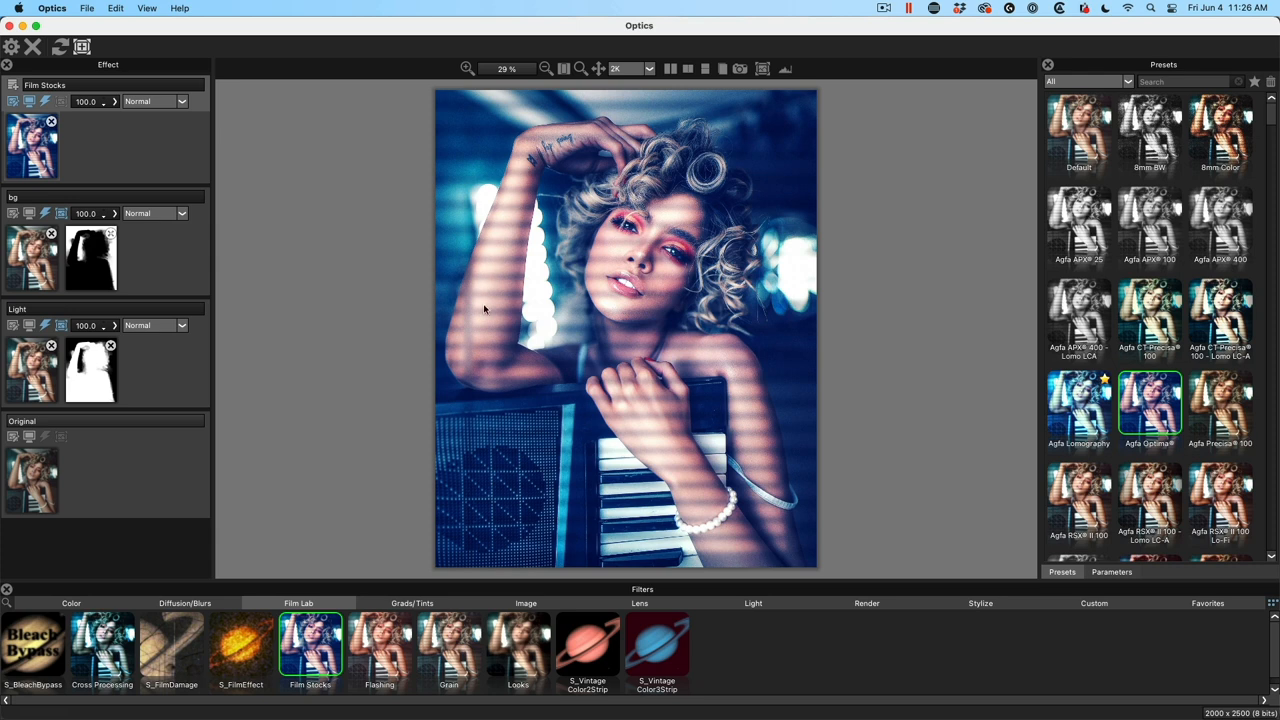
{"action": "mouse_move", "coordinate": [496, 364]}
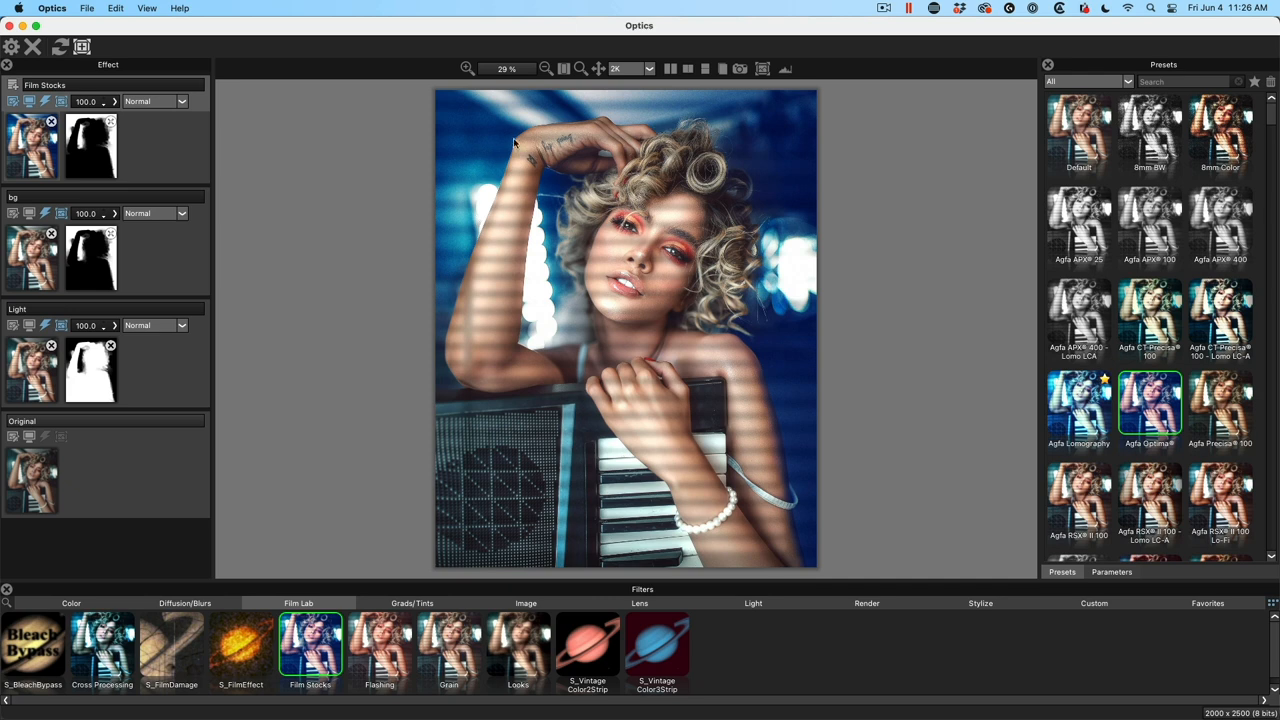
{"action": "mouse_move", "coordinate": [632, 168]}
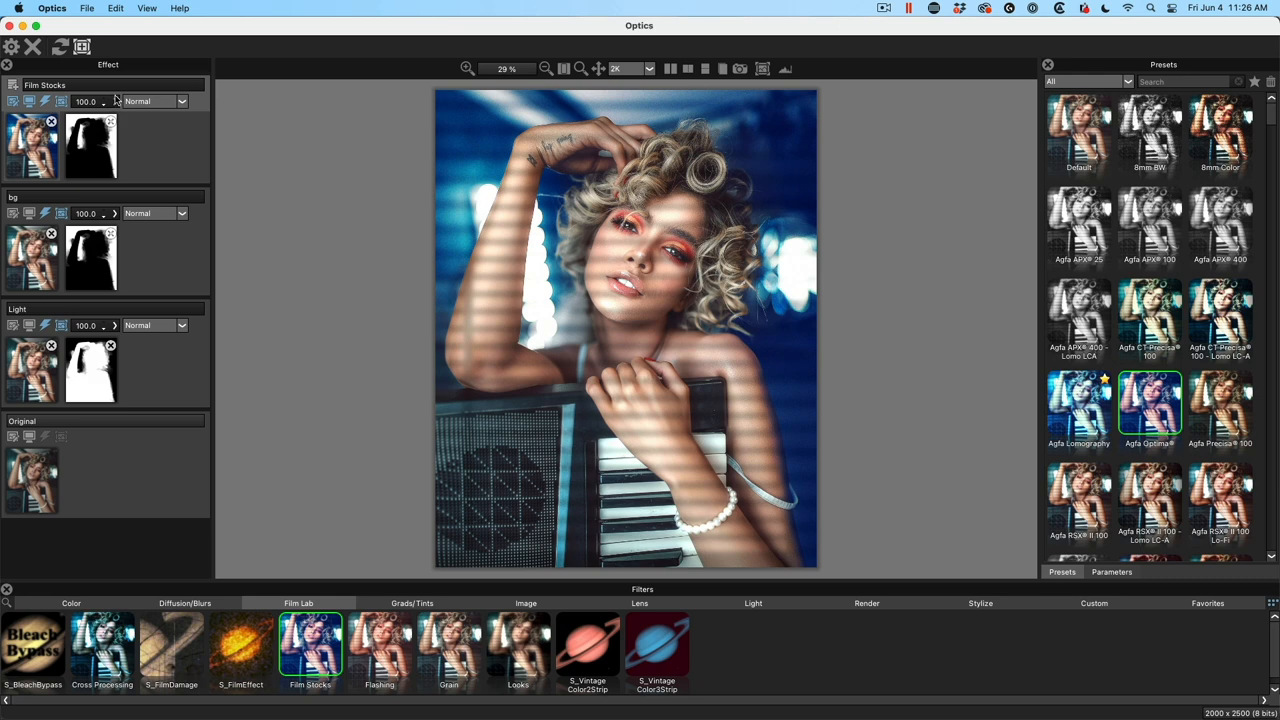
Lower the Film Stocks layer opacity to about 70 percent
{"action": "left_click_drag", "start_coordinate": [96, 100], "coordinate": [90, 100]}
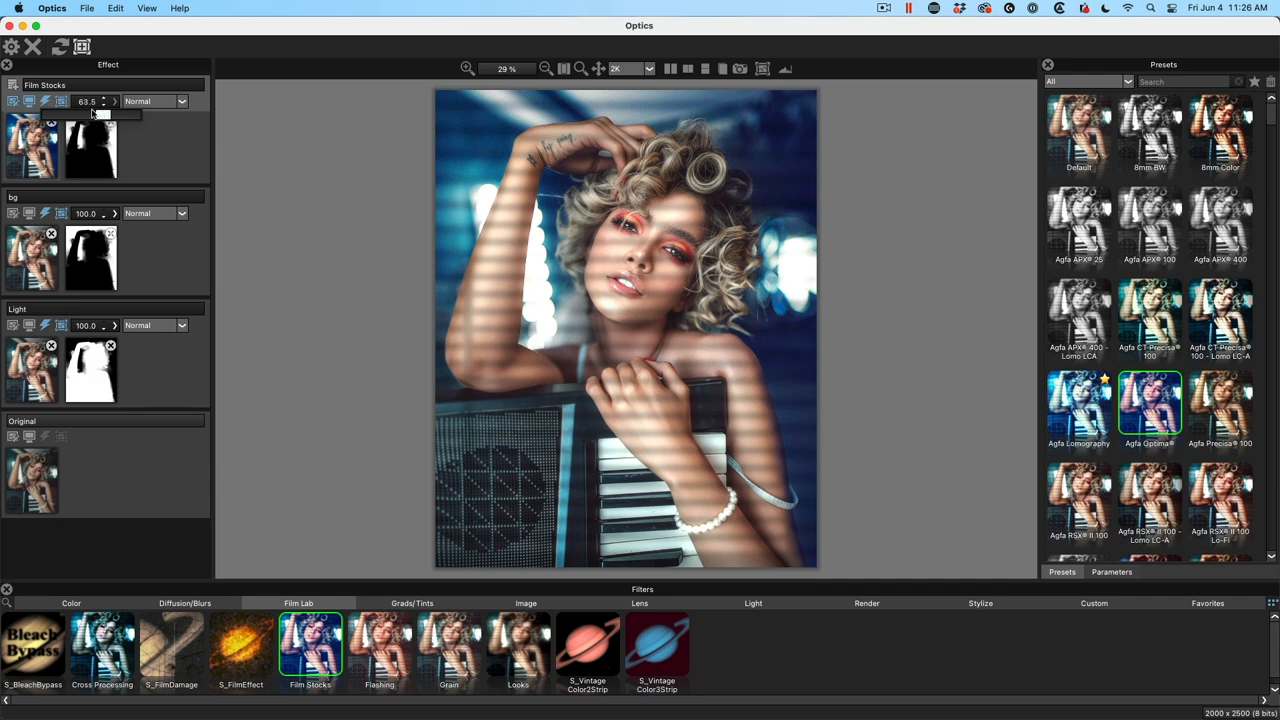
{"action": "left_click_drag", "start_coordinate": [88, 100], "coordinate": [98, 100]}
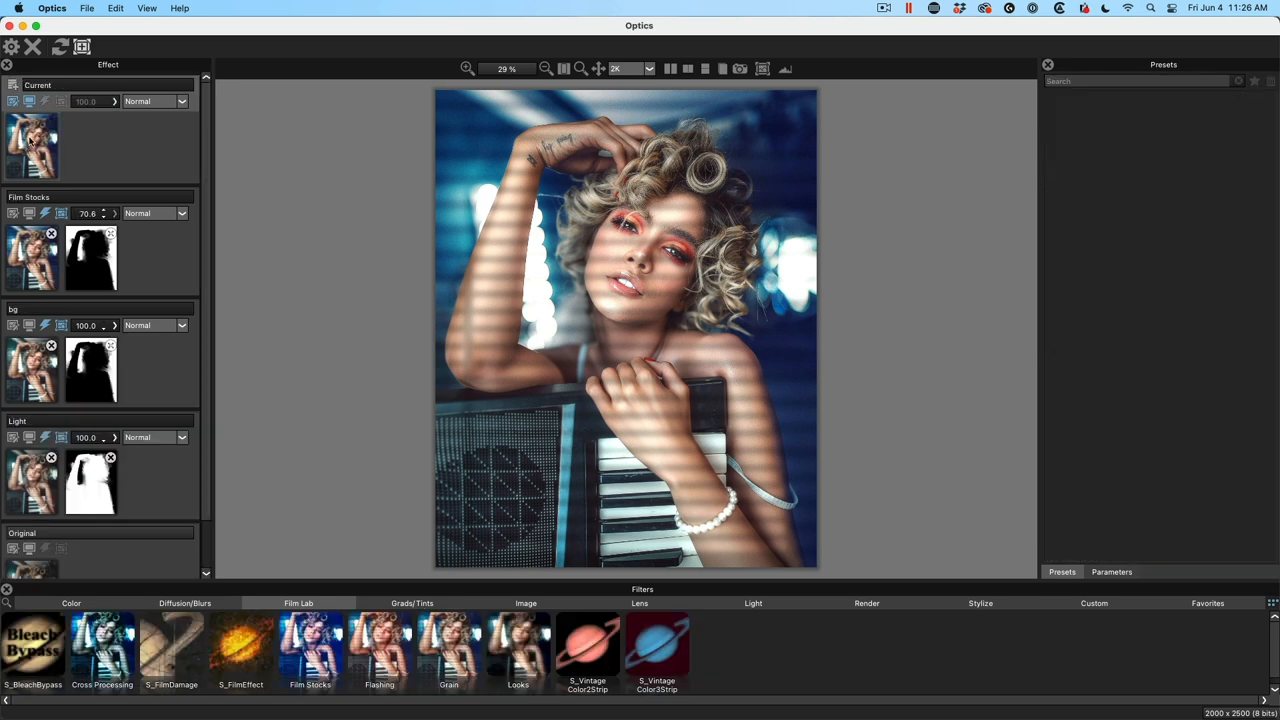
Apply the Looks filter with the Halo preset on the new top layer
{"action": "left_click", "coordinate": [518, 644]}
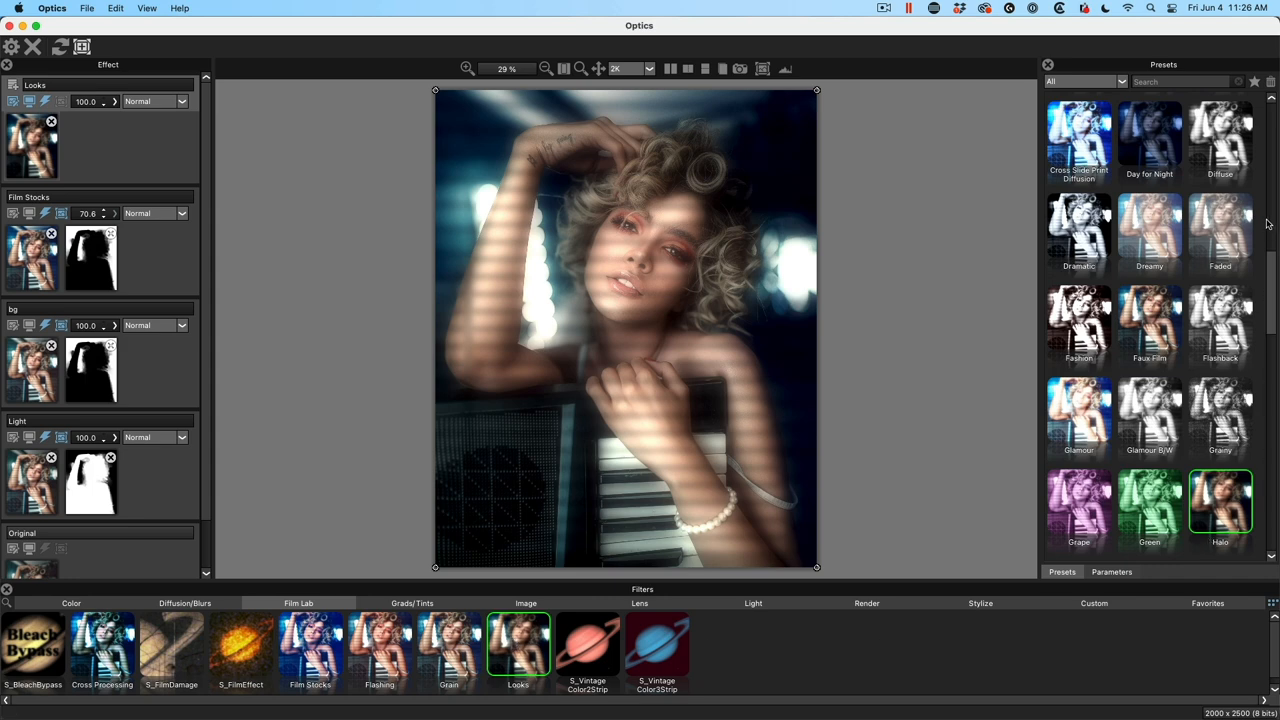
{"action": "scroll", "scroll_direction": "down", "scroll_amount": 3}
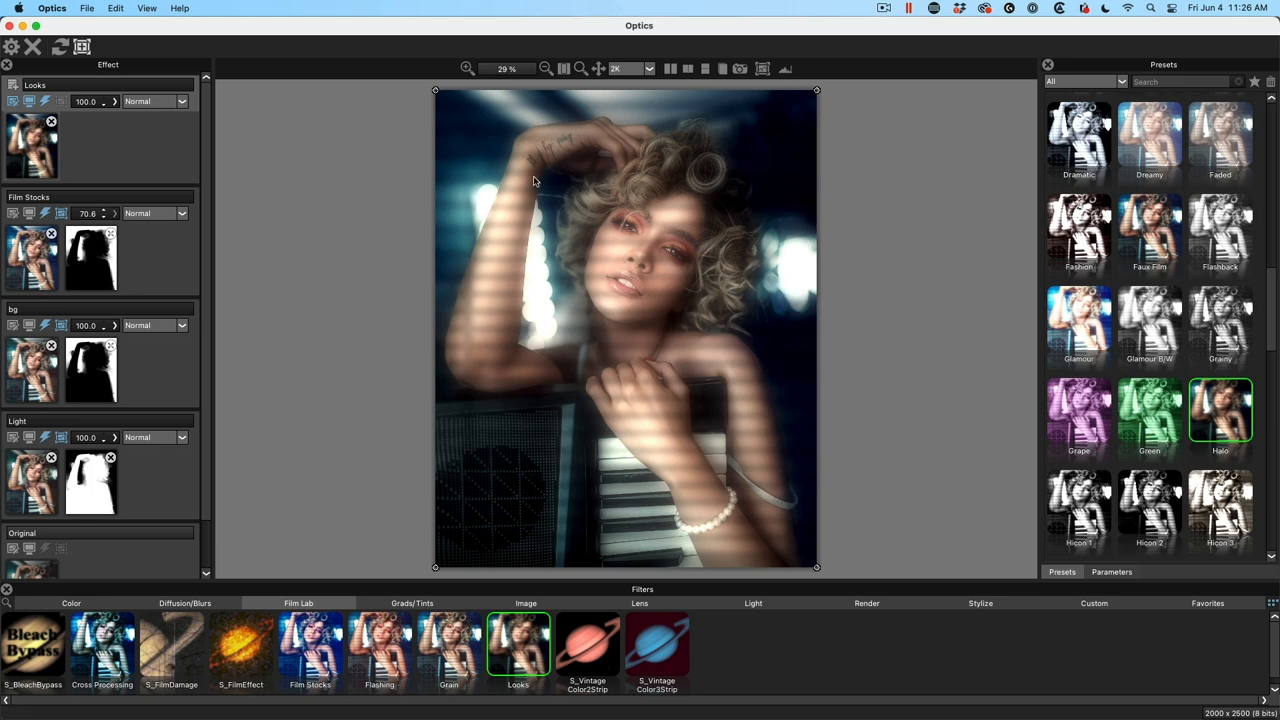
{"action": "mouse_move", "coordinate": [1046, 442]}
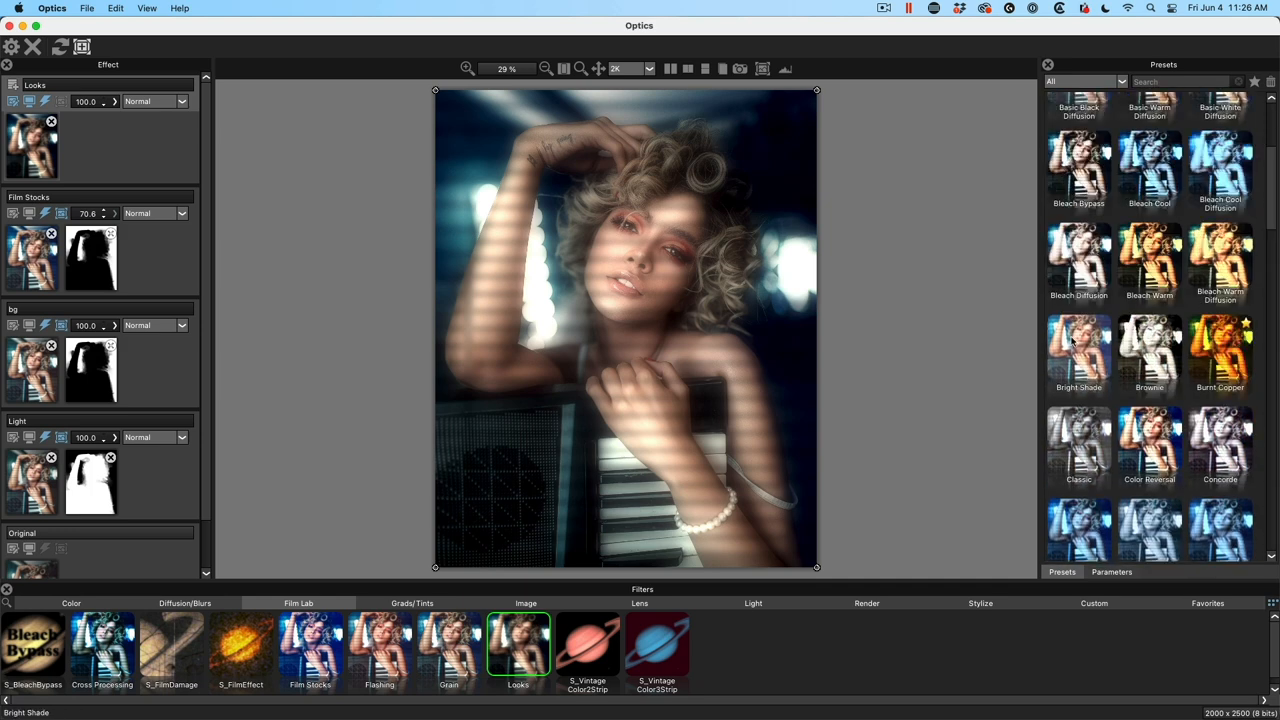
{"action": "left_click", "coordinate": [1148, 164]}
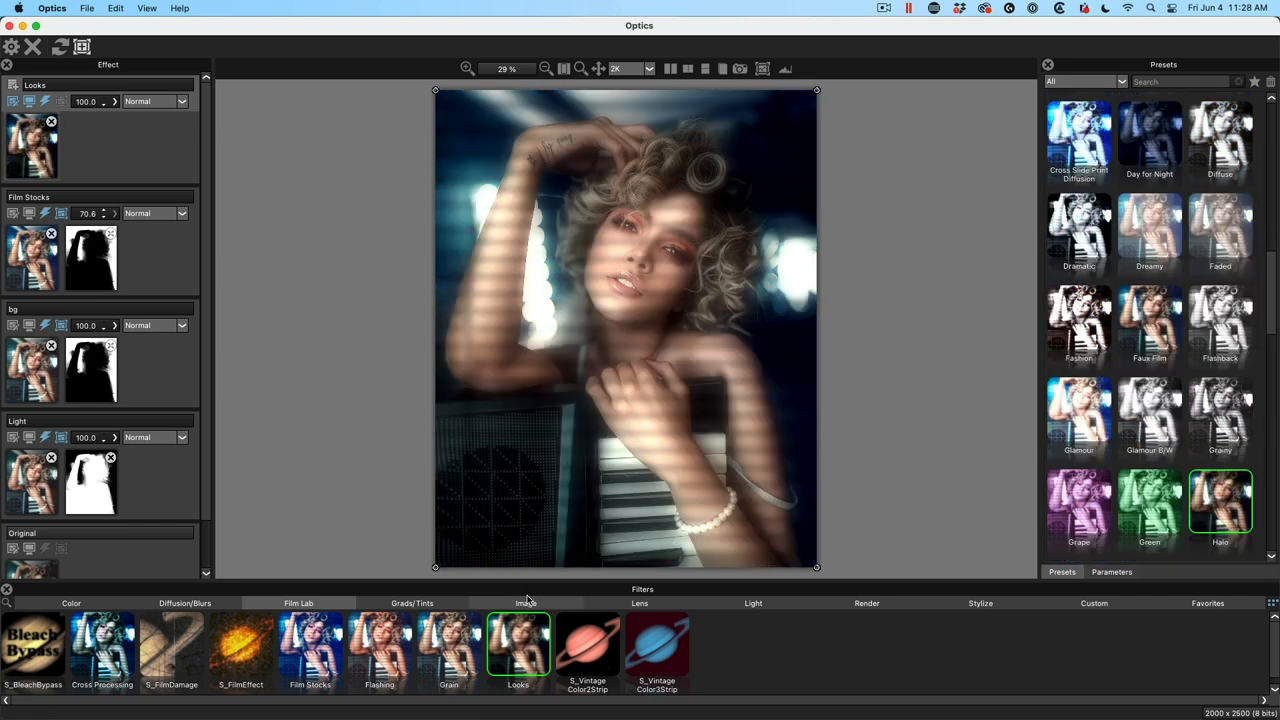
{"action": "left_click", "coordinate": [72, 604]}
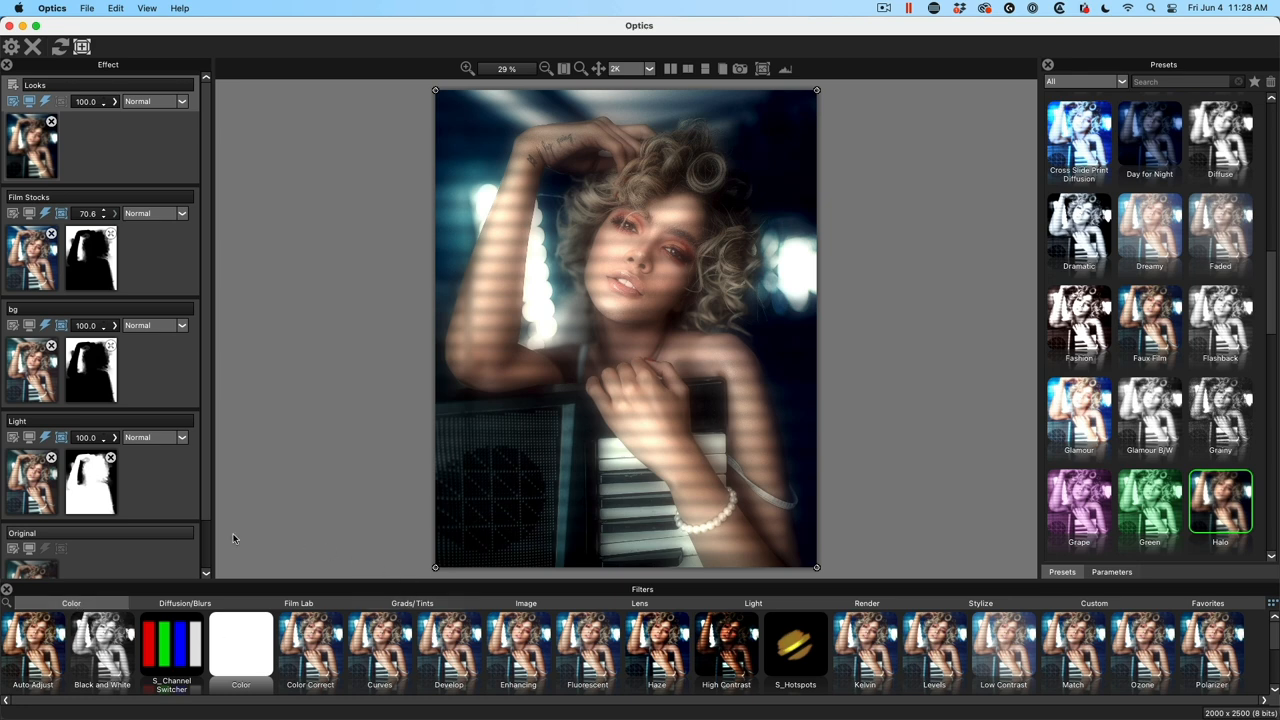
Swap the halo look for Color Correct, trying Close Encounters and Dances with Wolves presets
{"action": "left_click", "coordinate": [310, 644]}
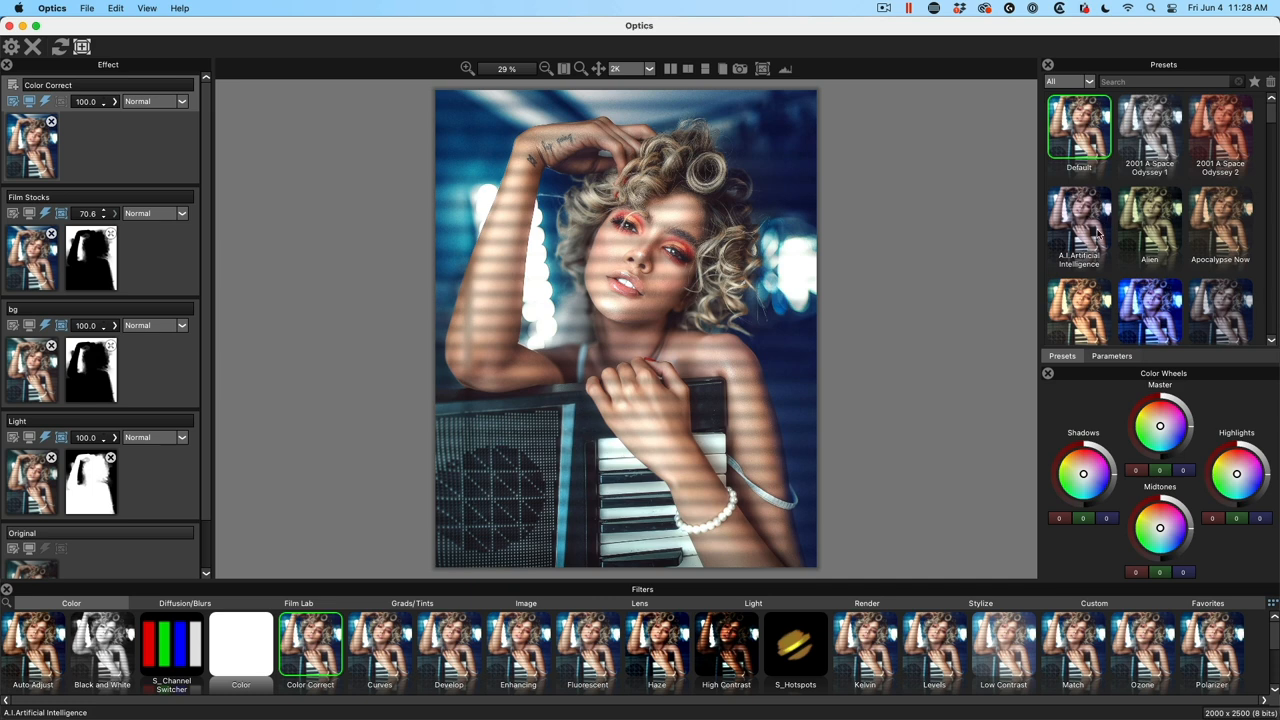
{"action": "scroll", "scroll_direction": "down", "scroll_amount": 3}
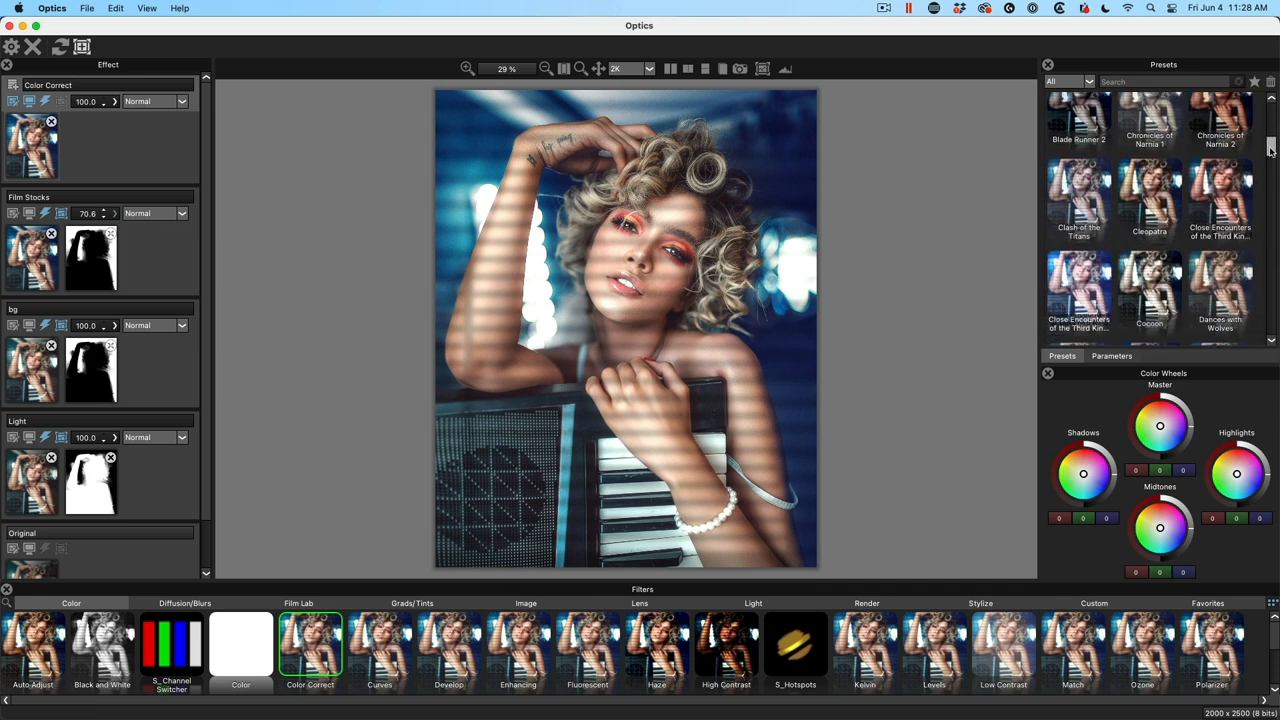
{"action": "scroll", "scroll_direction": "down", "scroll_amount": 3}
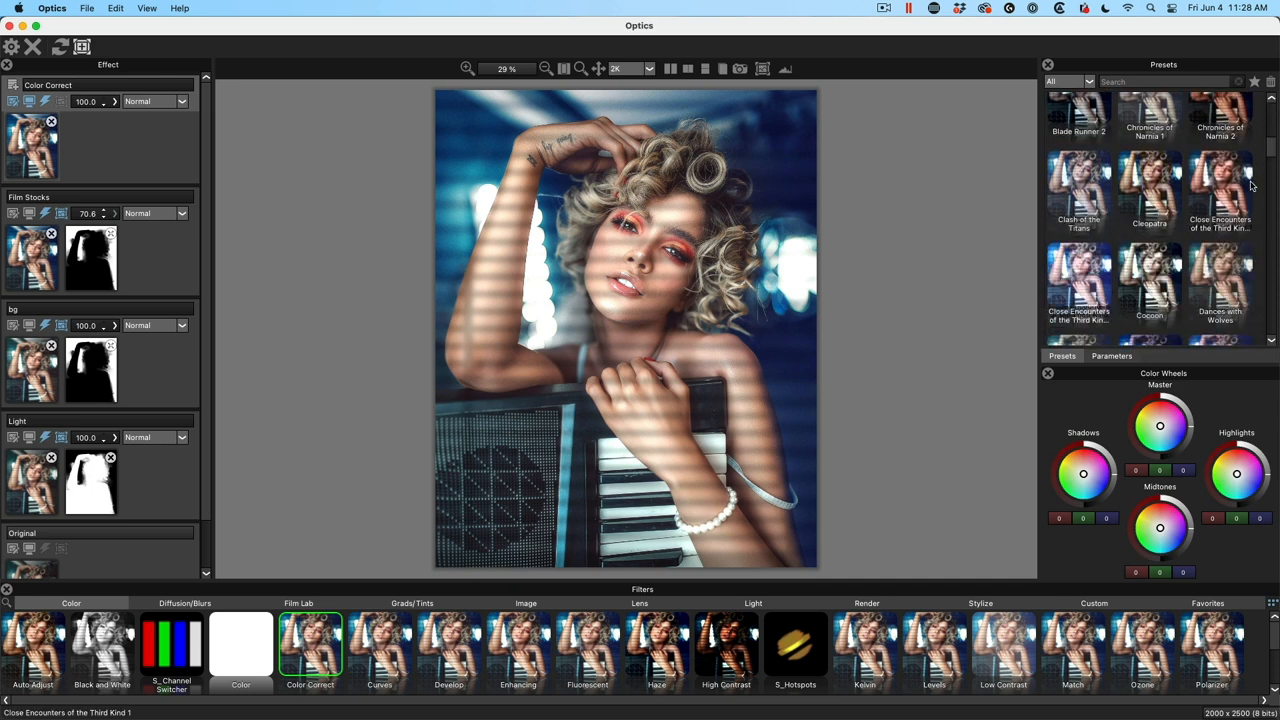
{"action": "left_click", "coordinate": [1220, 184]}
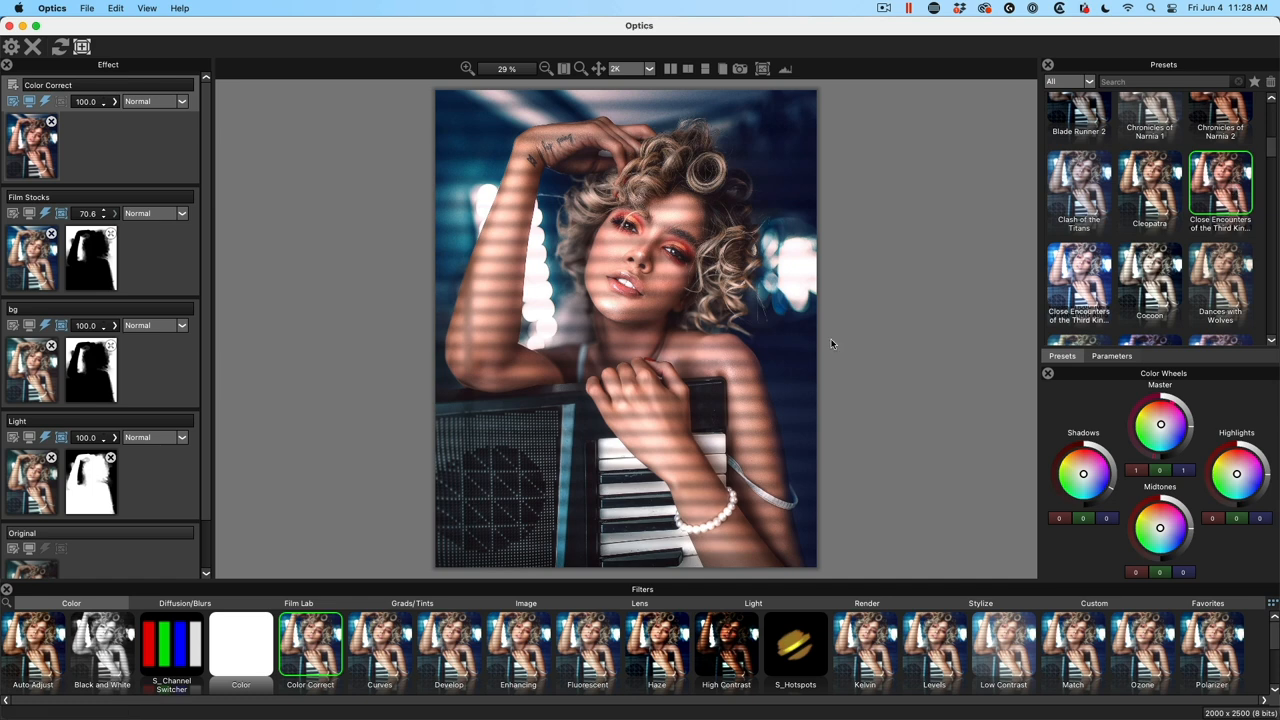
{"action": "left_click", "coordinate": [1220, 284]}
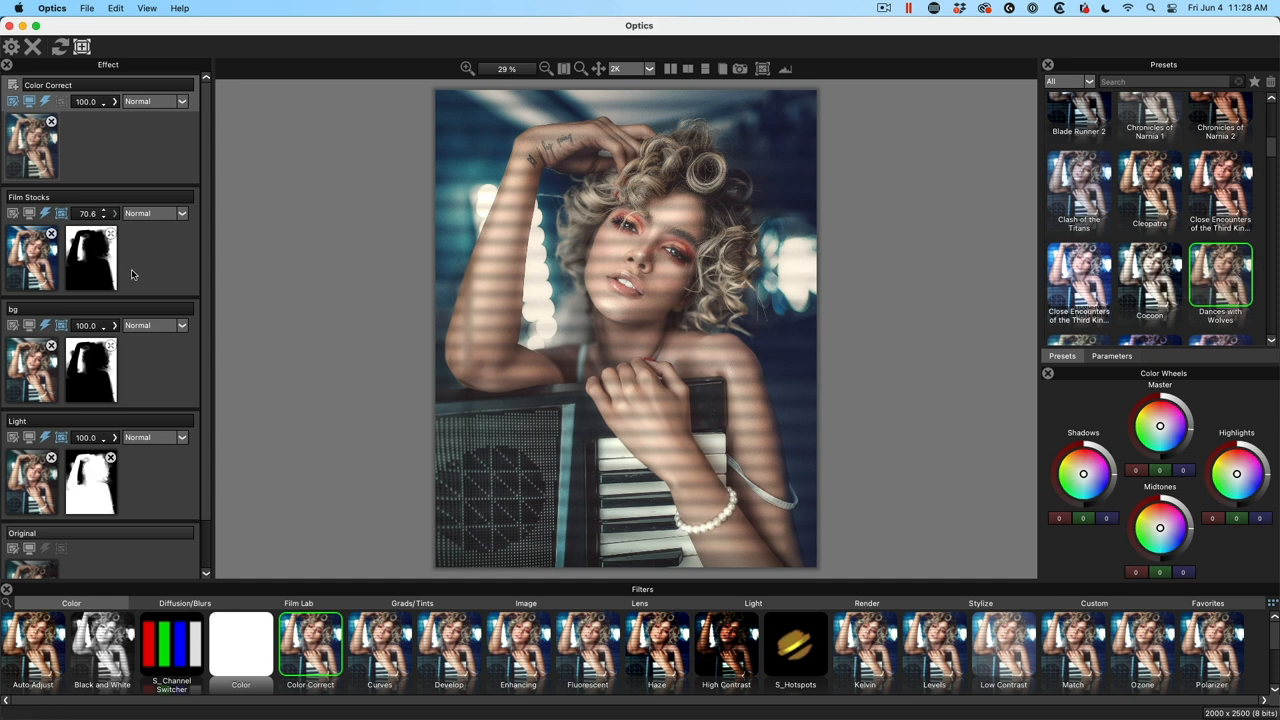
{"action": "mouse_move", "coordinate": [476, 188]}
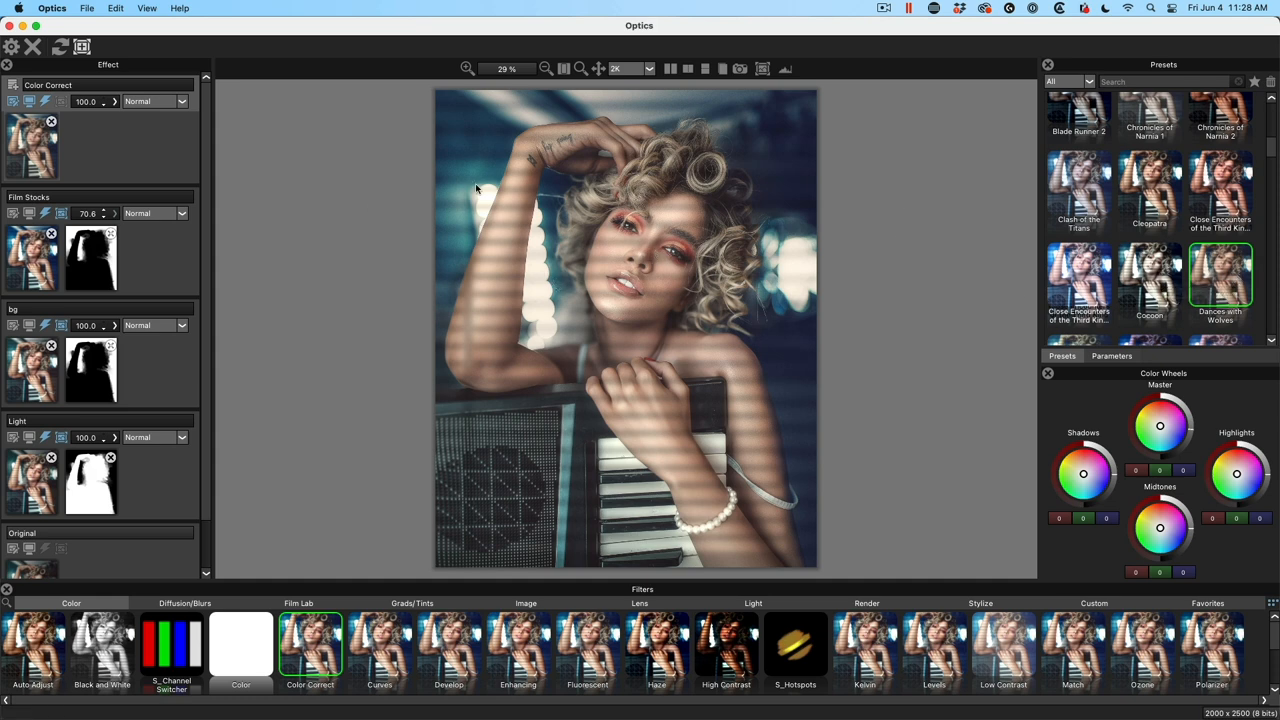
{"action": "mouse_move", "coordinate": [58, 470]}
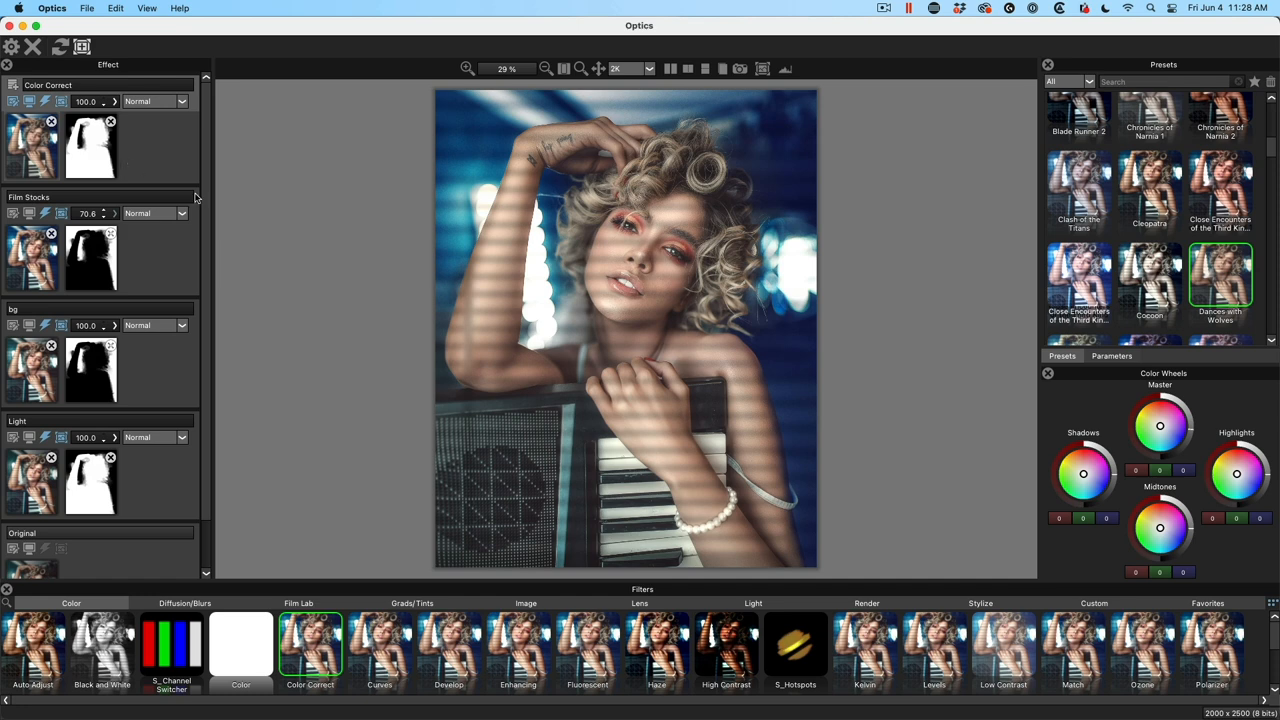
{"action": "mouse_move", "coordinate": [596, 352]}
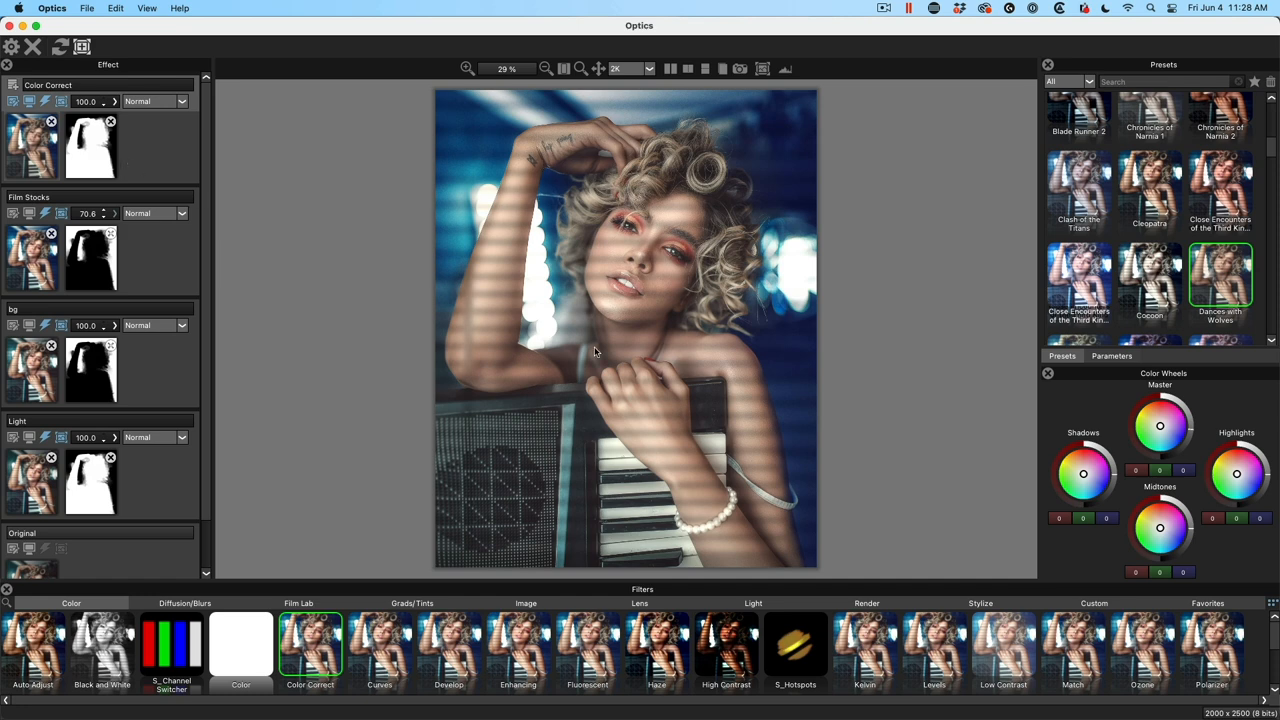
{"action": "mouse_move", "coordinate": [672, 286]}
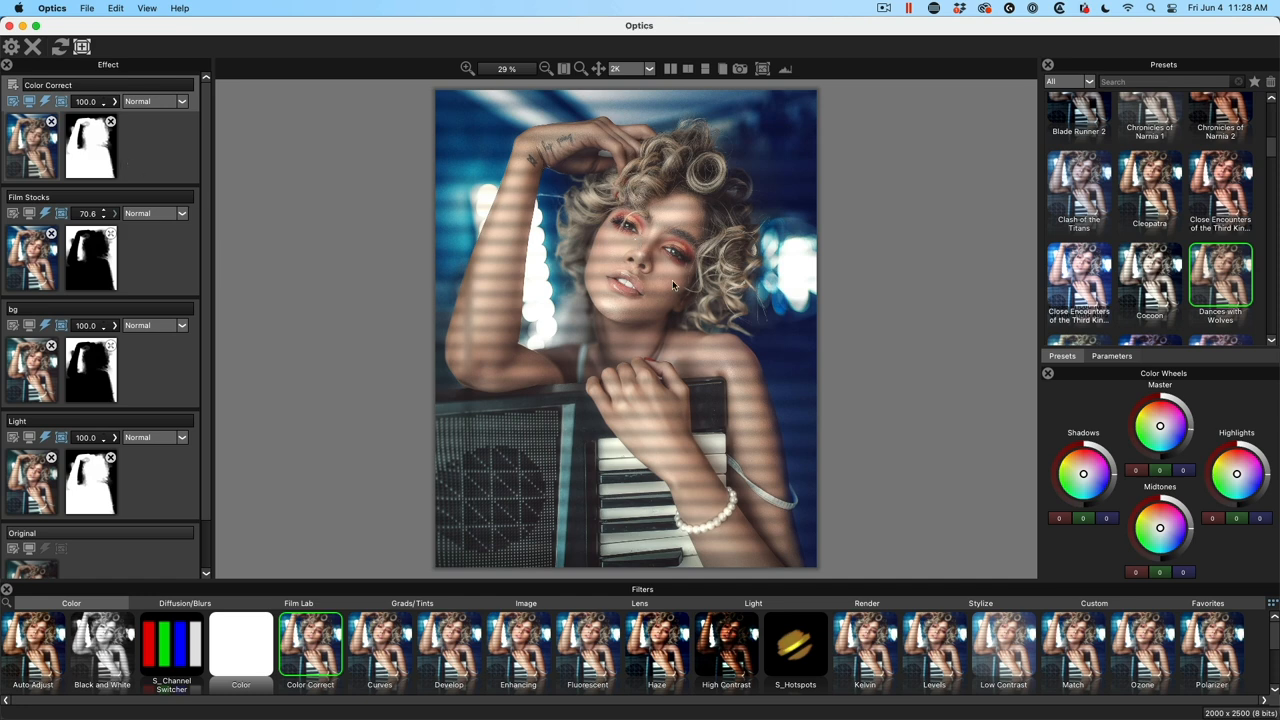
{"action": "mouse_move", "coordinate": [856, 252]}
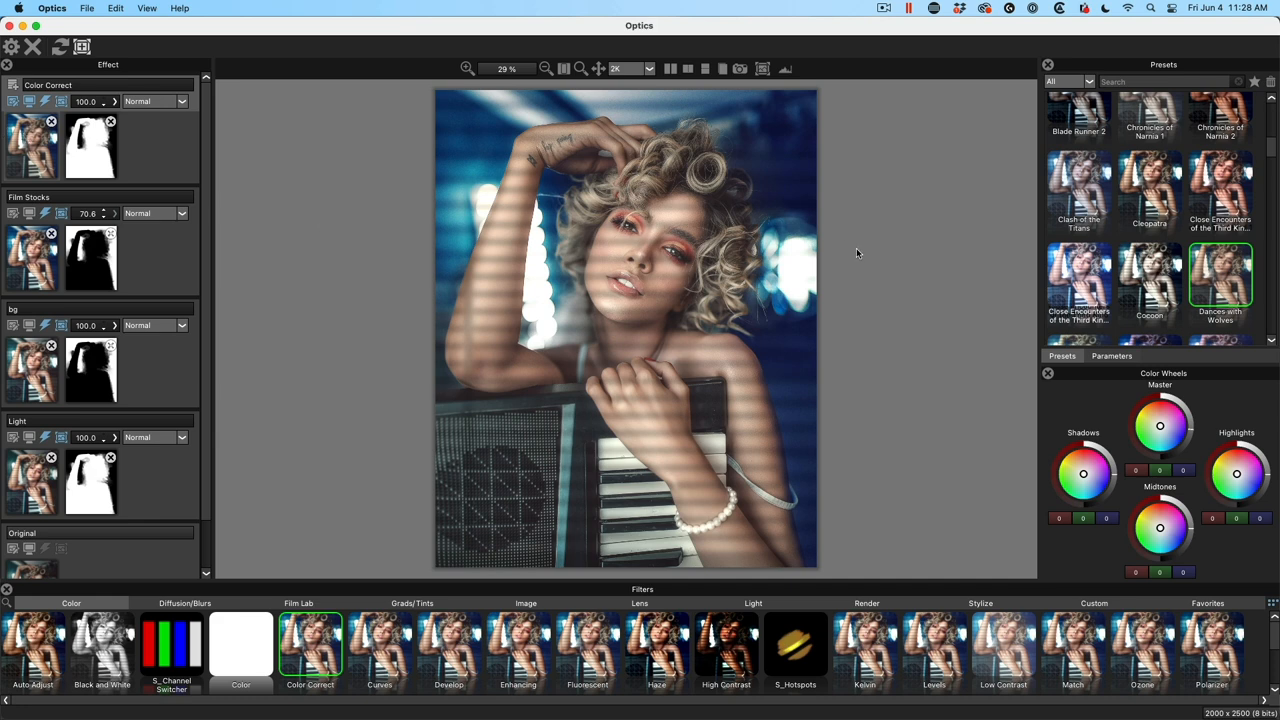
{"action": "mouse_move", "coordinate": [22, 156]}
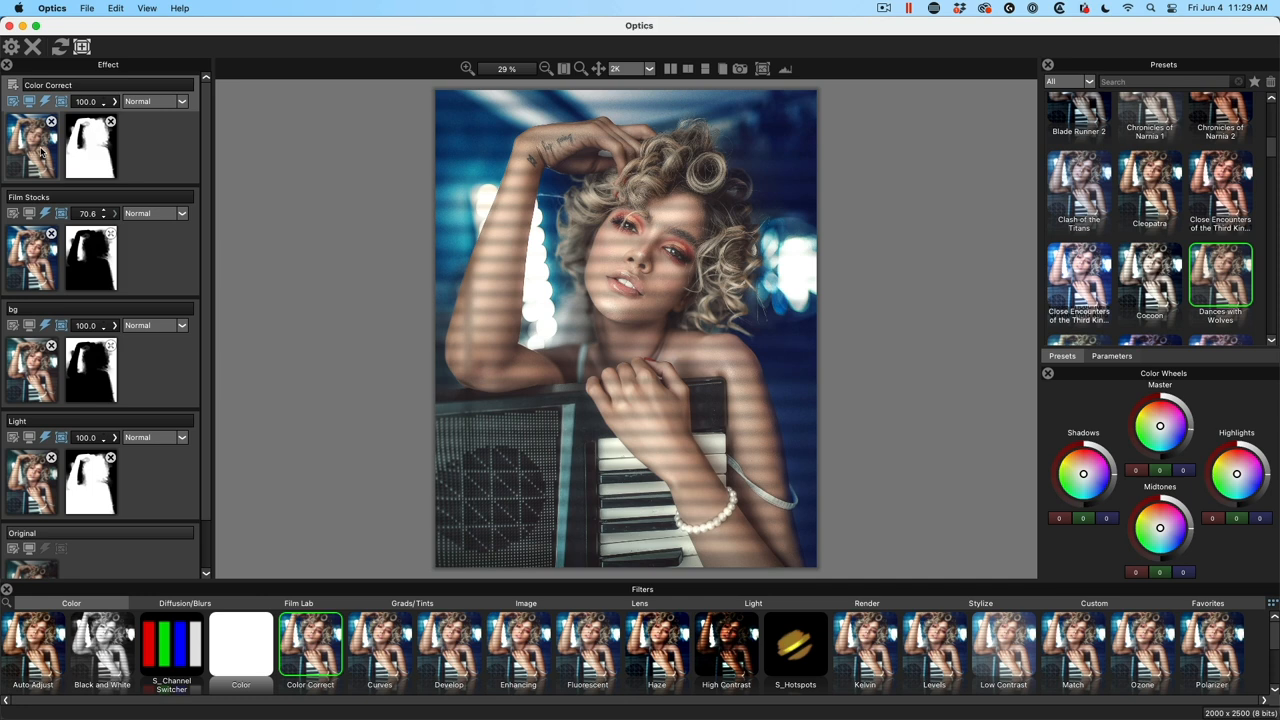
Pick the Harry Potter and the Prisoner of Azkaban 2 preset and nudge its Brightness
{"action": "scroll", "scroll_direction": "down", "scroll_amount": 3}
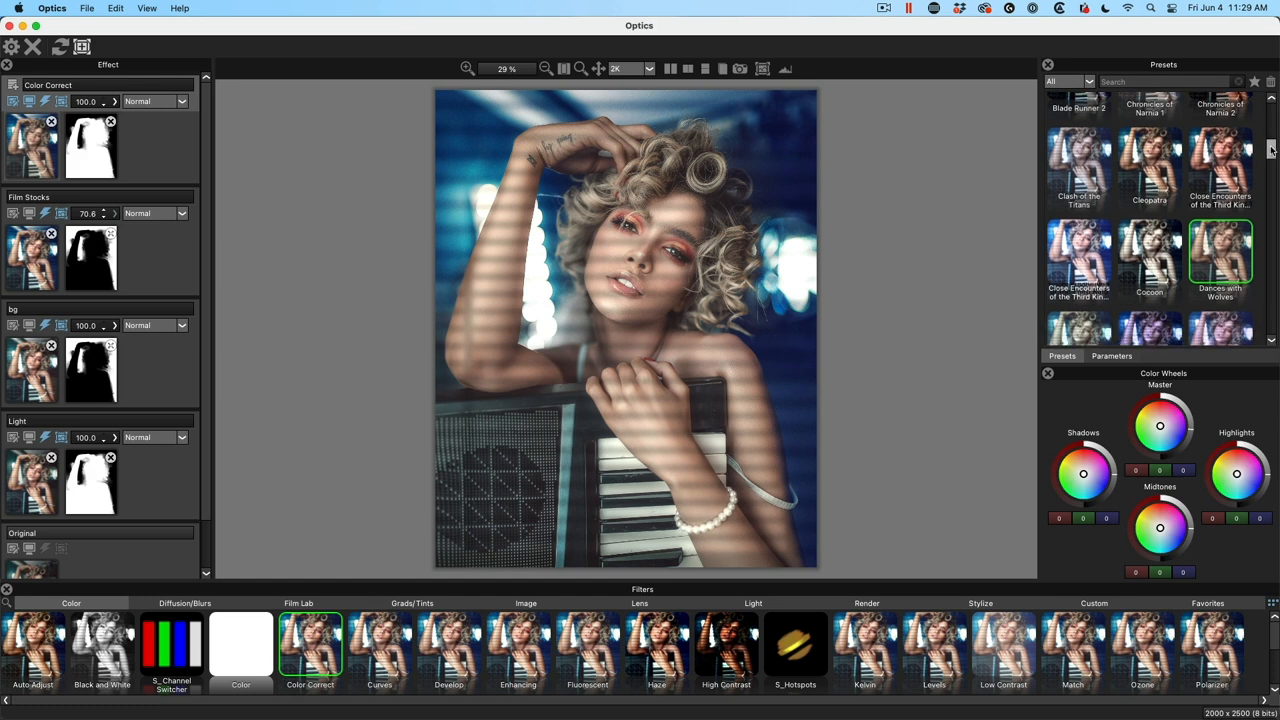
{"action": "scroll", "scroll_direction": "down", "scroll_amount": 3}
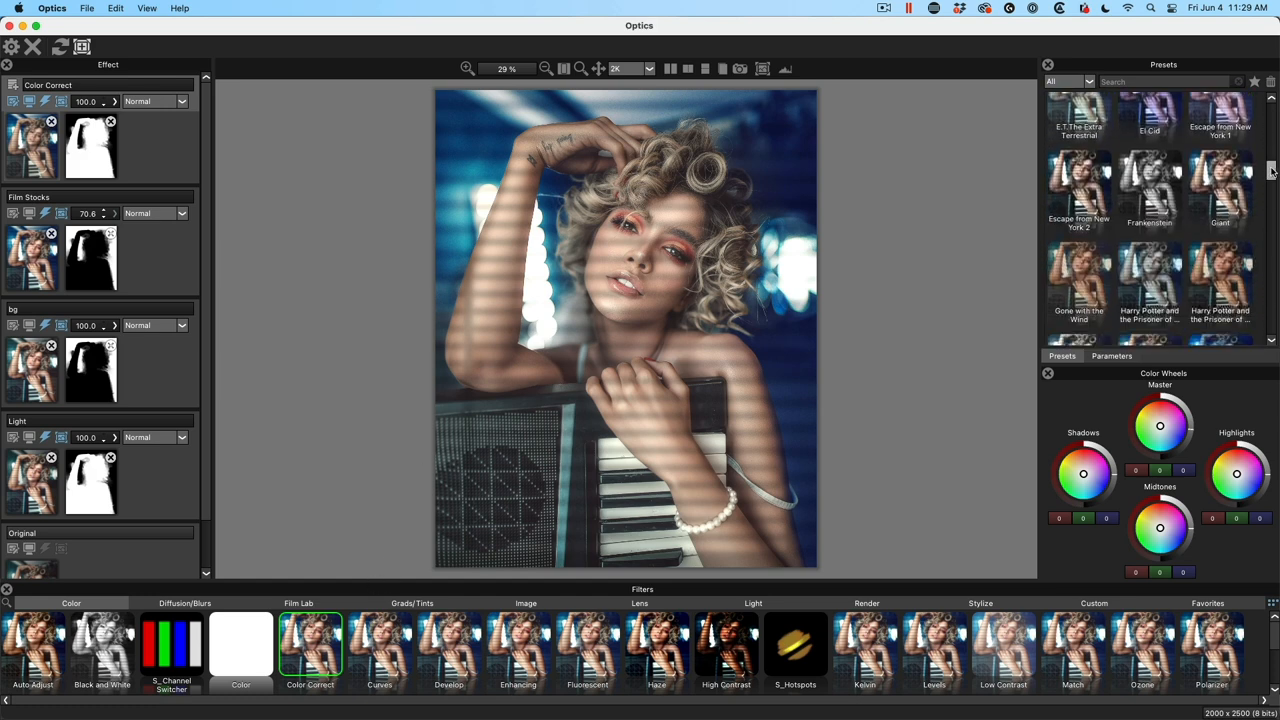
{"action": "scroll", "scroll_direction": "down", "scroll_amount": 3}
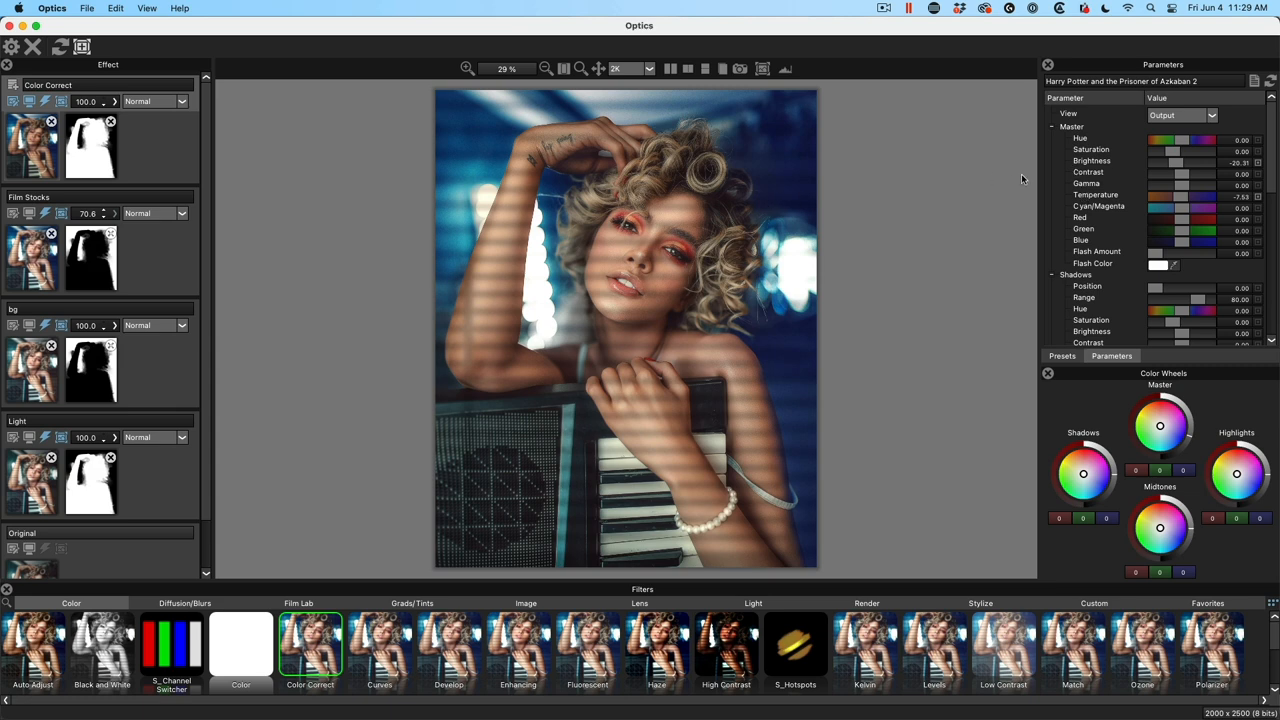
{"action": "left_click_drag", "start_coordinate": [1184, 164], "coordinate": [1176, 164]}
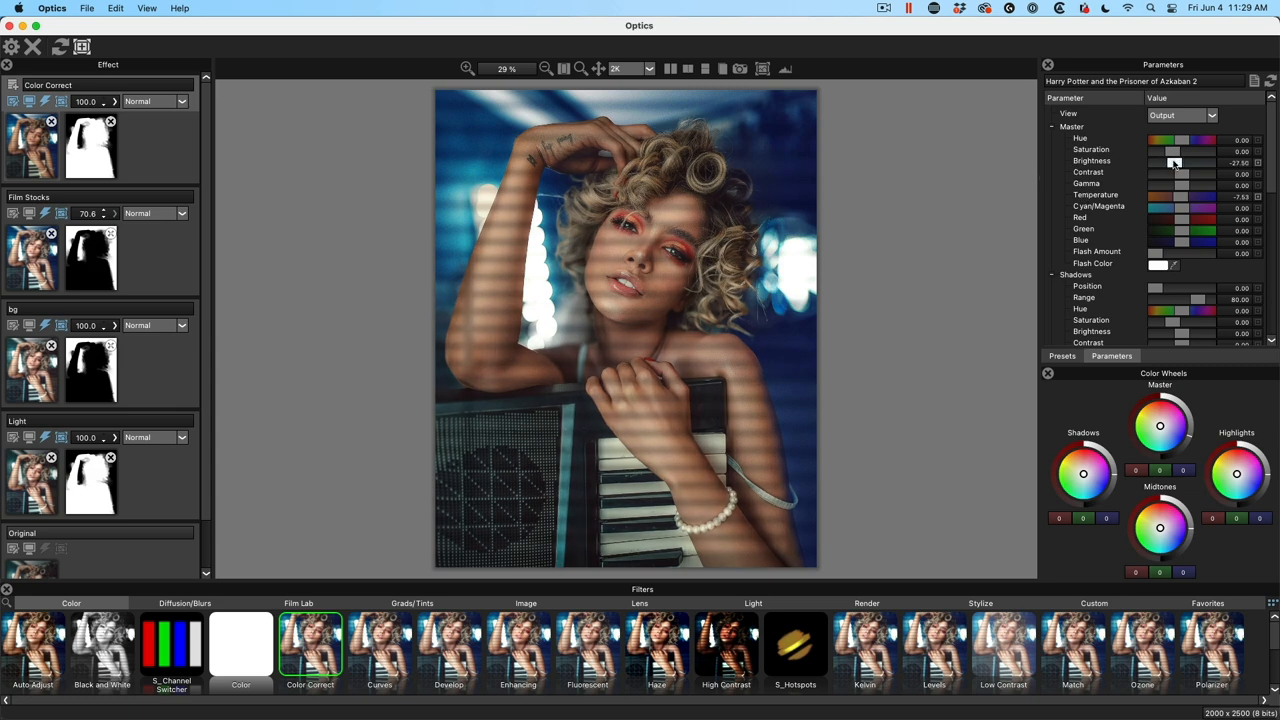
{"action": "left_click_drag", "start_coordinate": [1184, 160], "coordinate": [1182, 160]}
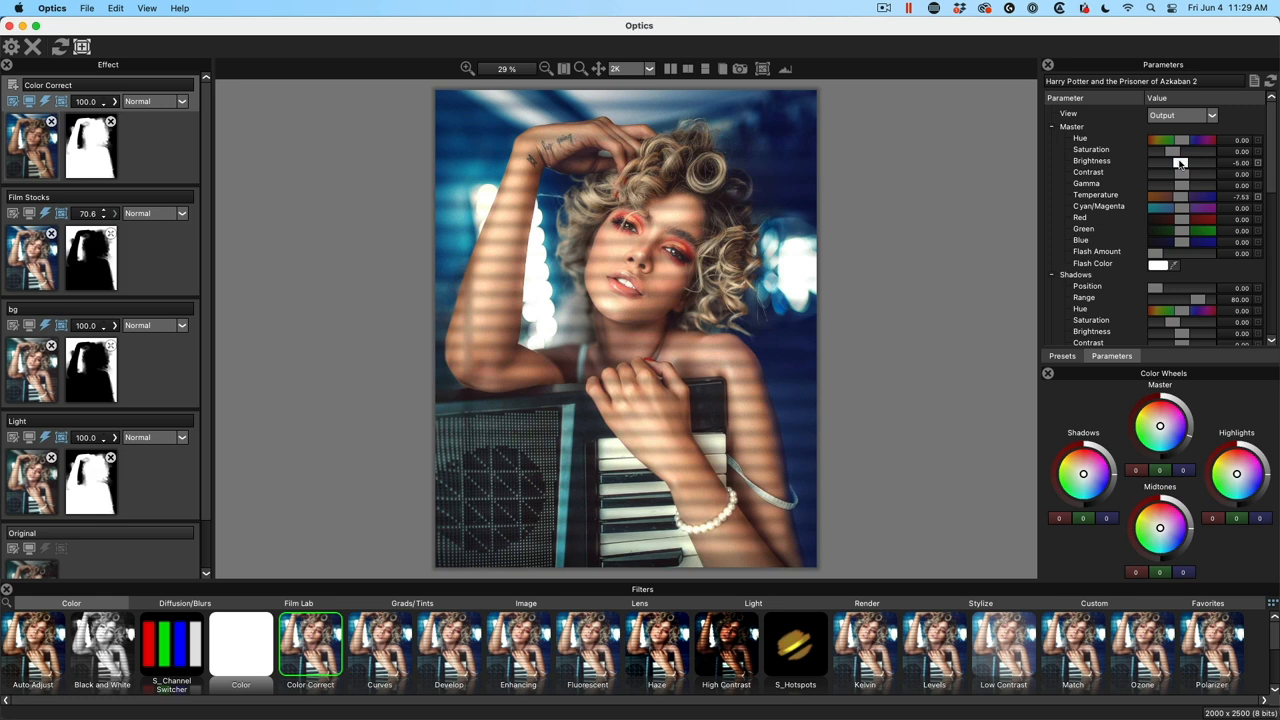
{"action": "left_click_drag", "start_coordinate": [1184, 160], "coordinate": [1178, 160]}
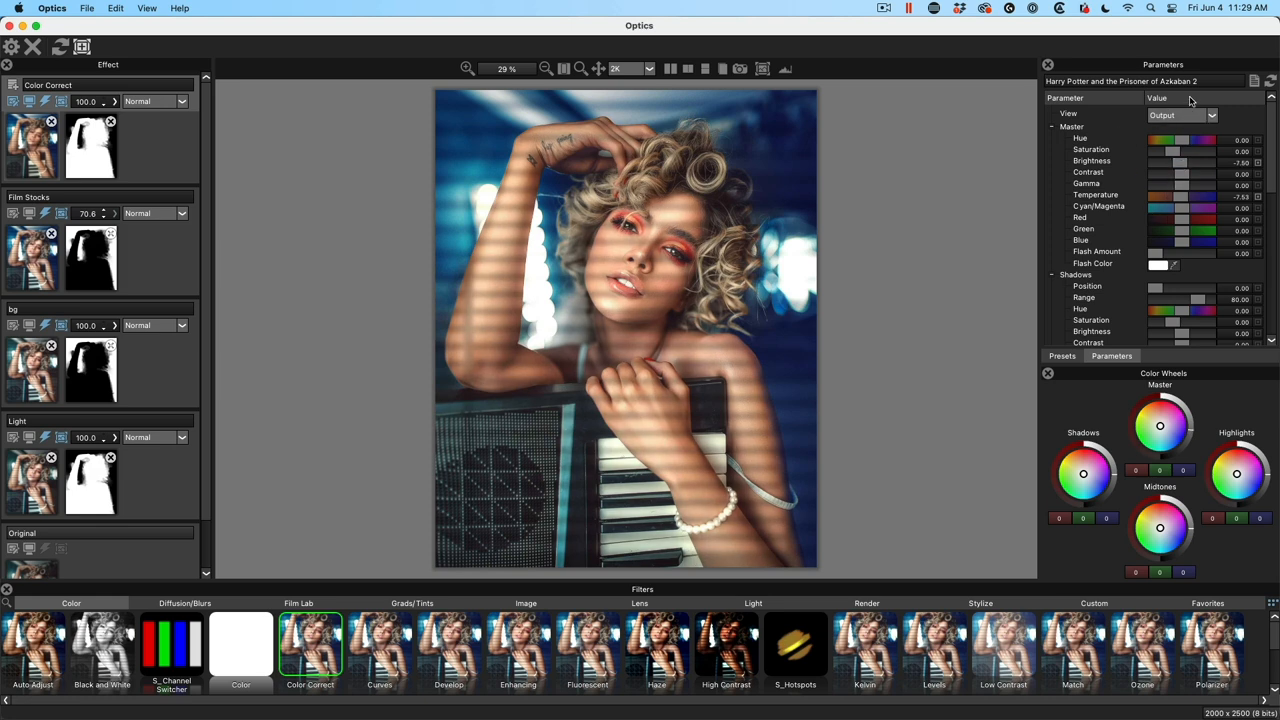
{"action": "mouse_move", "coordinate": [1084, 300]}
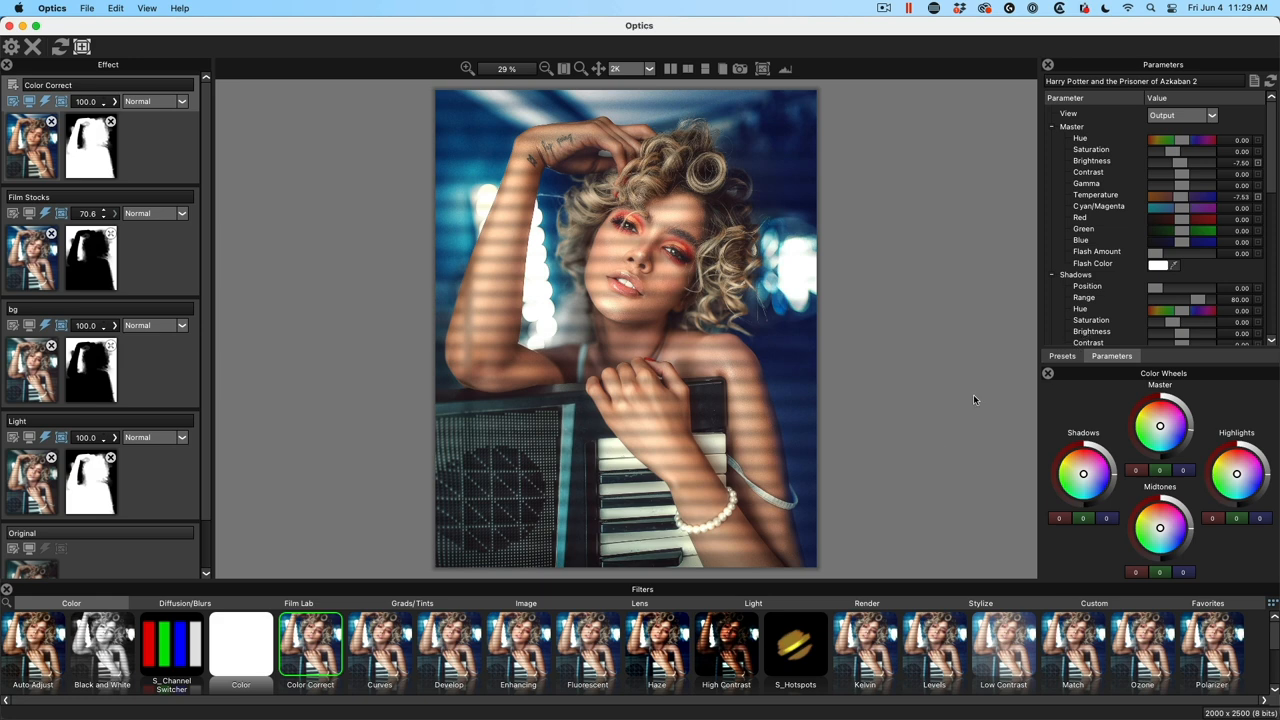
{"action": "mouse_move", "coordinate": [362, 376]}
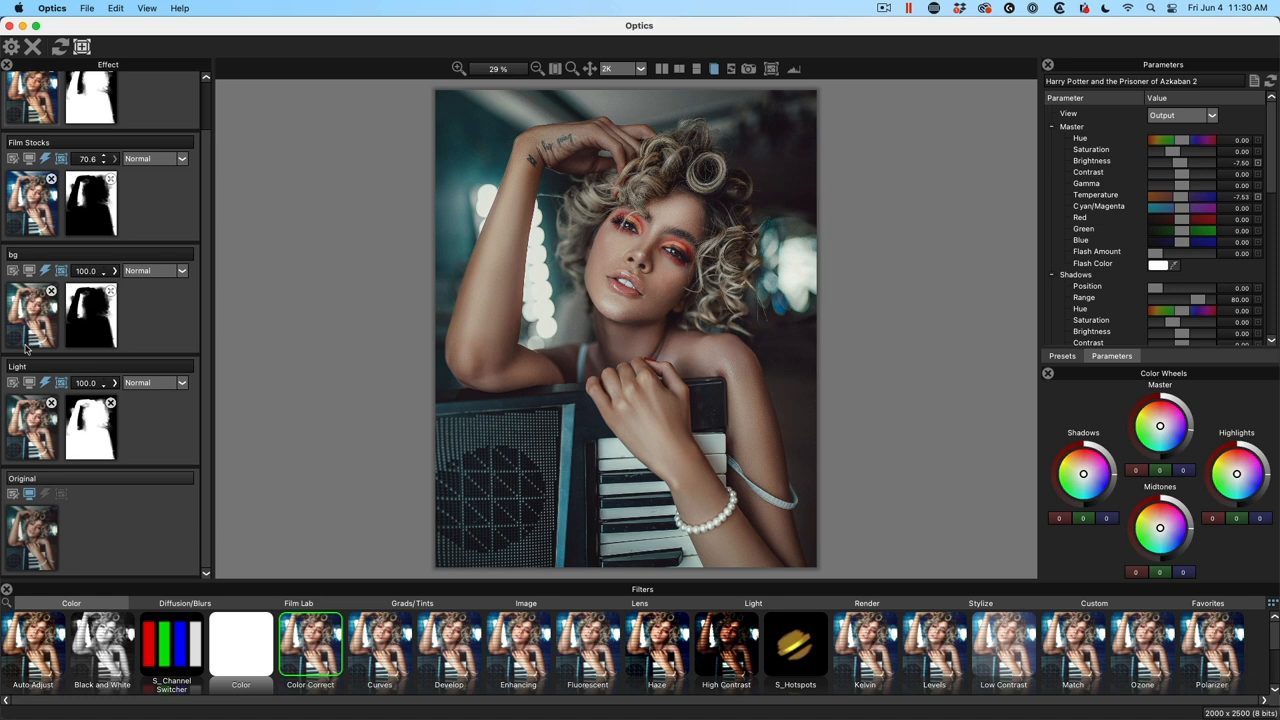
{"action": "mouse_move", "coordinate": [34, 544]}
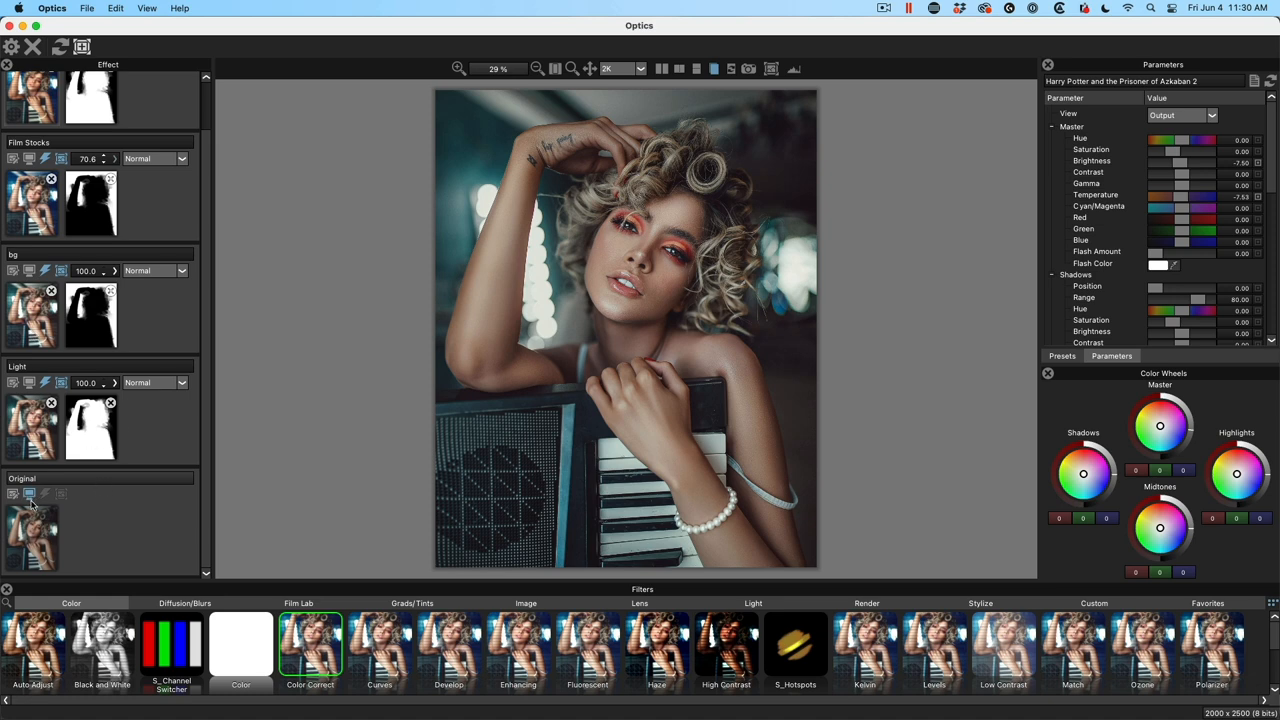
{"action": "mouse_move", "coordinate": [148, 506]}
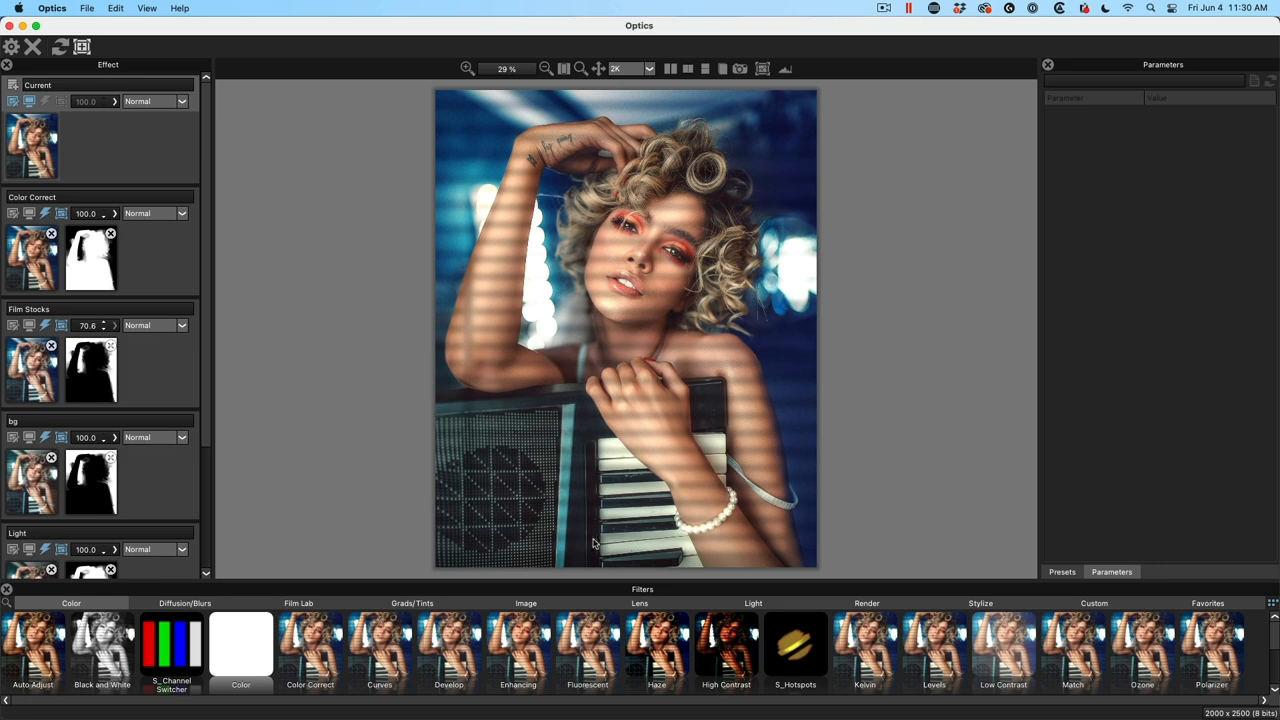
Add S_LensFlare from the Light filters and settle on the Anamorphic 2 preset
{"action": "left_click", "coordinate": [752, 604]}
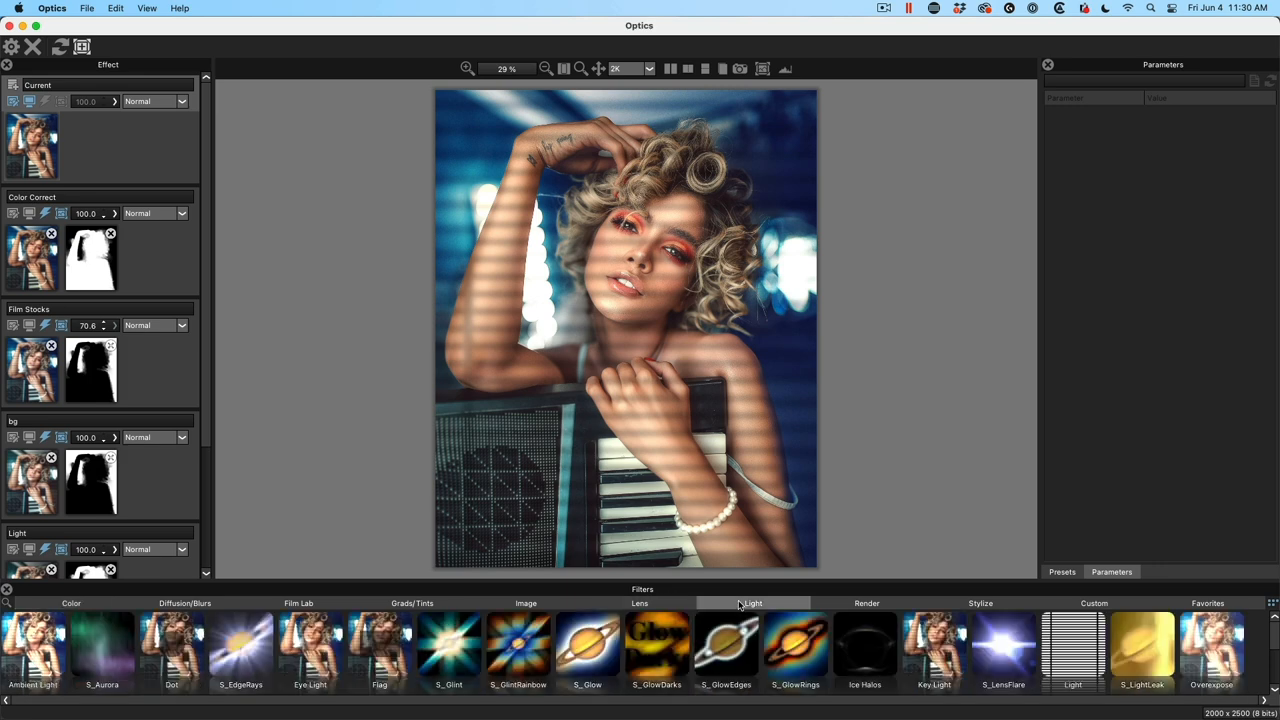
{"action": "left_click", "coordinate": [640, 604]}
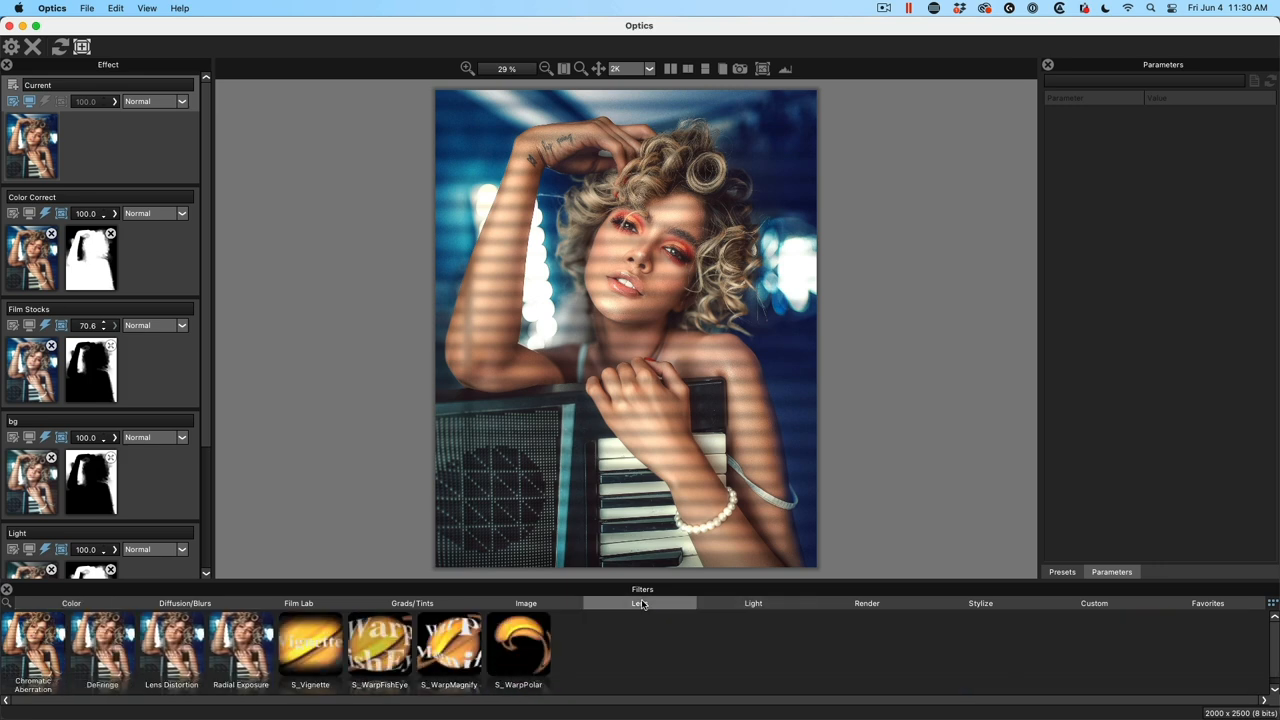
{"action": "left_click", "coordinate": [752, 604]}
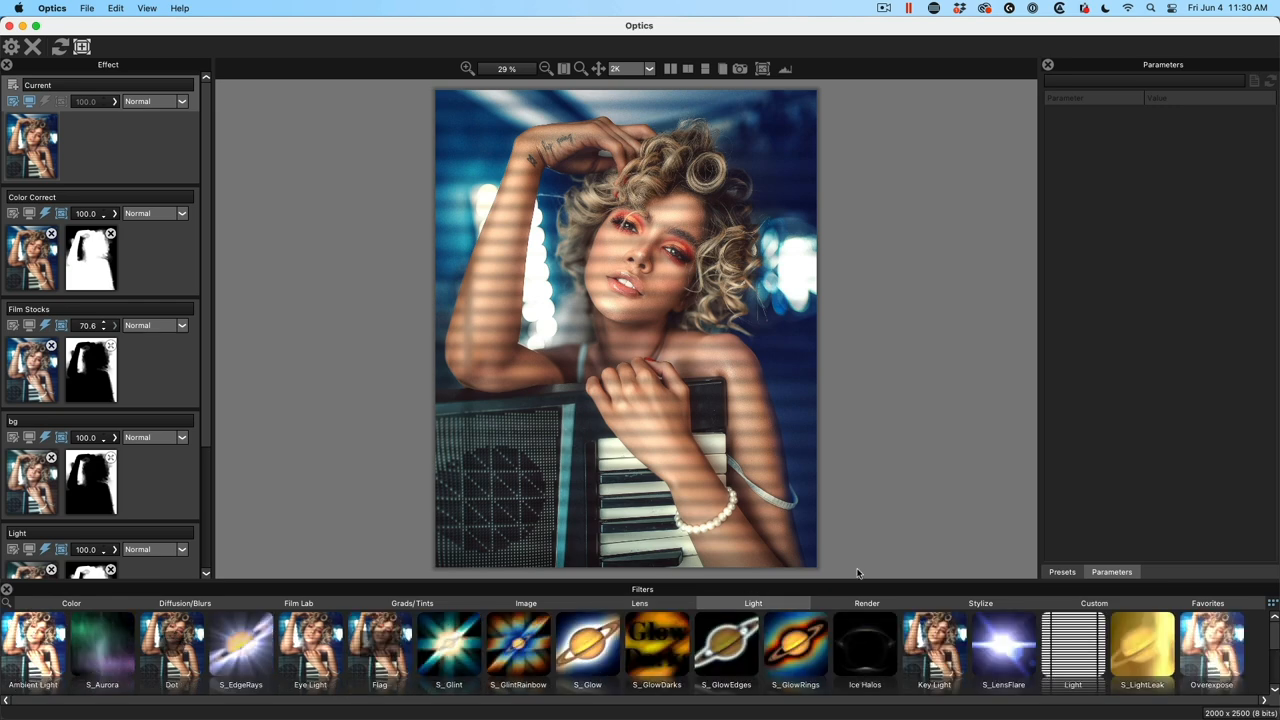
{"action": "mouse_move", "coordinate": [868, 552]}
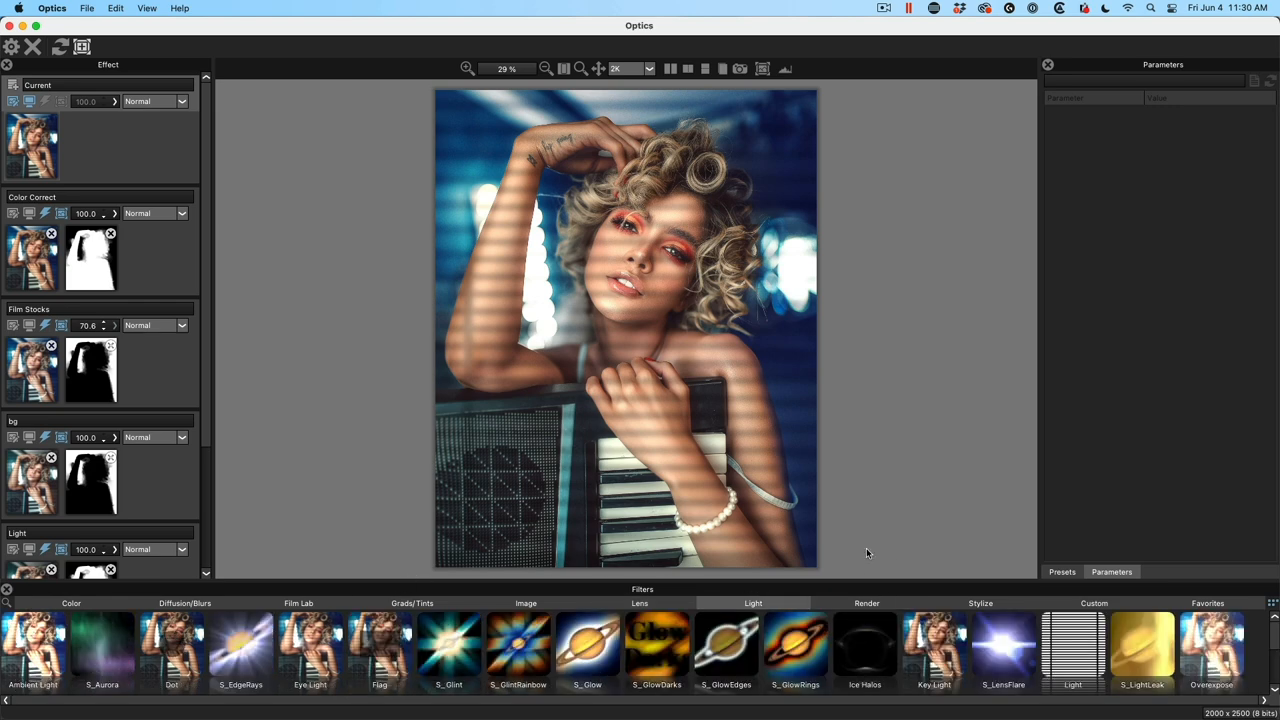
{"action": "mouse_move", "coordinate": [990, 640]}
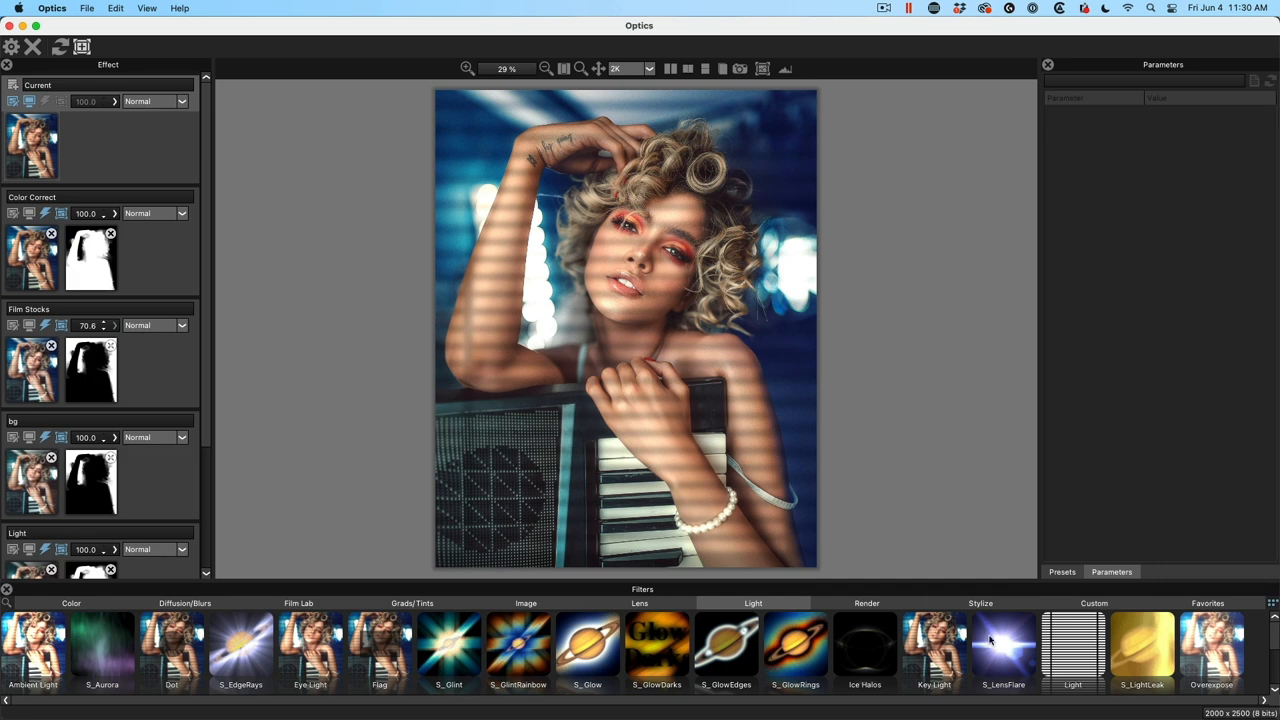
{"action": "left_click", "coordinate": [1004, 644]}
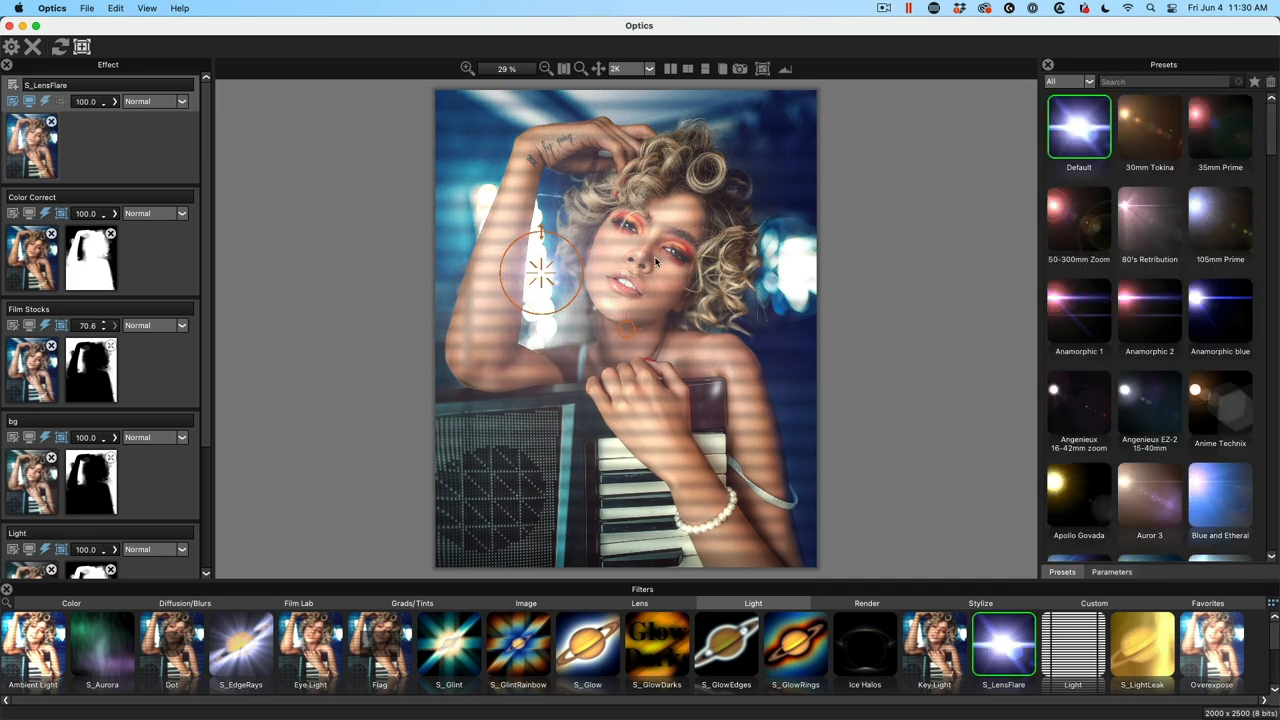
{"action": "mouse_move", "coordinate": [1150, 130]}
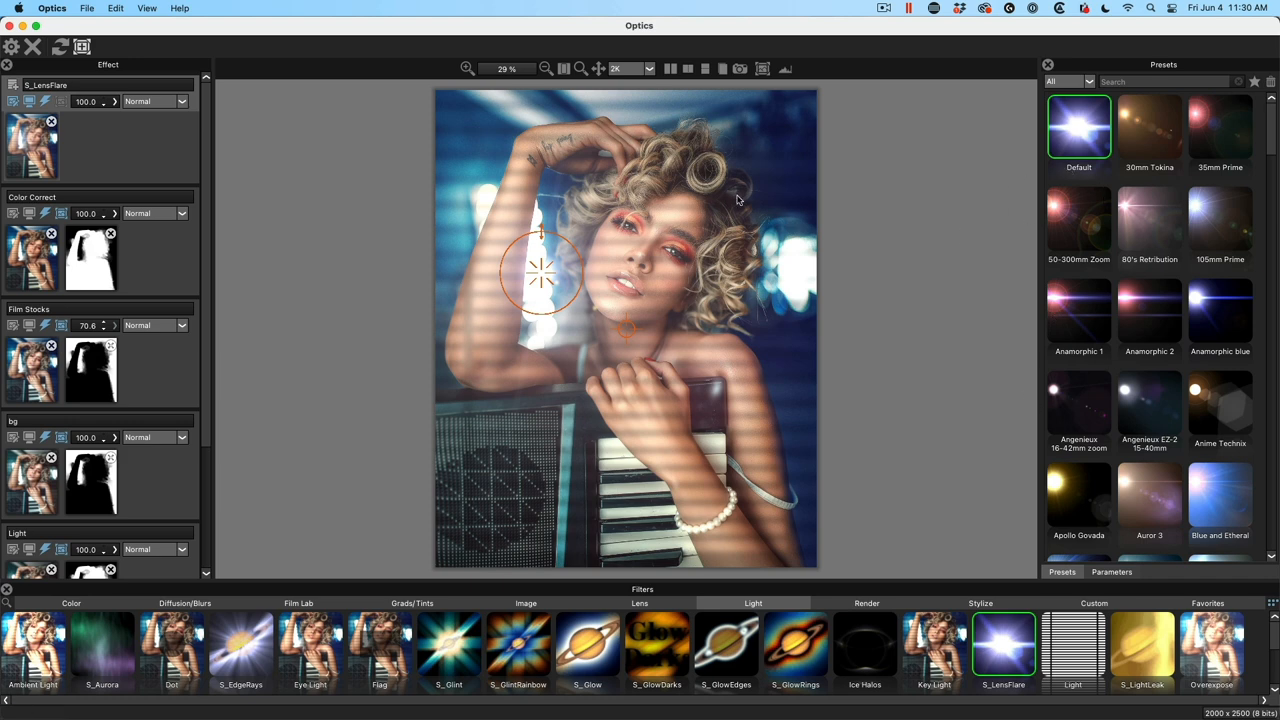
{"action": "left_click", "coordinate": [1078, 312]}
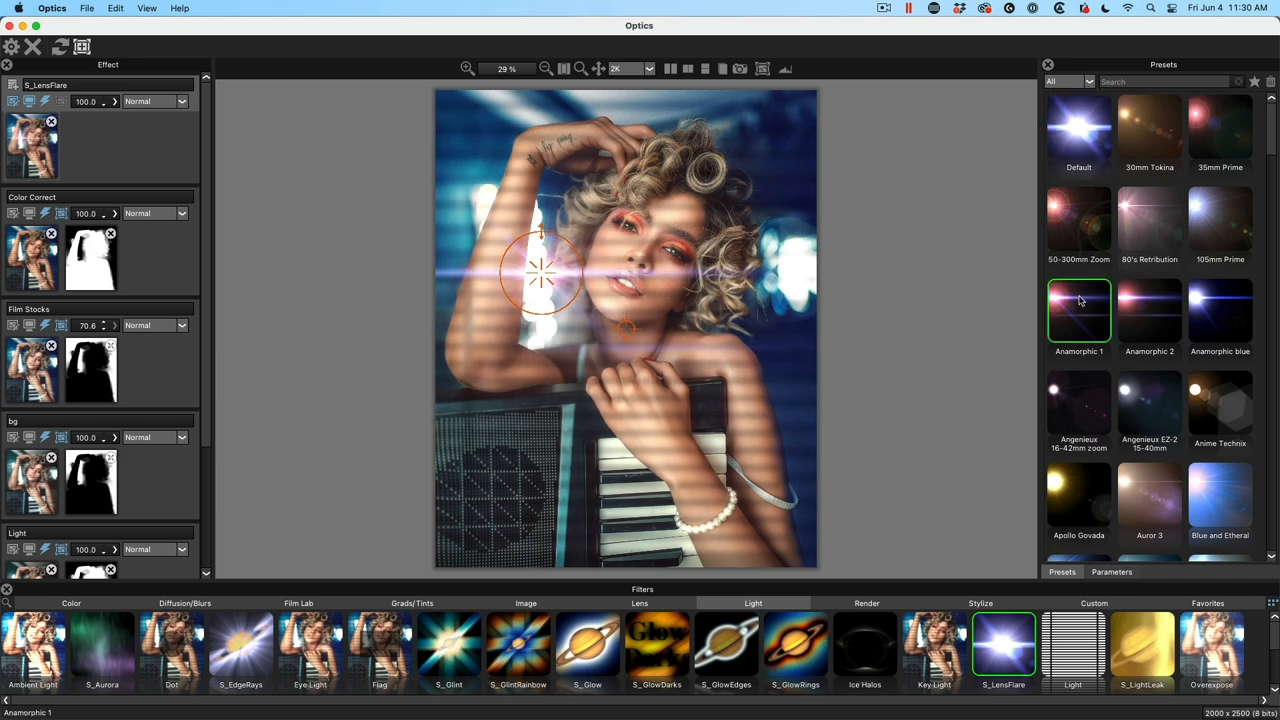
{"action": "left_click", "coordinate": [1148, 310]}
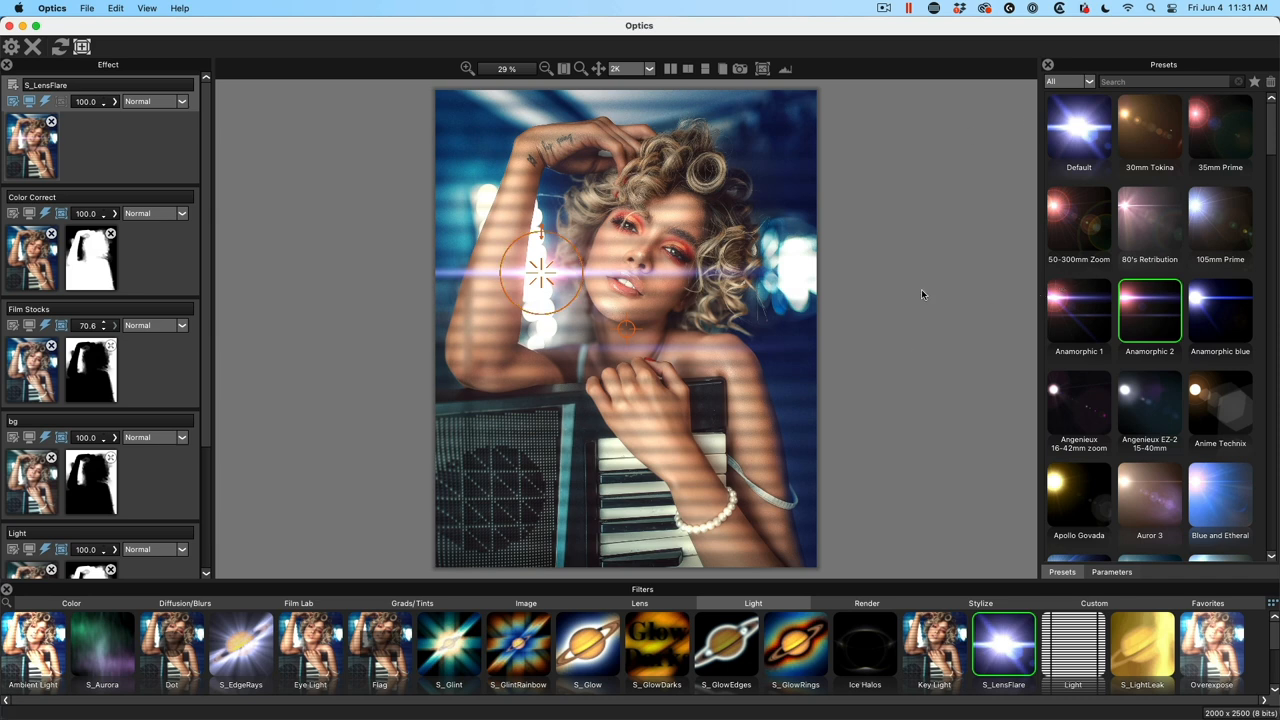
Show the lens flare's Parameters for adjustment
{"action": "left_click", "coordinate": [1112, 572]}
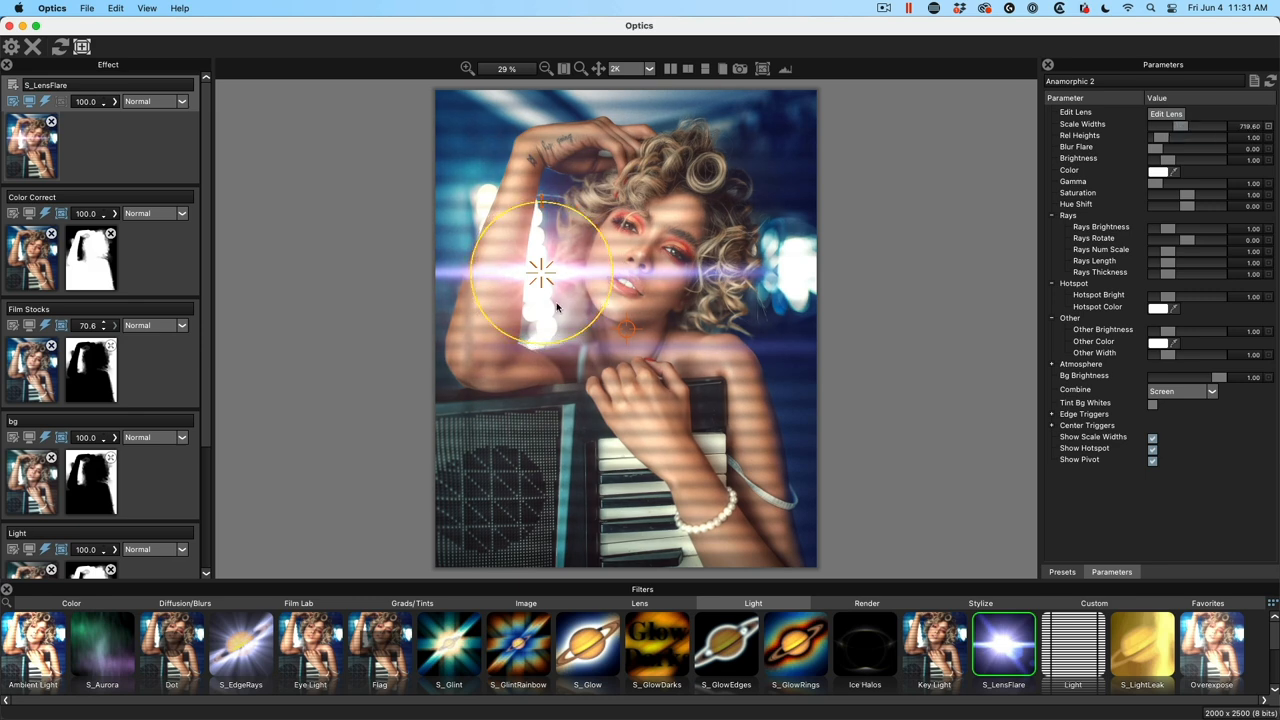
{"action": "mouse_move", "coordinate": [576, 296]}
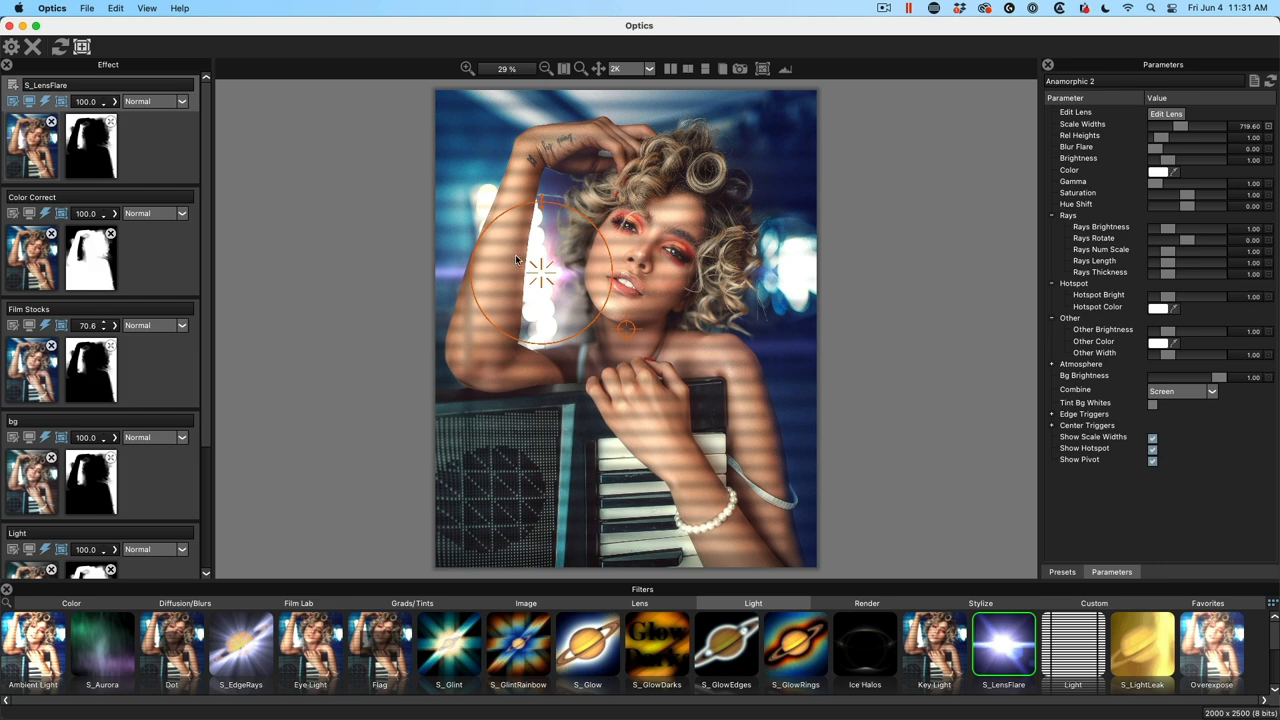
{"action": "mouse_move", "coordinate": [594, 264]}
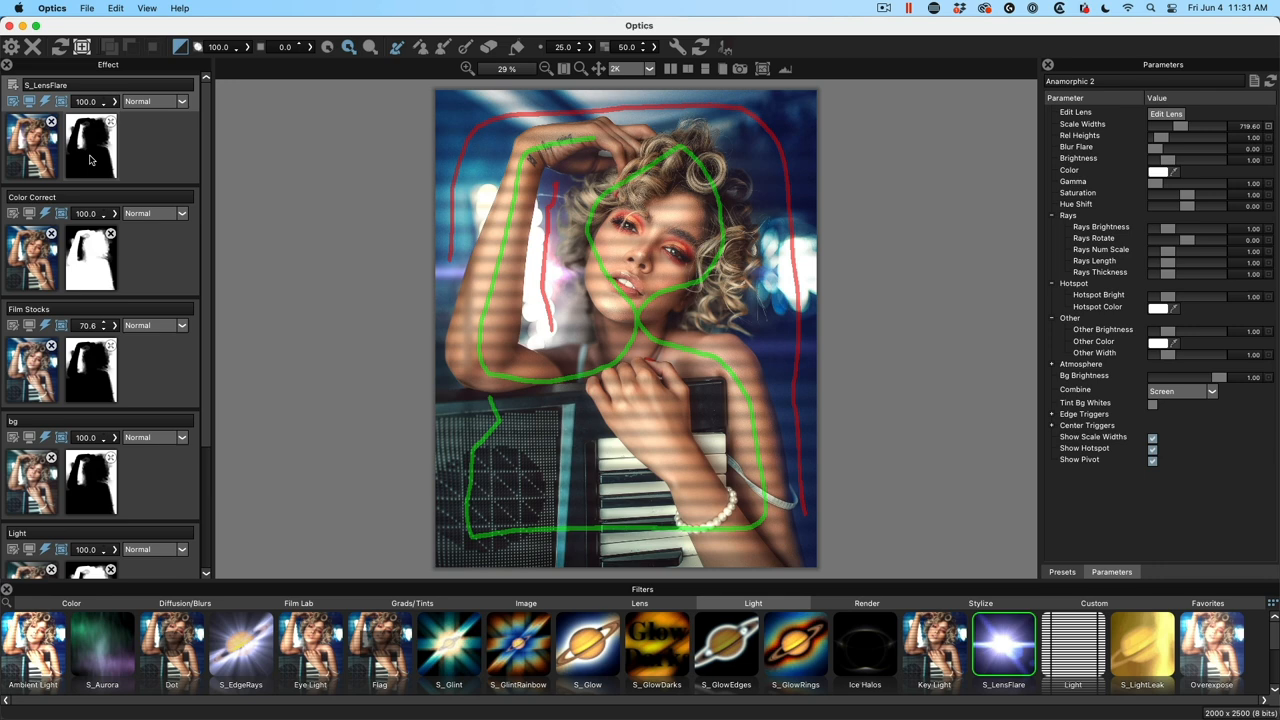
Paint mask strokes around the woman so the flare stays on the background
{"action": "left_click_drag", "start_coordinate": [250, 60], "coordinate": [280, 60]}
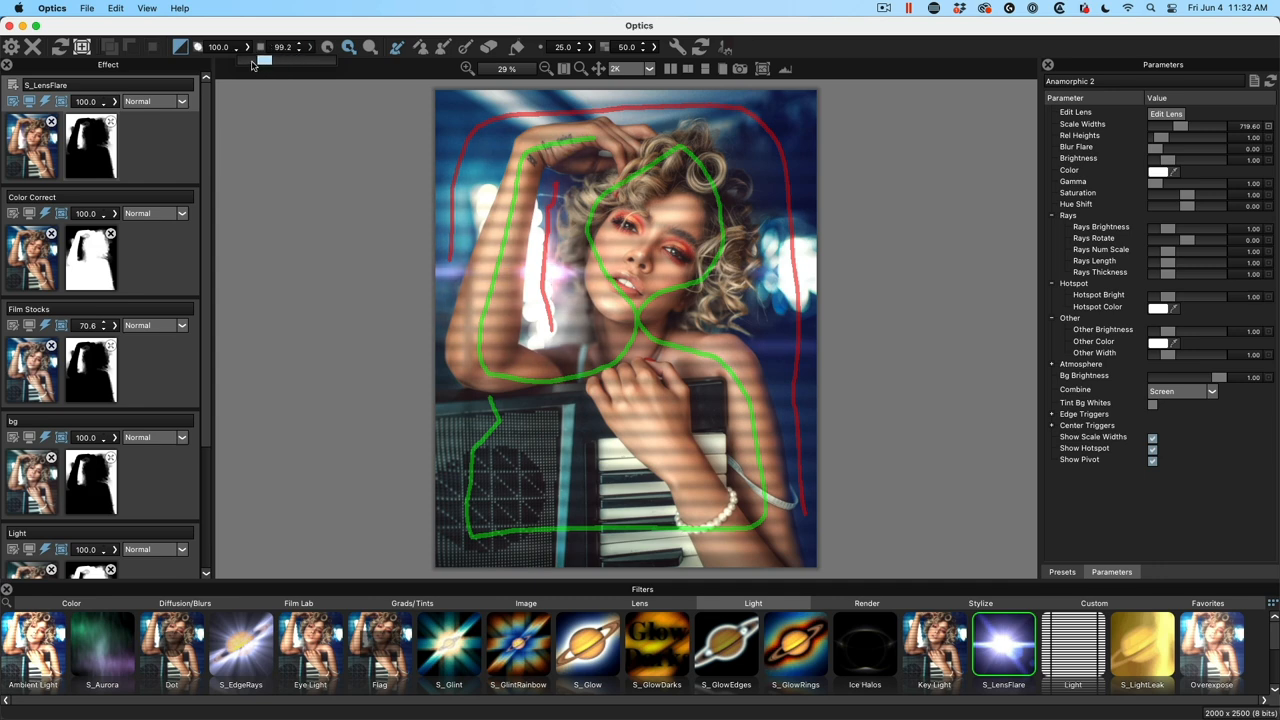
{"action": "left_click_drag", "start_coordinate": [252, 60], "coordinate": [262, 60]}
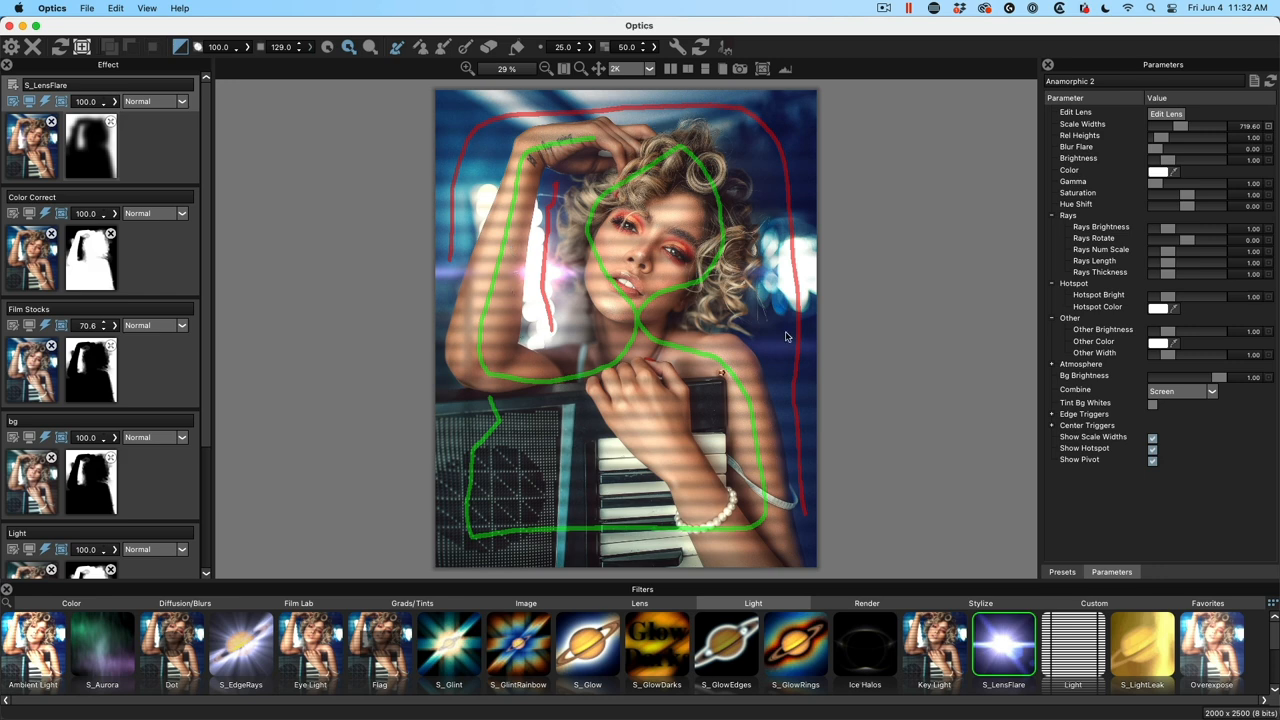
{"action": "mouse_move", "coordinate": [44, 144]}
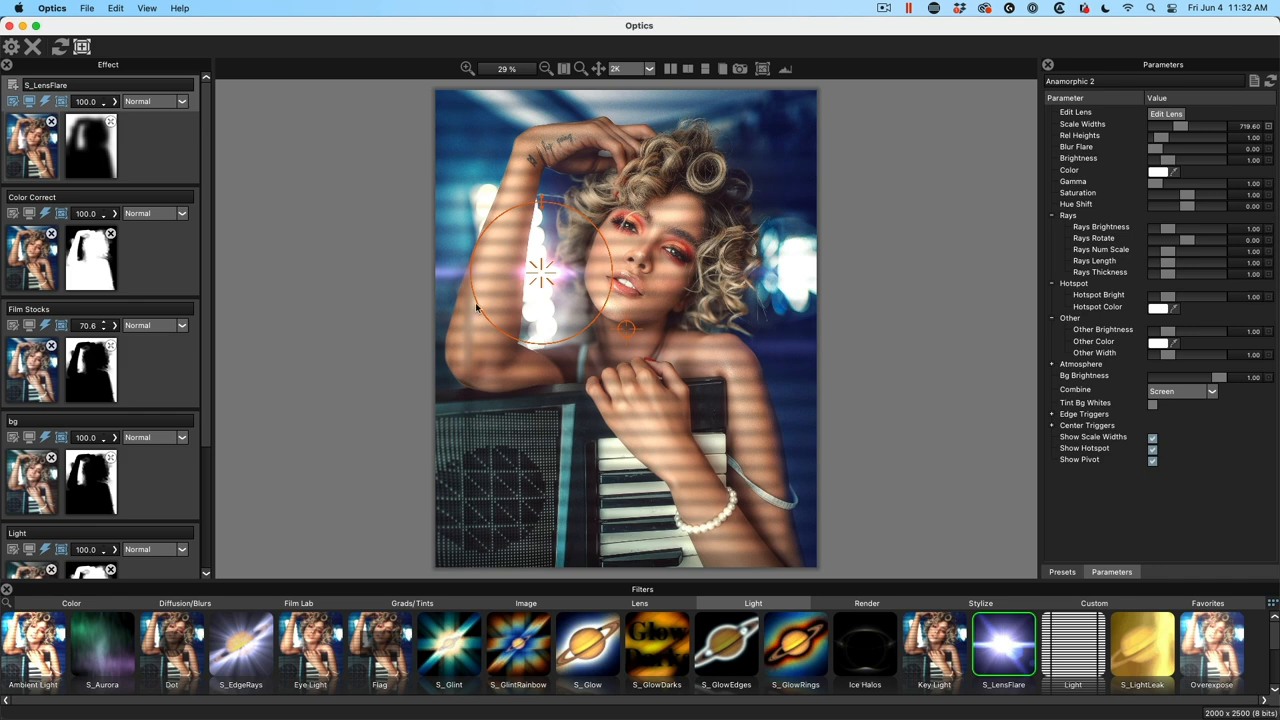
{"action": "mouse_move", "coordinate": [450, 278]}
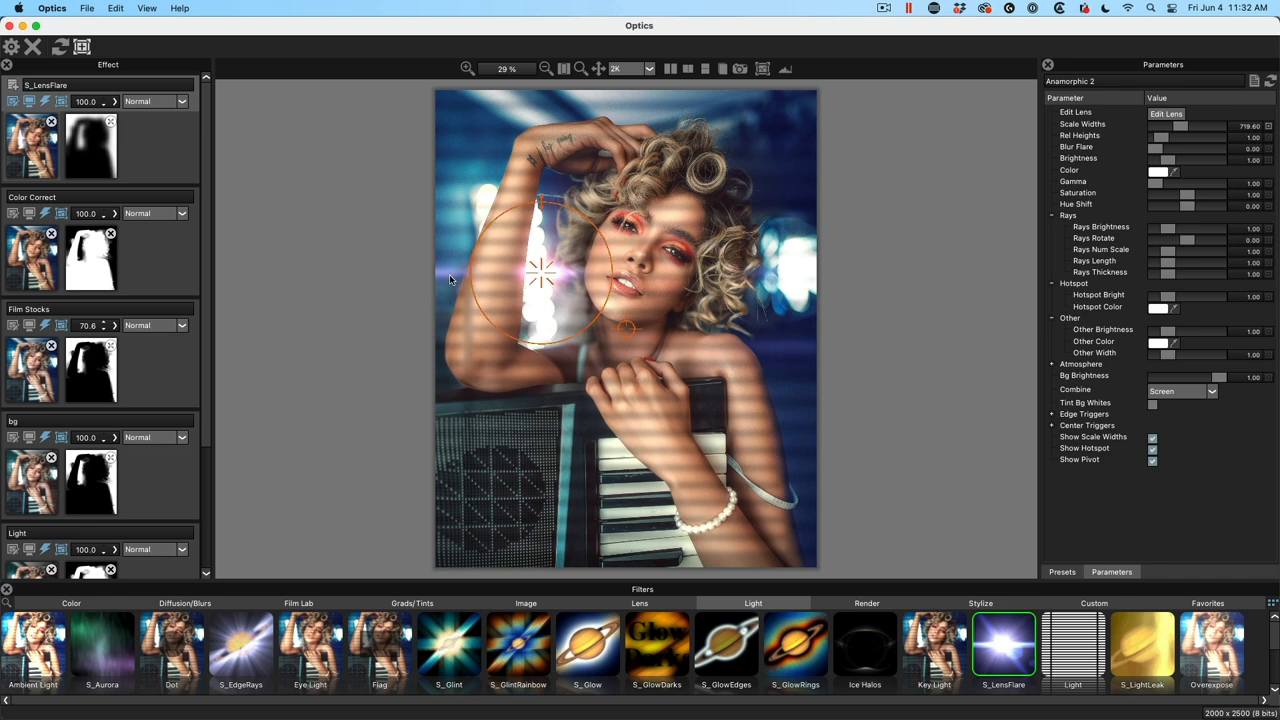
{"action": "mouse_move", "coordinate": [8, 158]}
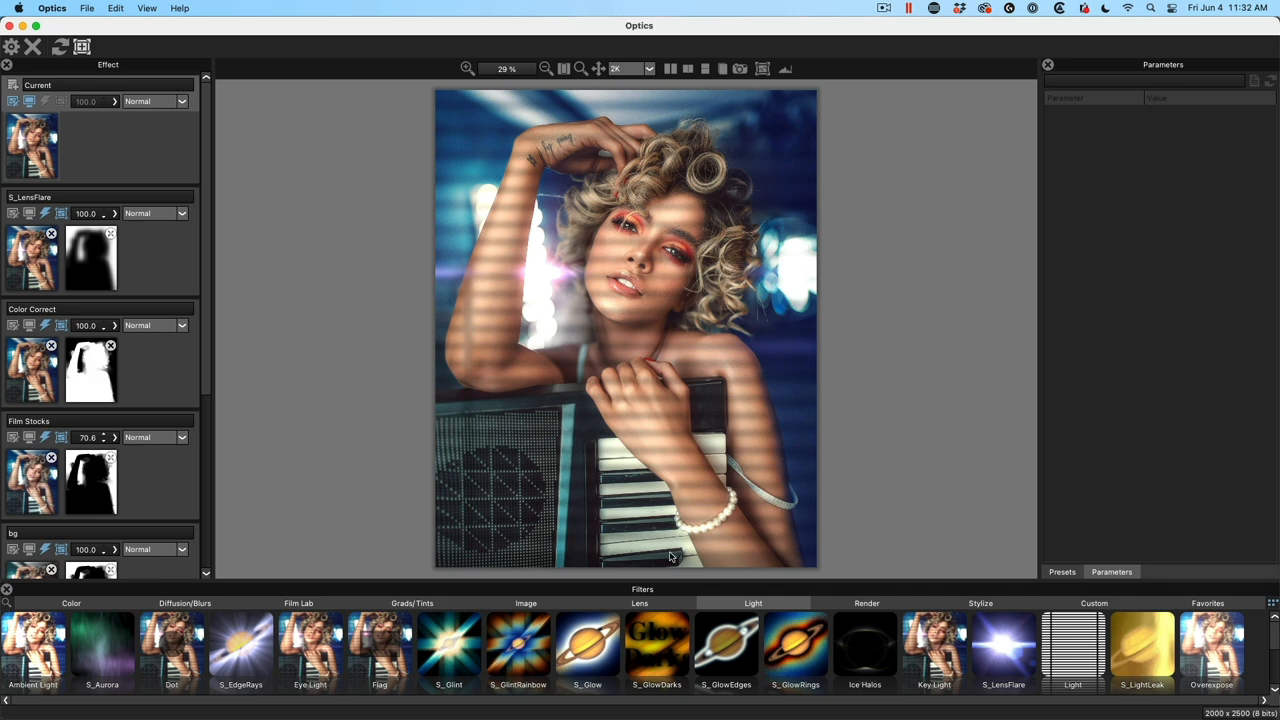
Add Ice Halos on a new layer, trying 5 Degrees then settling on 40 Degrees
{"action": "left_click", "coordinate": [864, 644]}
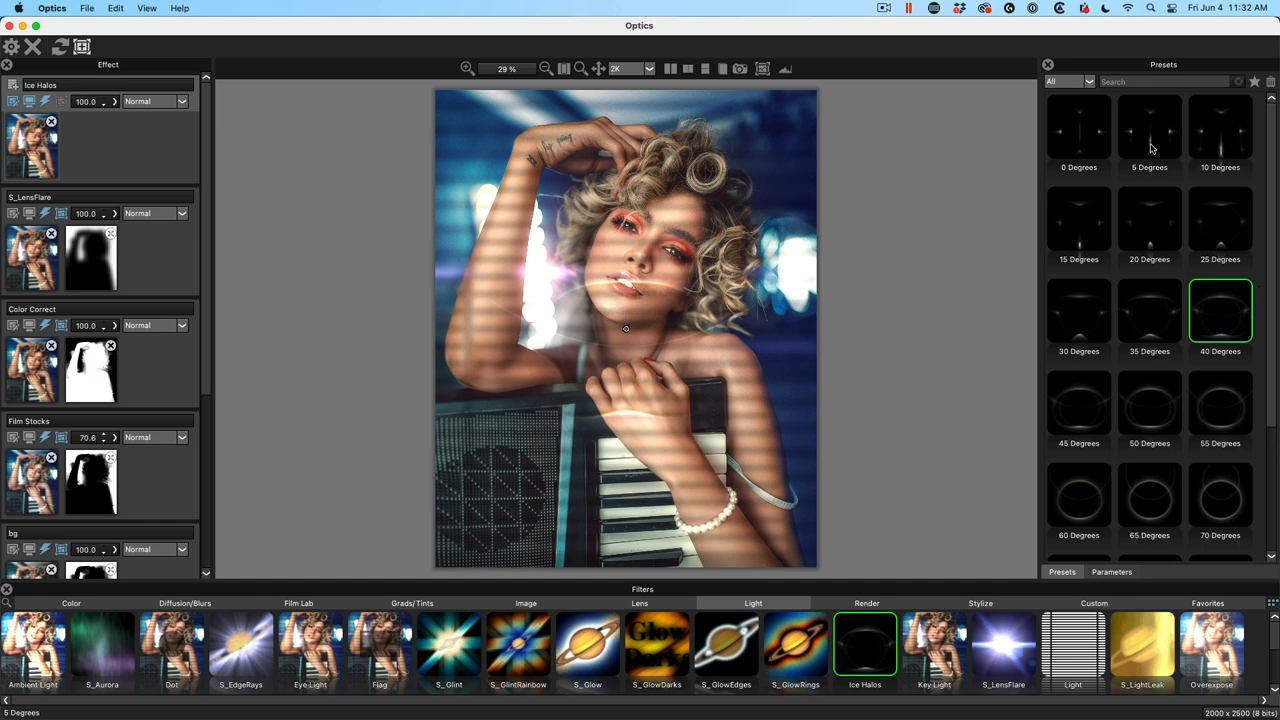
{"action": "left_click", "coordinate": [1148, 128]}
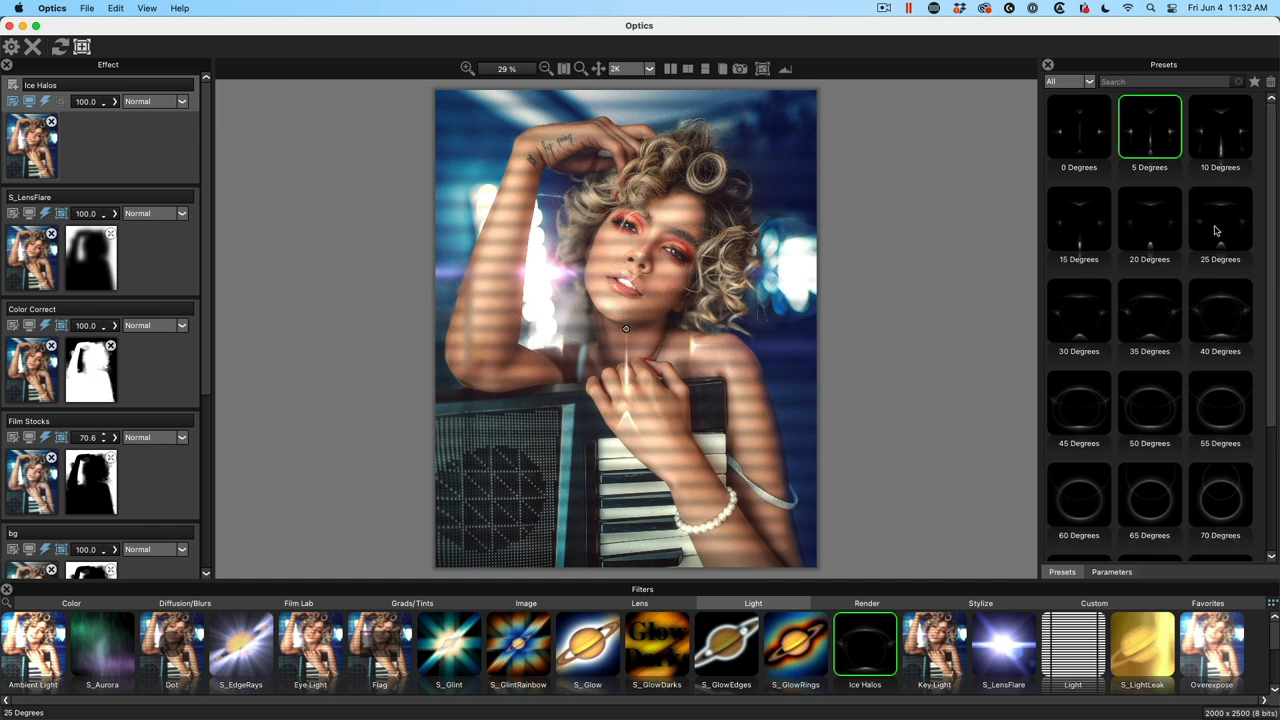
{"action": "left_click", "coordinate": [1220, 310]}
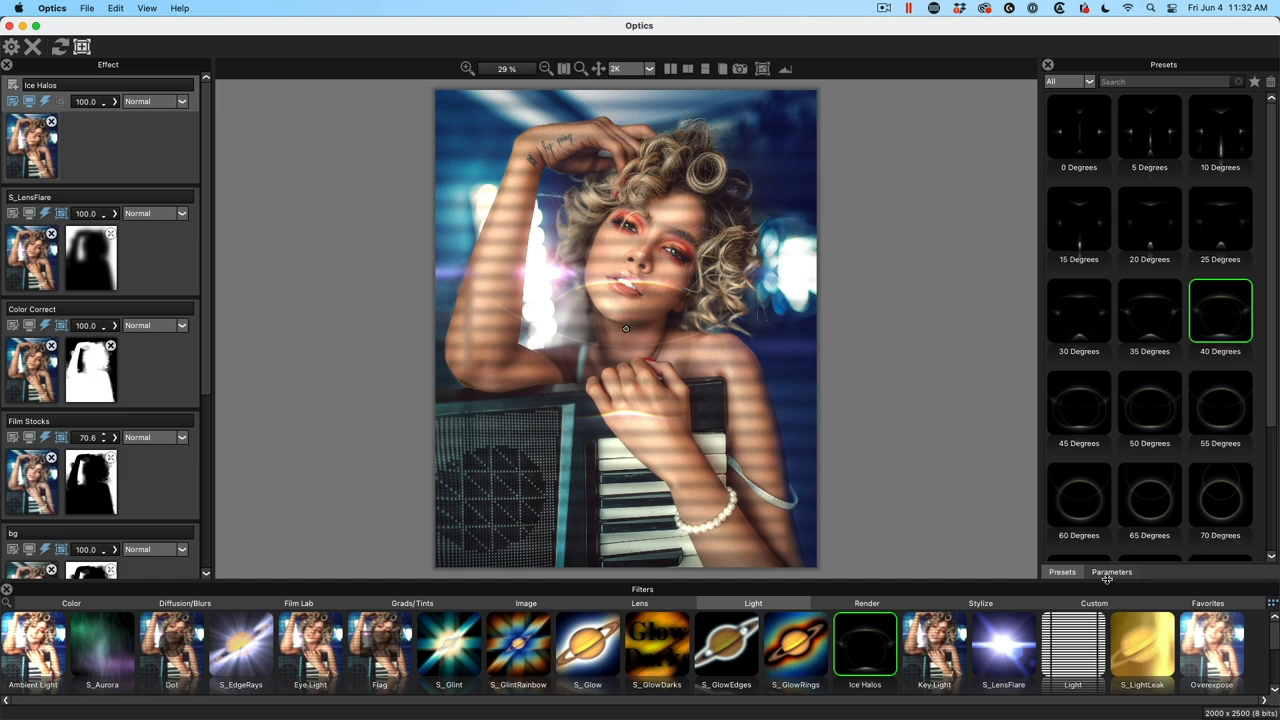
{"action": "left_click", "coordinate": [1112, 572]}
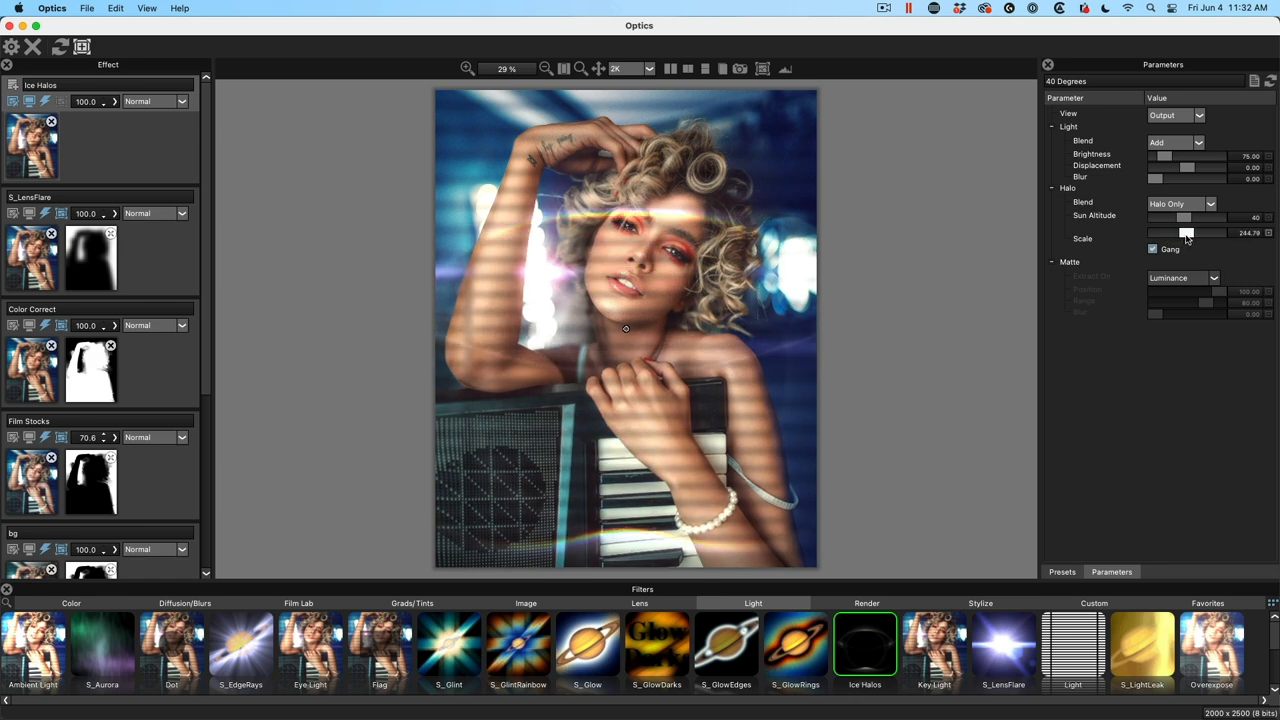
Adjust Halo Scale so the arc sits over the woman's hair
{"action": "left_click_drag", "start_coordinate": [1190, 232], "coordinate": [1184, 232]}
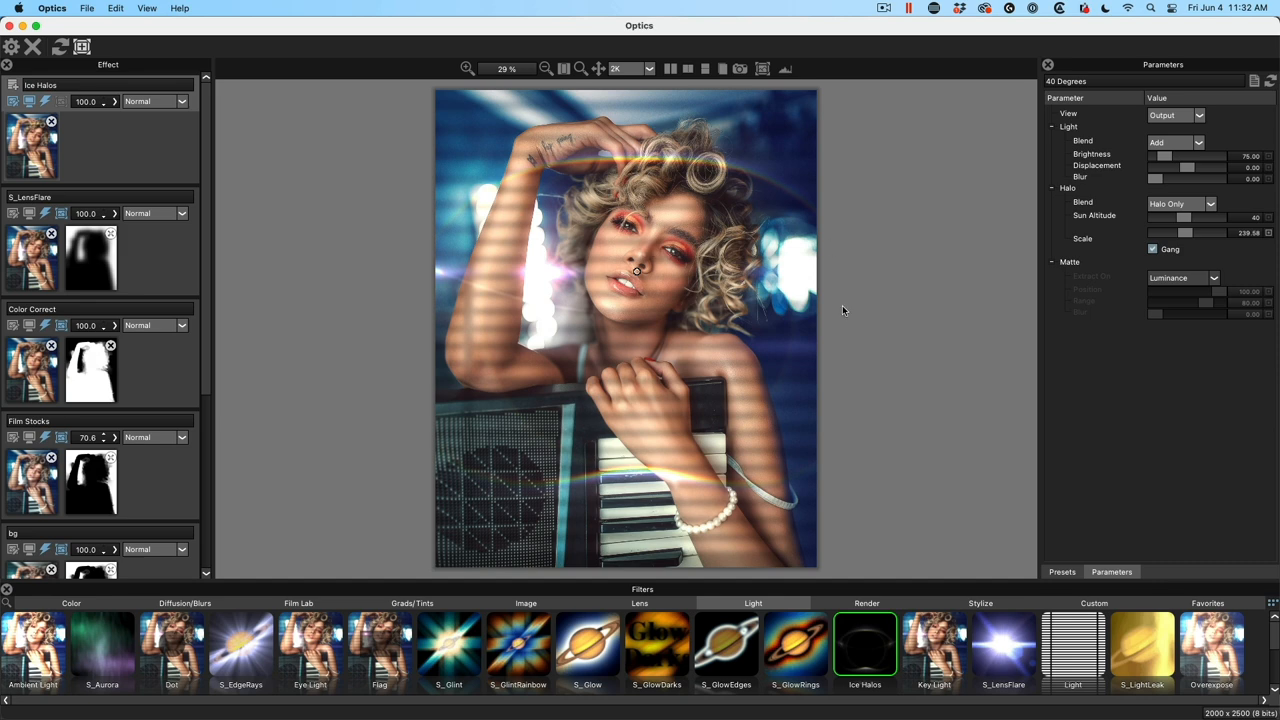
{"action": "mouse_move", "coordinate": [184, 144]}
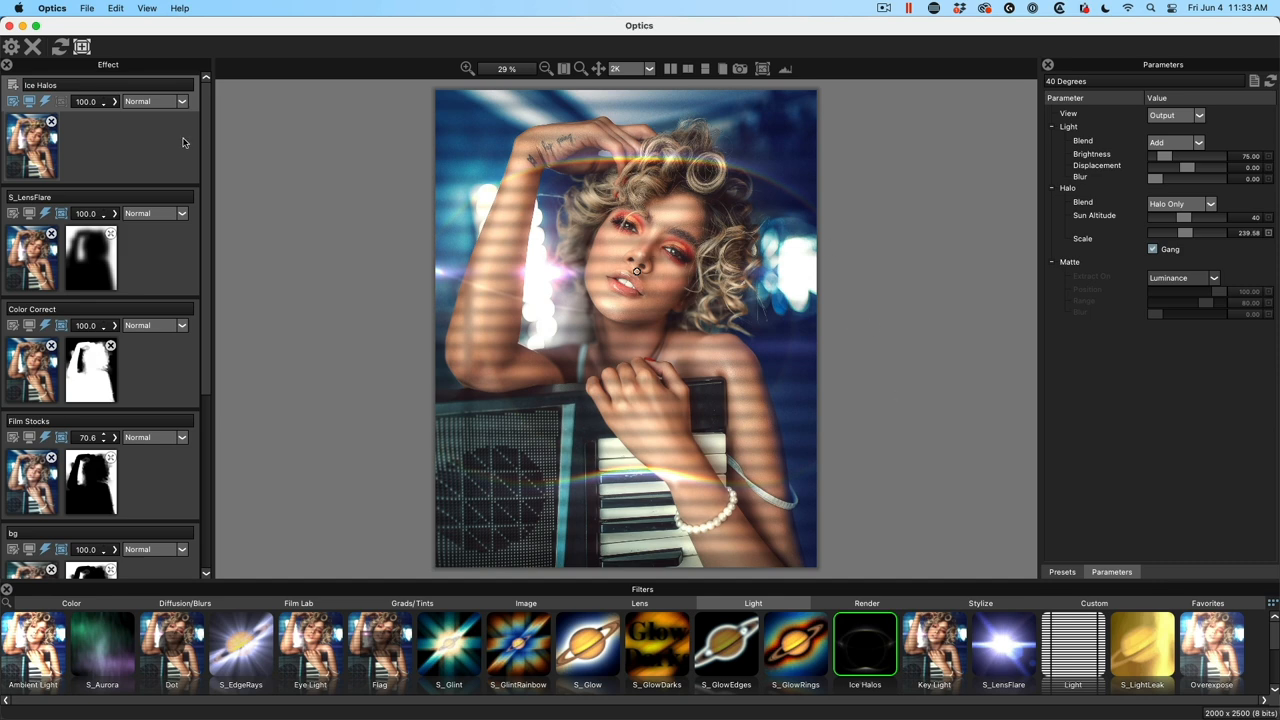
{"action": "scroll", "scroll_direction": "down", "scroll_amount": 3}
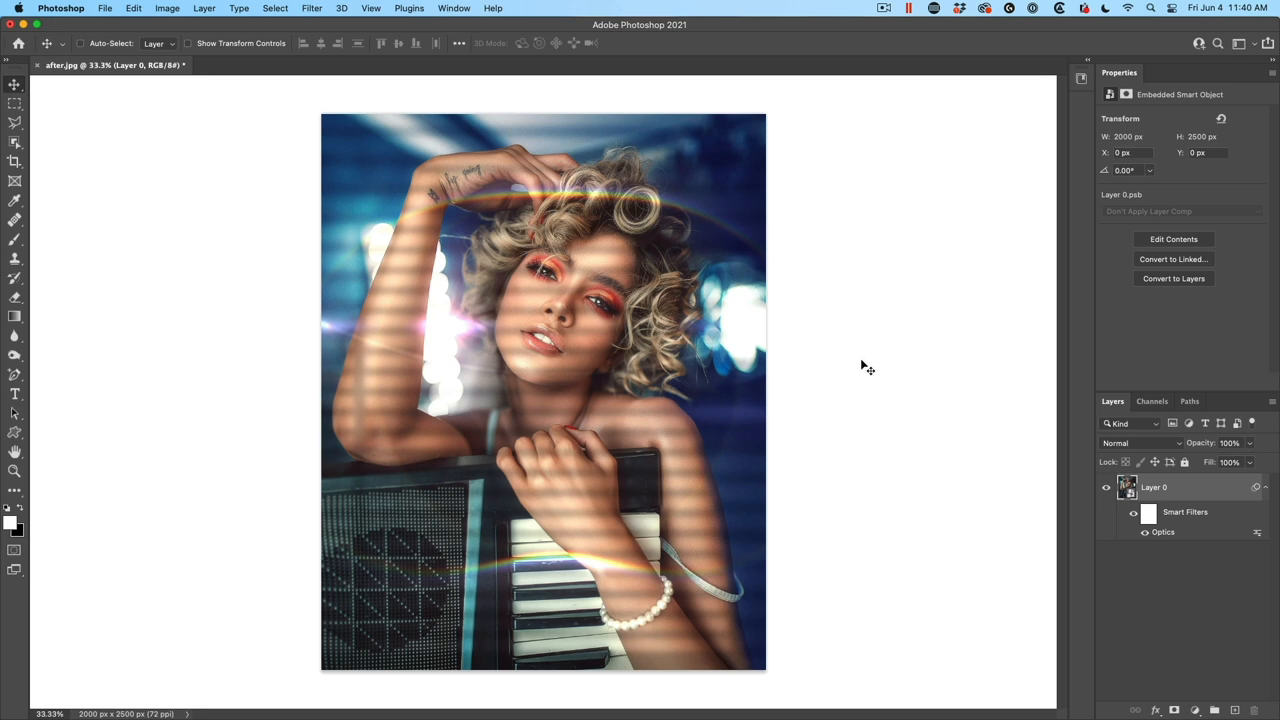
{"action": "mouse_move", "coordinate": [1152, 500]}
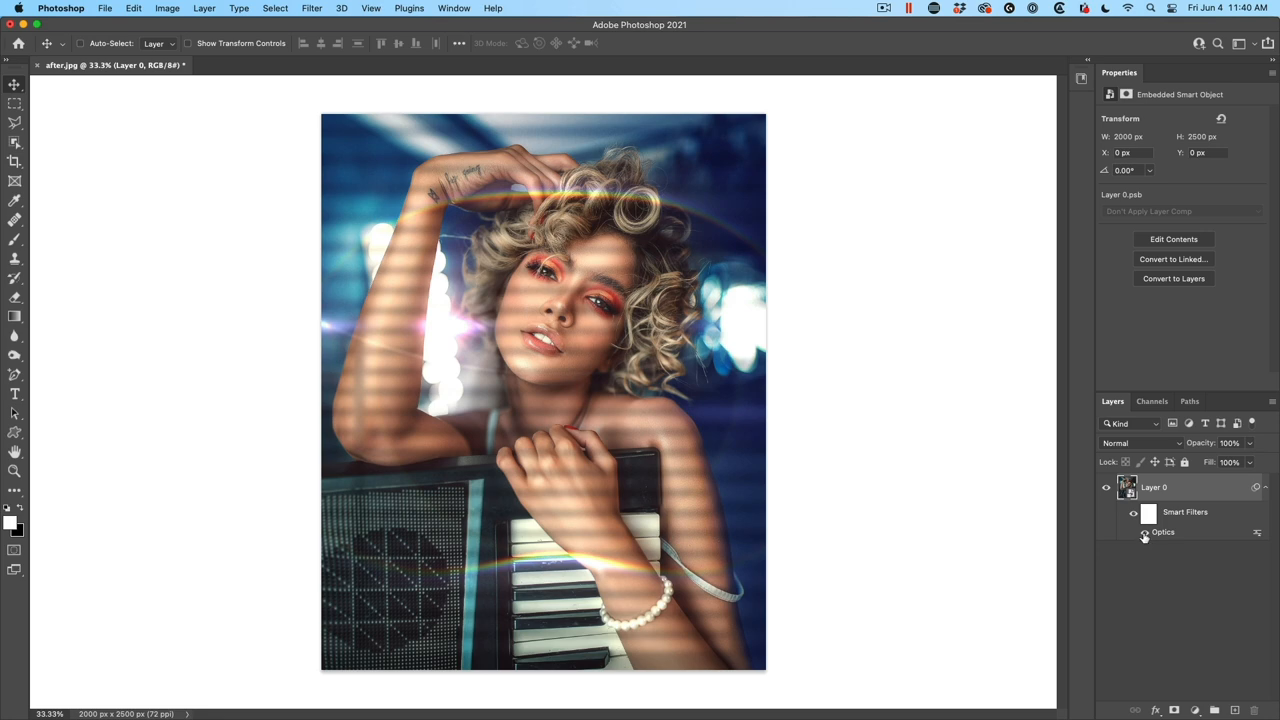
{"action": "mouse_move", "coordinate": [1160, 536]}
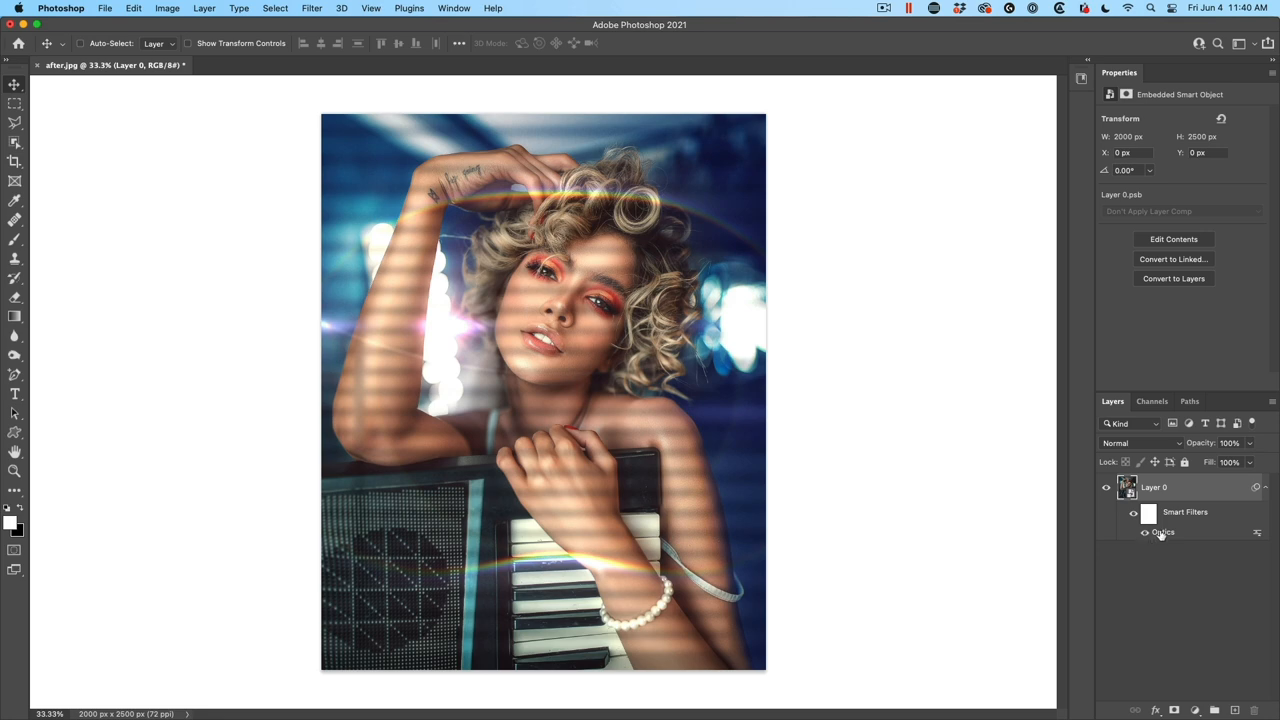
{"action": "mouse_move", "coordinate": [1144, 532]}
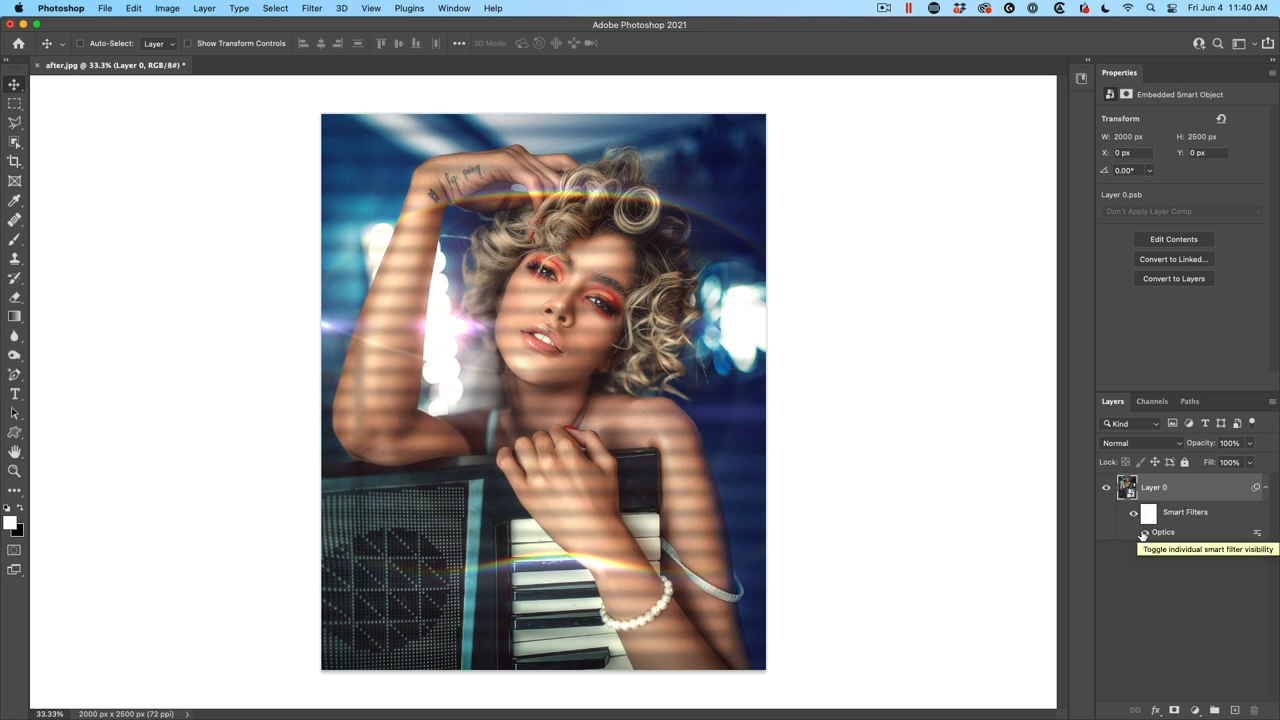
{"action": "left_click", "coordinate": [1144, 532]}
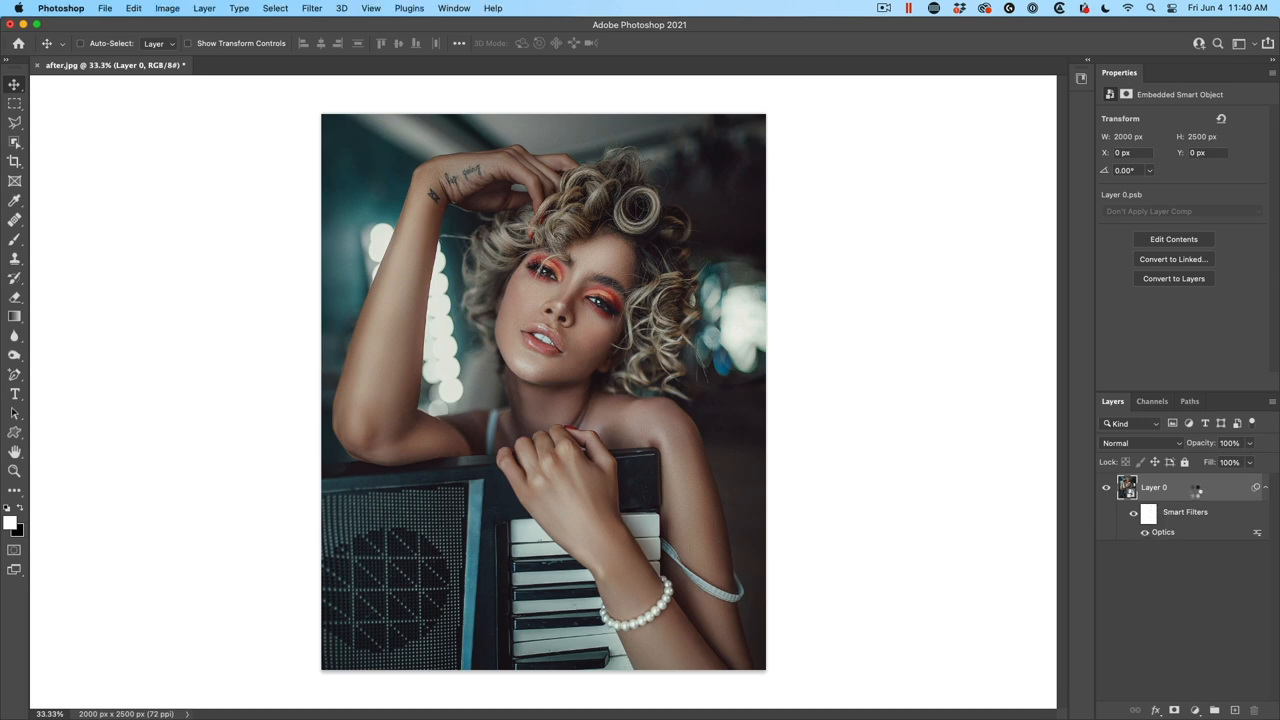
{"action": "left_click", "coordinate": [1148, 512]}
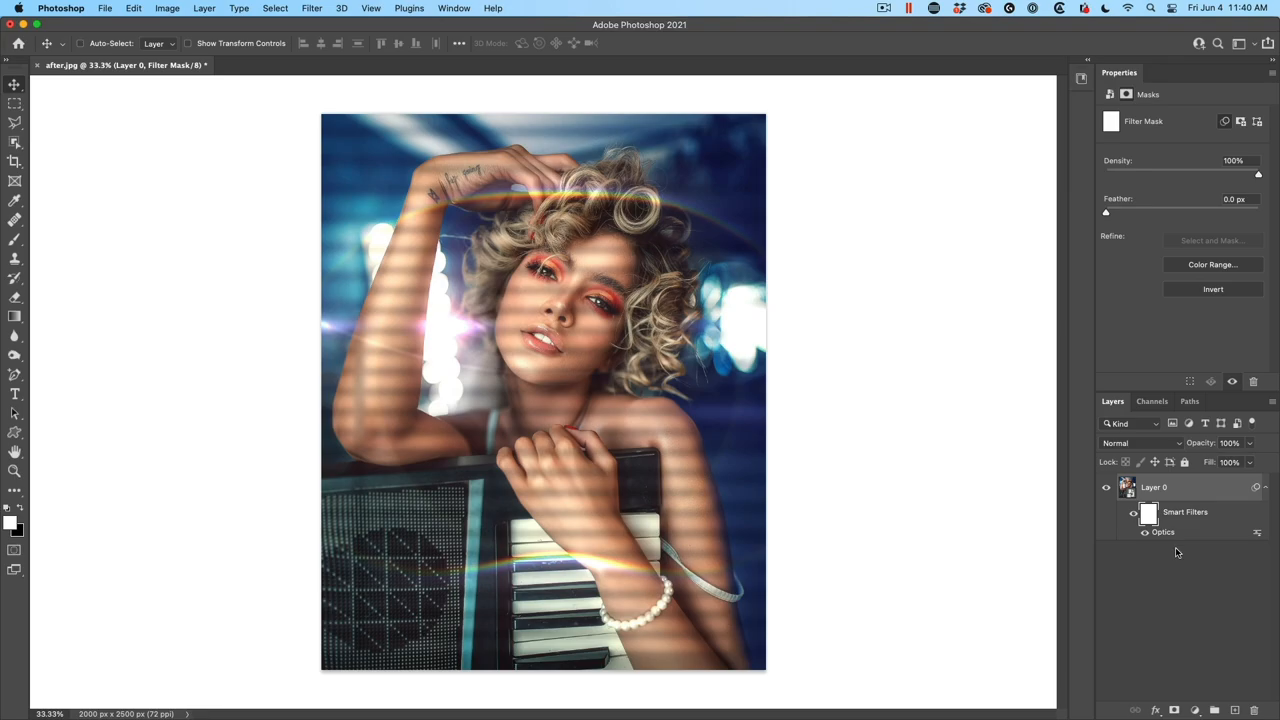